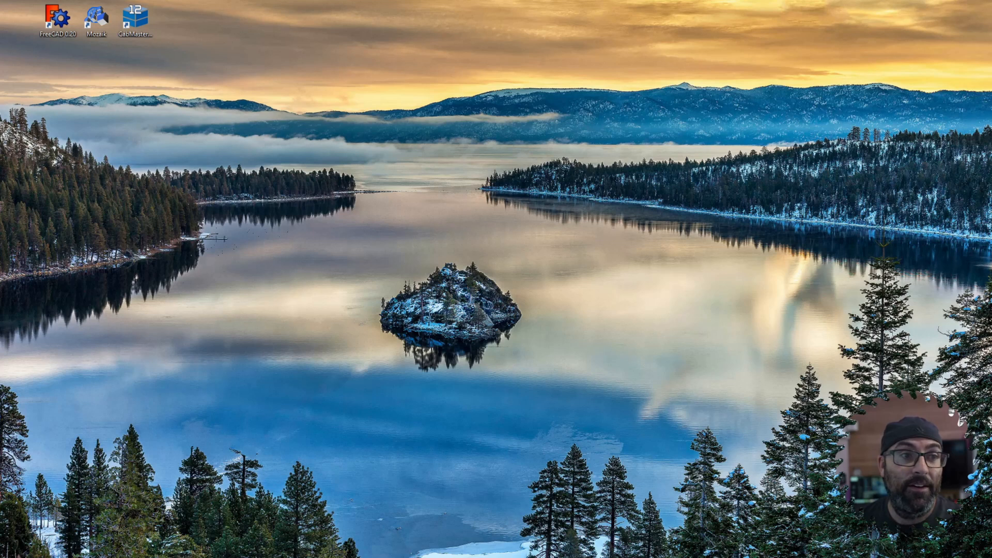
Step: Launch CabMaster Designer from the desktop and start a new empty drawing
double_click(134, 17)
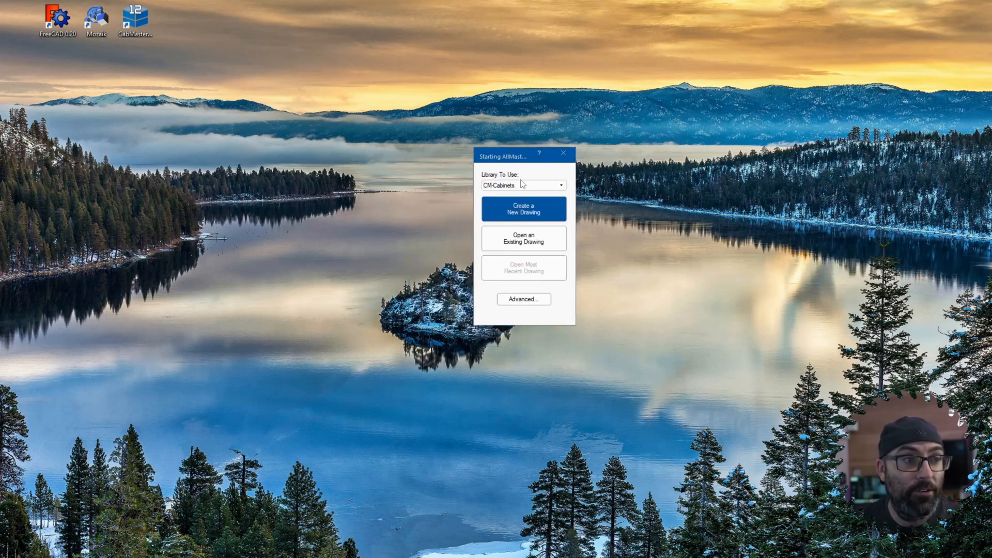
mouse_move(531, 211)
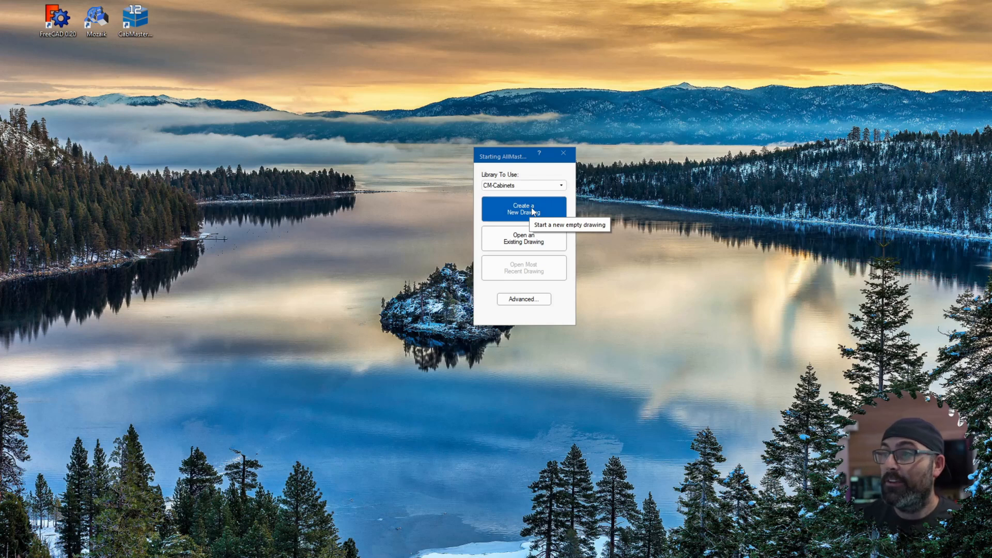
left_click(522, 207)
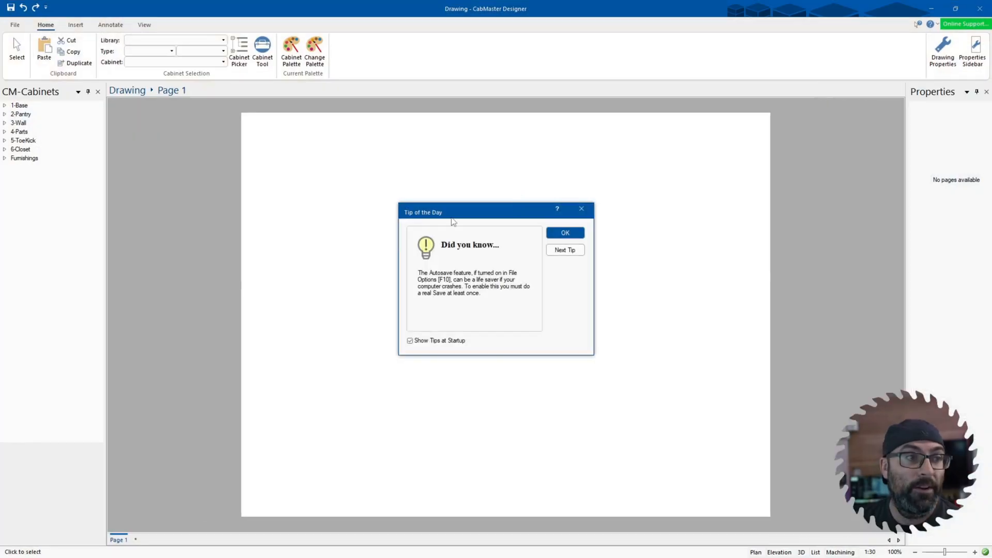
Step: Dismiss the tip and create the drawing from the CabMasterV12_Letter template
left_click(565, 233)
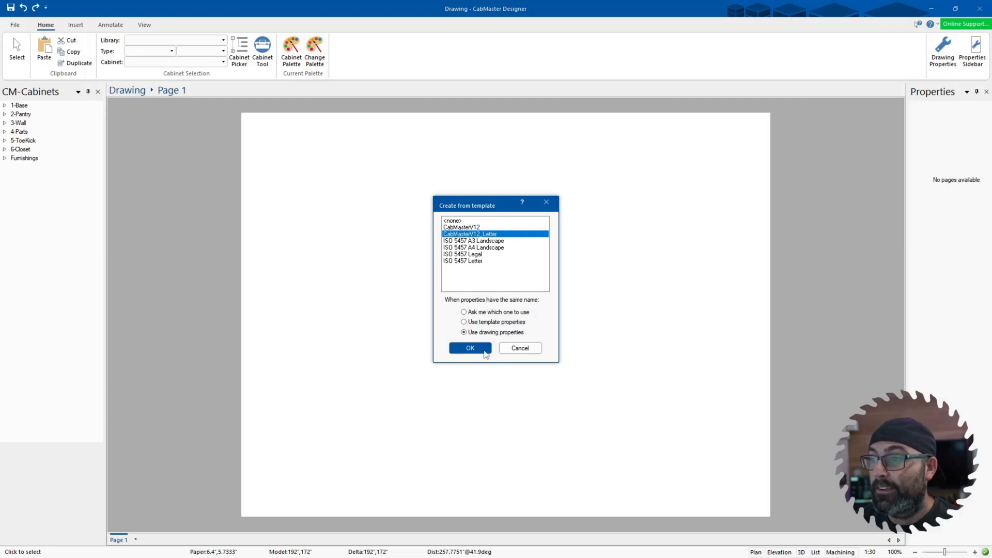
mouse_move(471, 348)
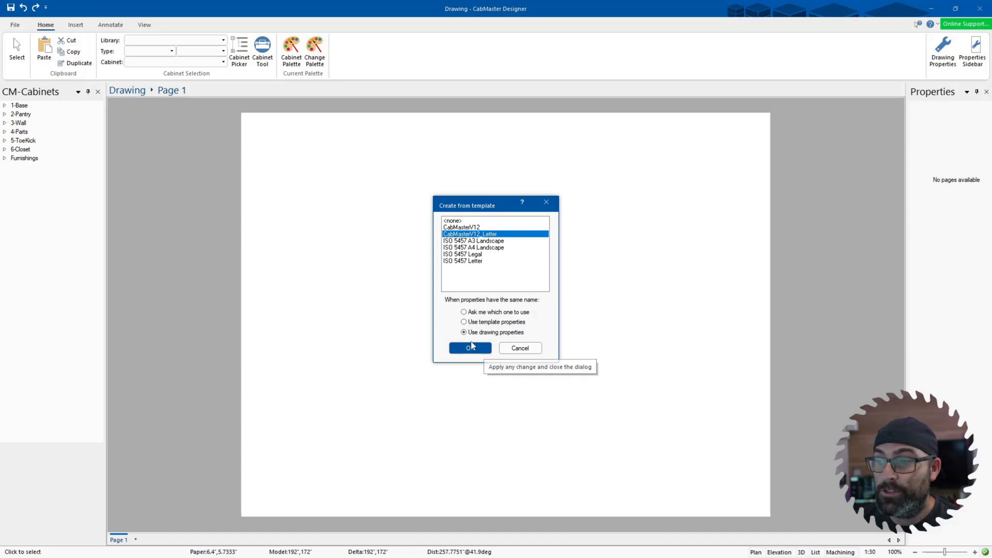
mouse_move(469, 348)
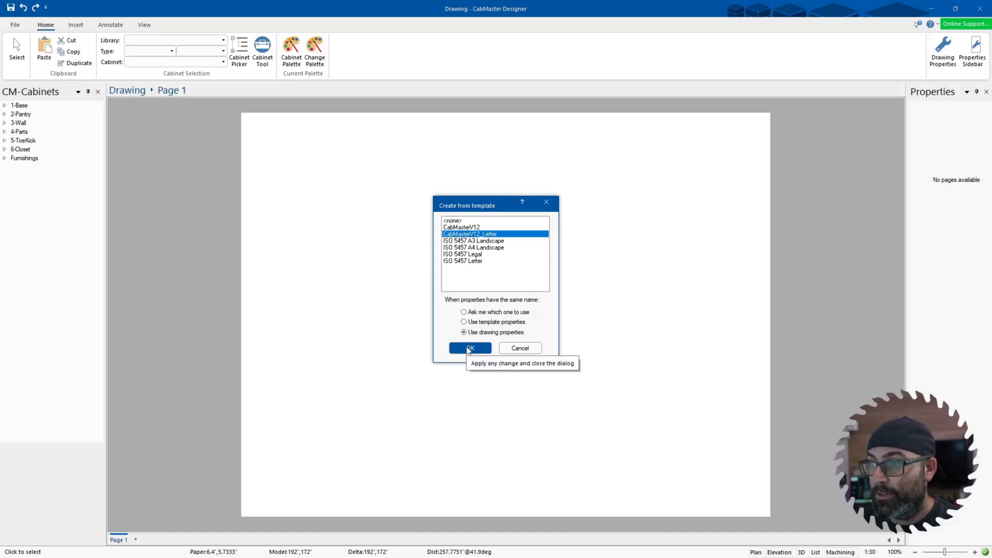
left_click(469, 348)
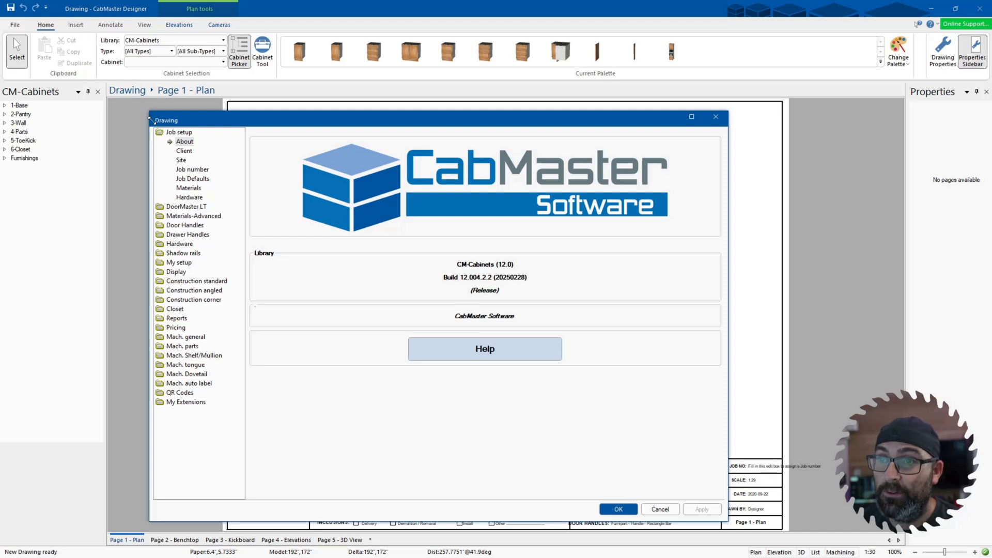
mouse_move(250, 190)
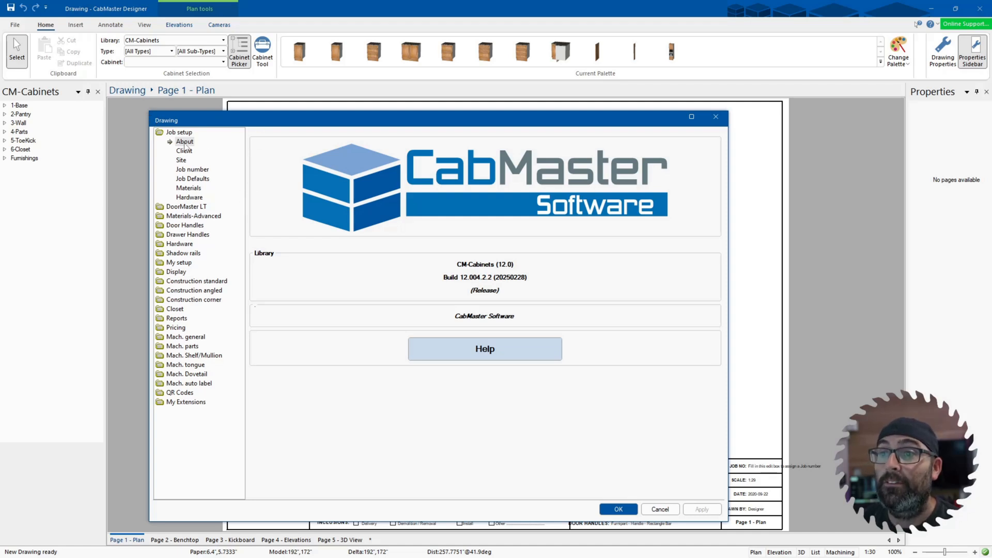
Step: Review the Client, Site and Job Defaults pages of the drawing settings
left_click(184, 151)
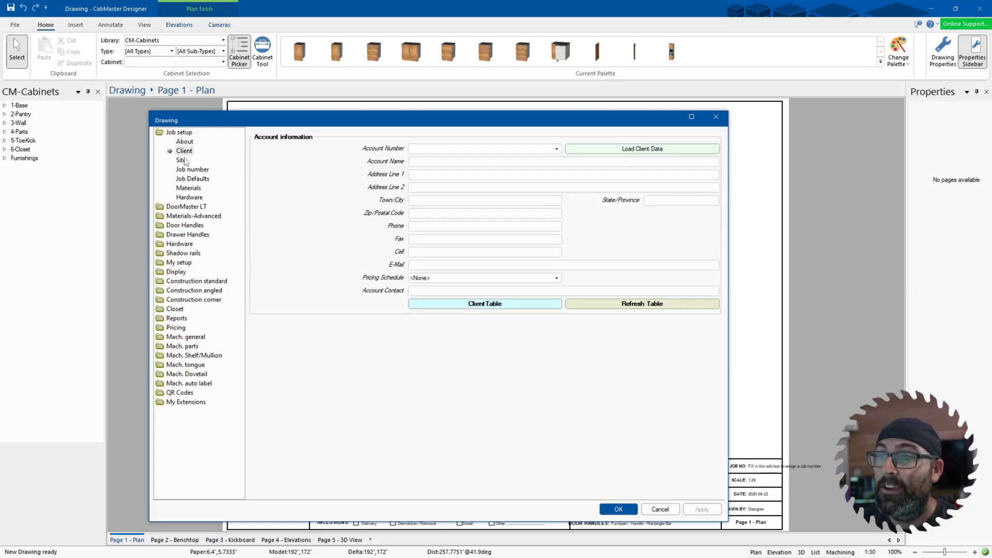
left_click(181, 160)
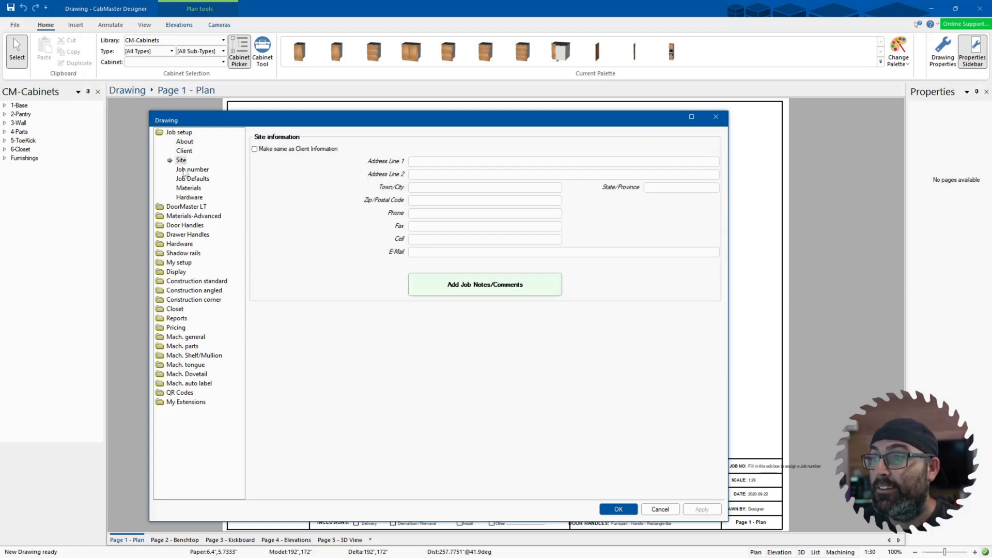
left_click(192, 179)
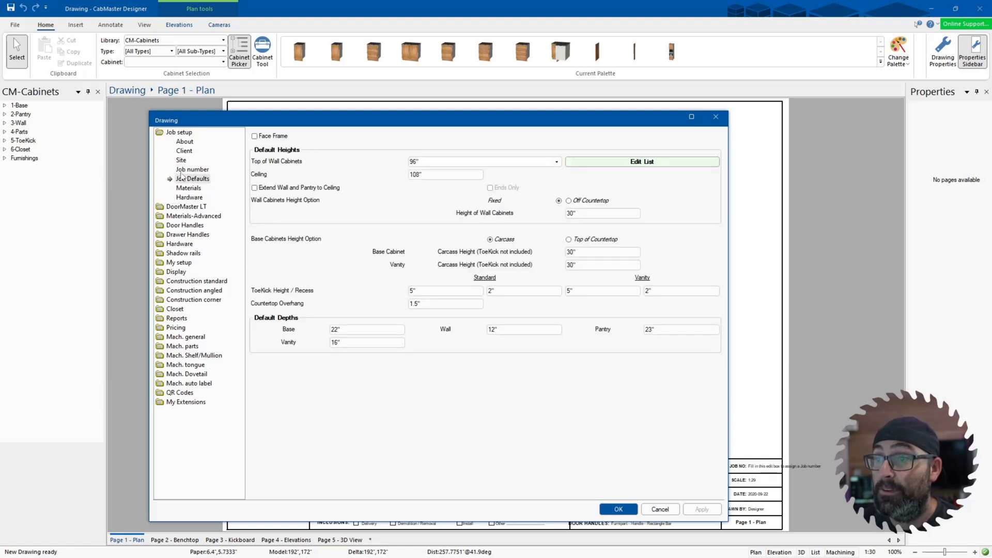
mouse_move(176, 230)
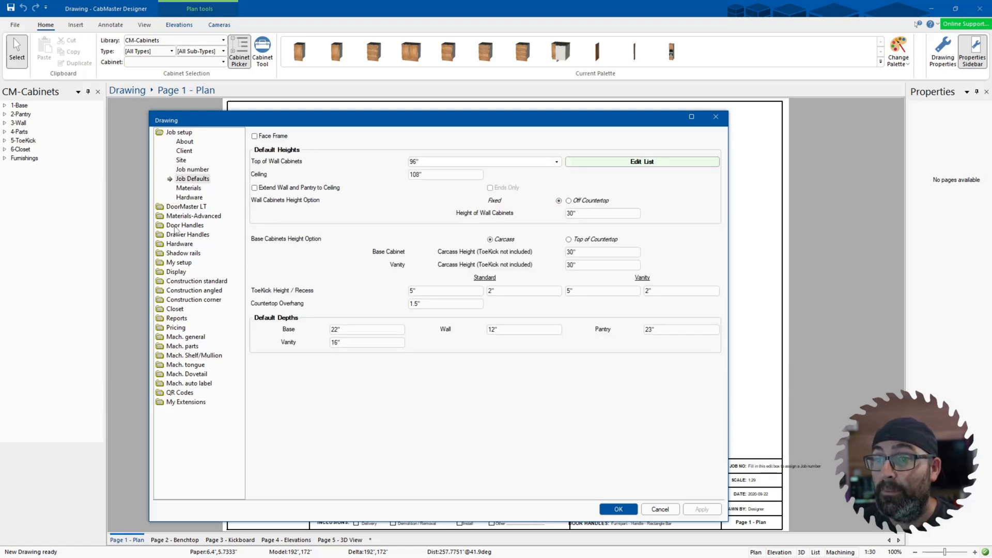
Step: Review Door Handles basic and positioning settings, then move to Mach. general
left_click(185, 160)
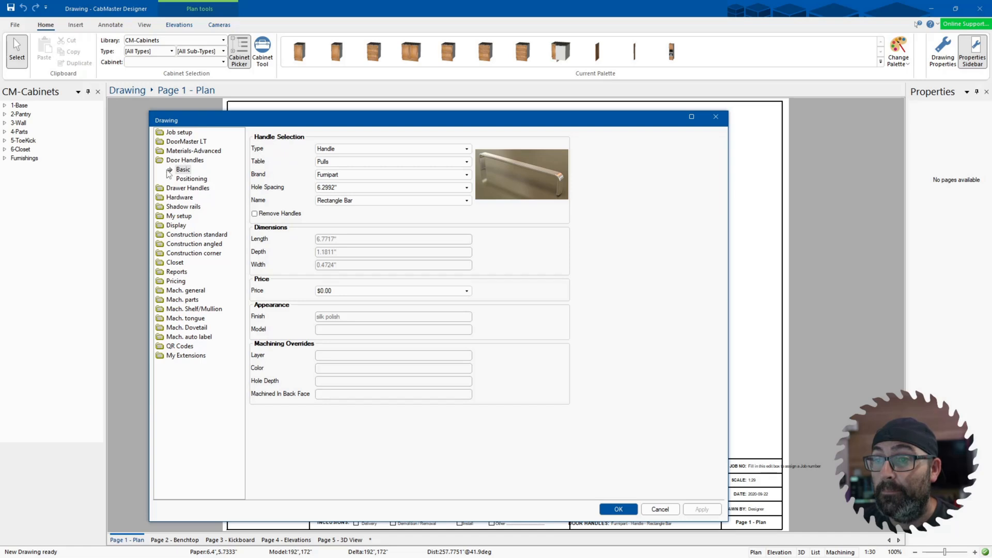
mouse_move(389, 156)
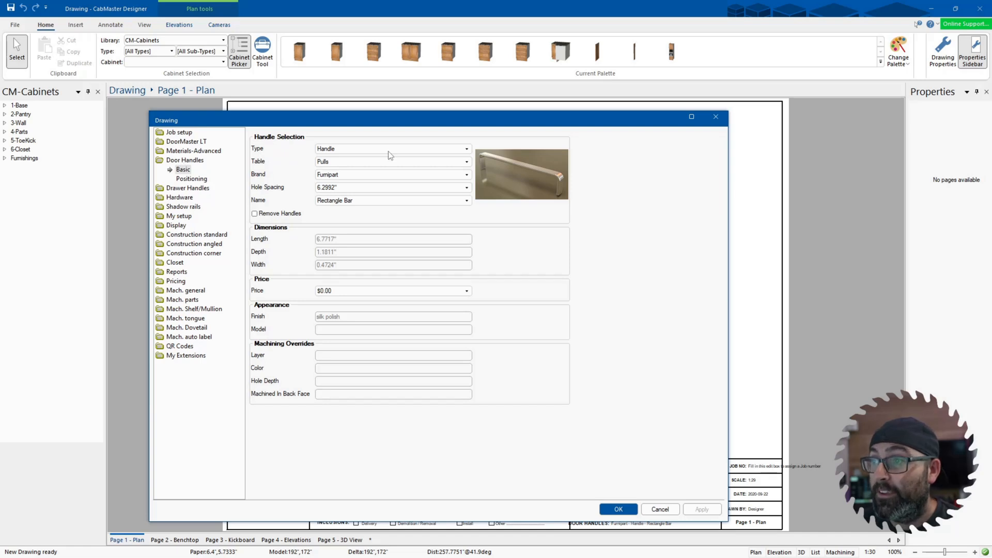
left_click(190, 179)
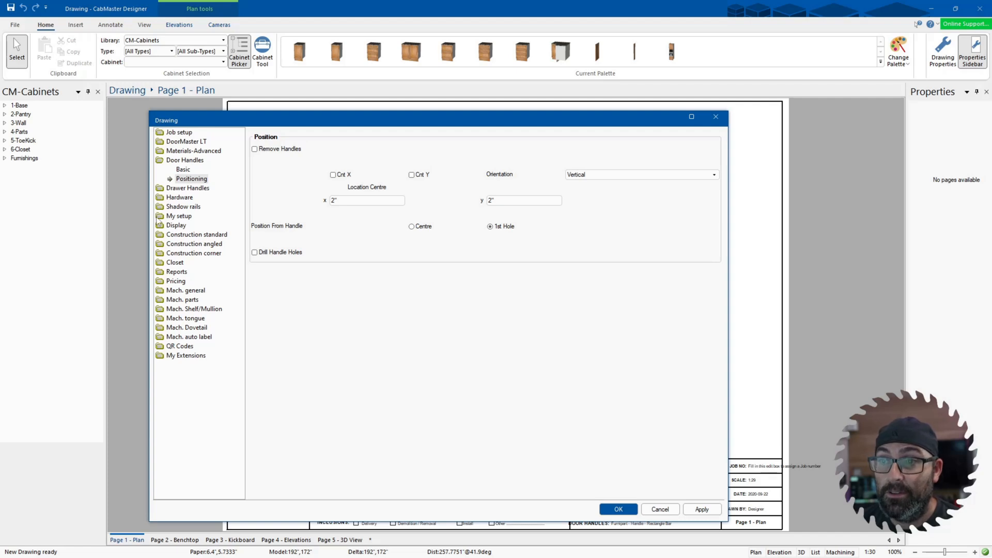
mouse_move(192, 363)
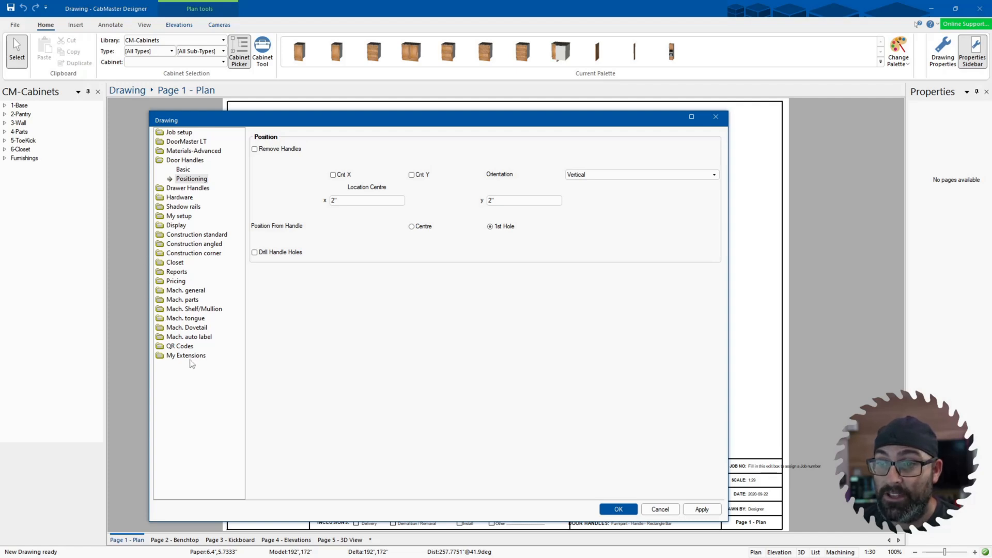
left_click(185, 289)
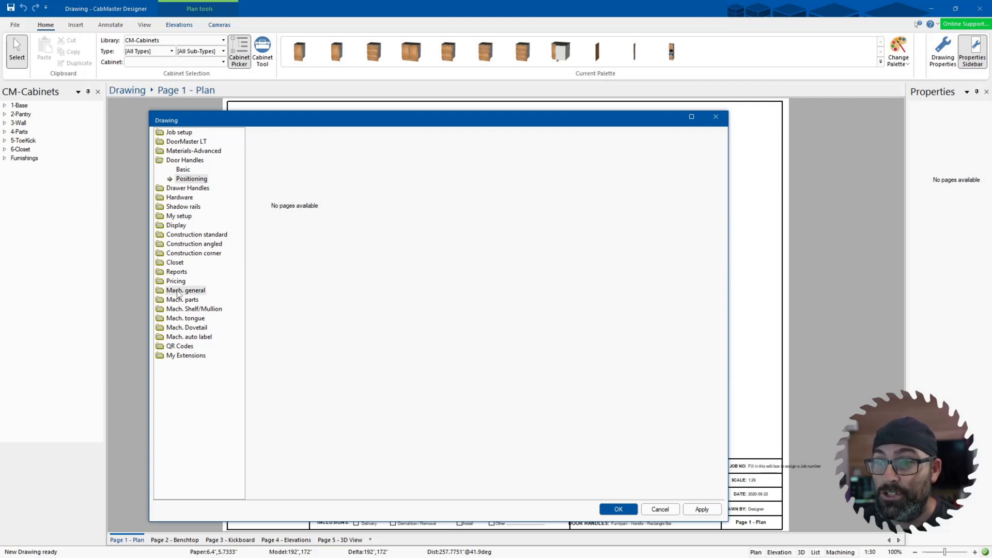
Step: Review the construction methods and tool diameters pages, then accept the drawing settings
left_click(185, 289)
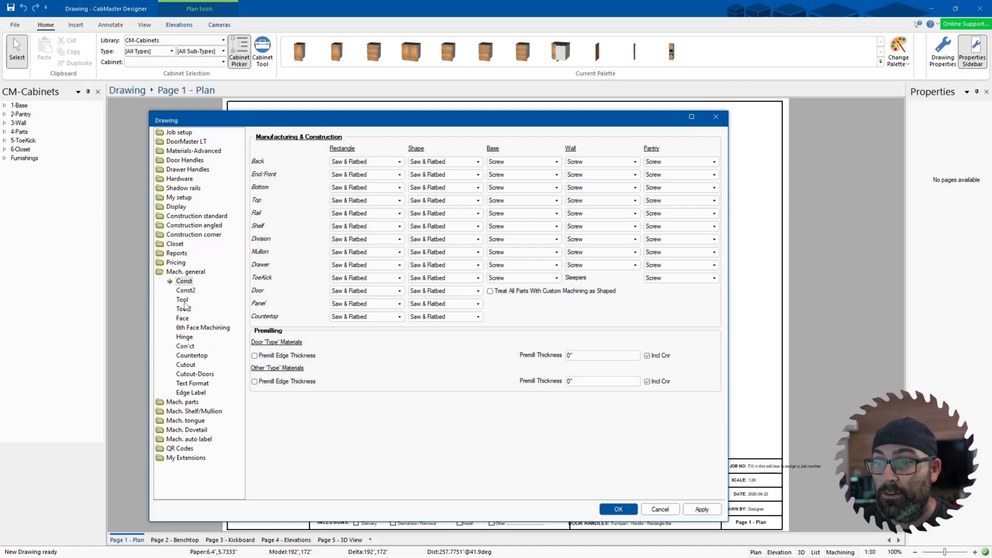
left_click(181, 299)
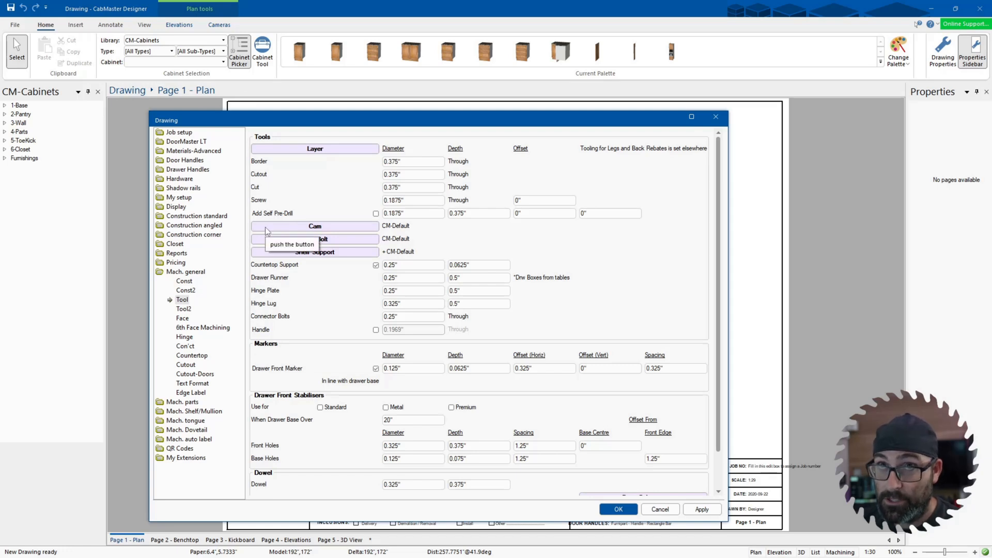
mouse_move(257, 310)
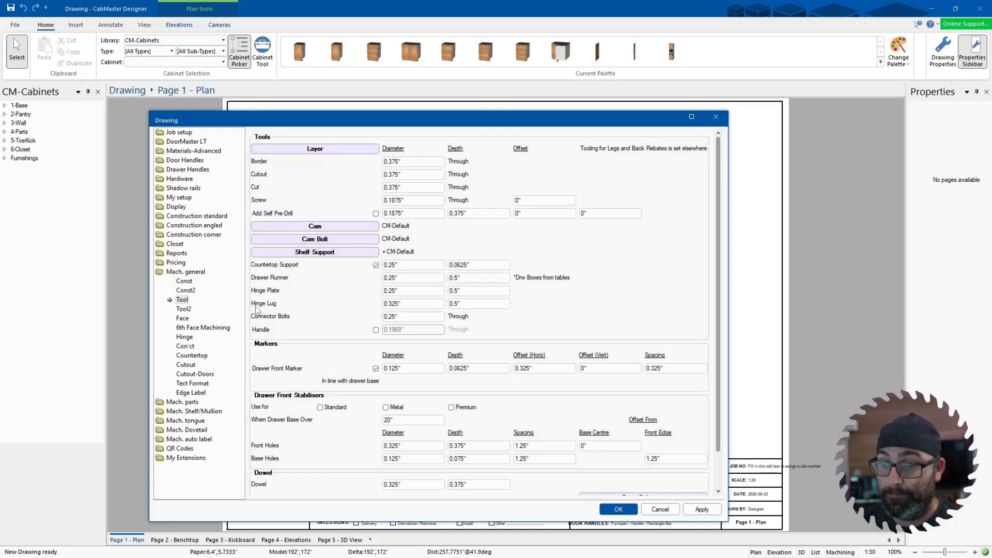
mouse_move(229, 363)
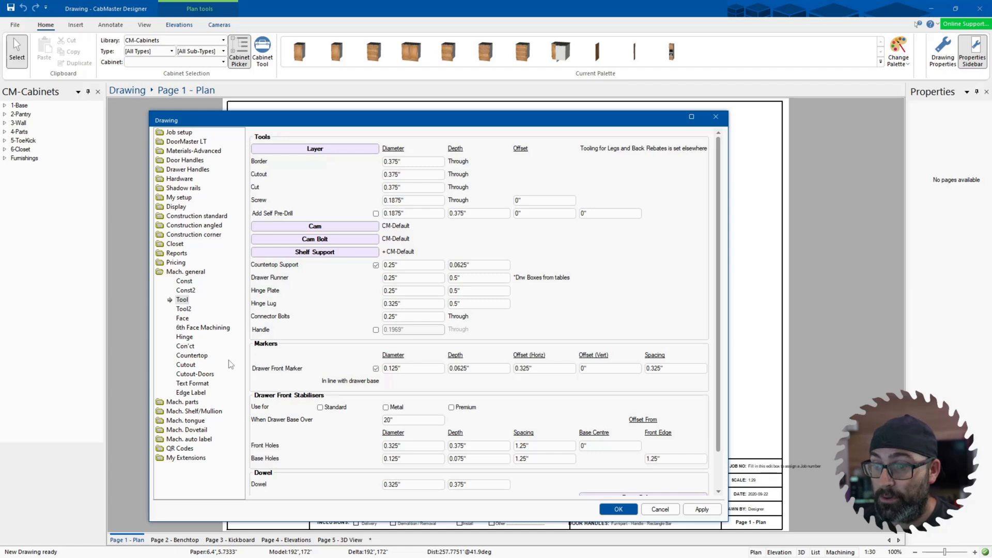
mouse_move(185, 385)
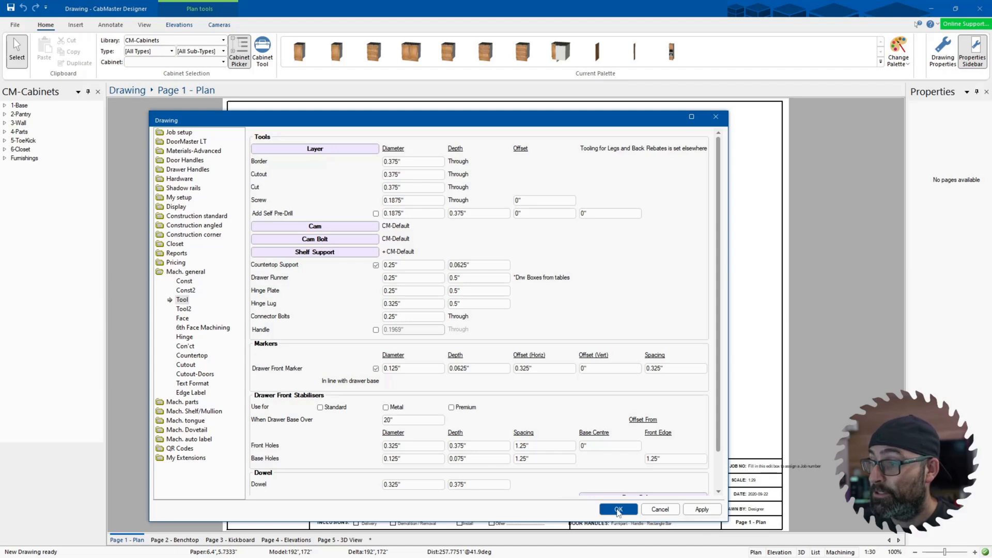
left_click(185, 141)
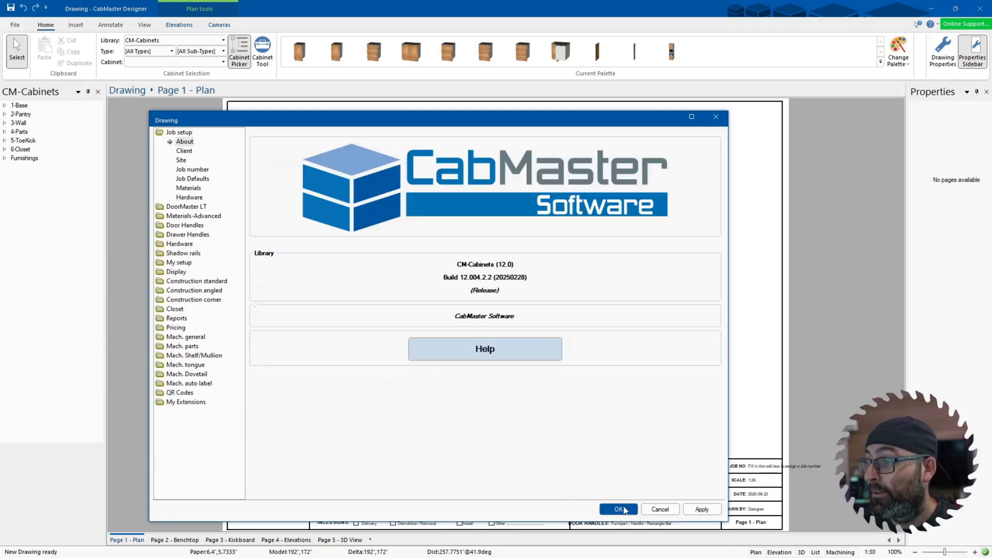
left_click(618, 510)
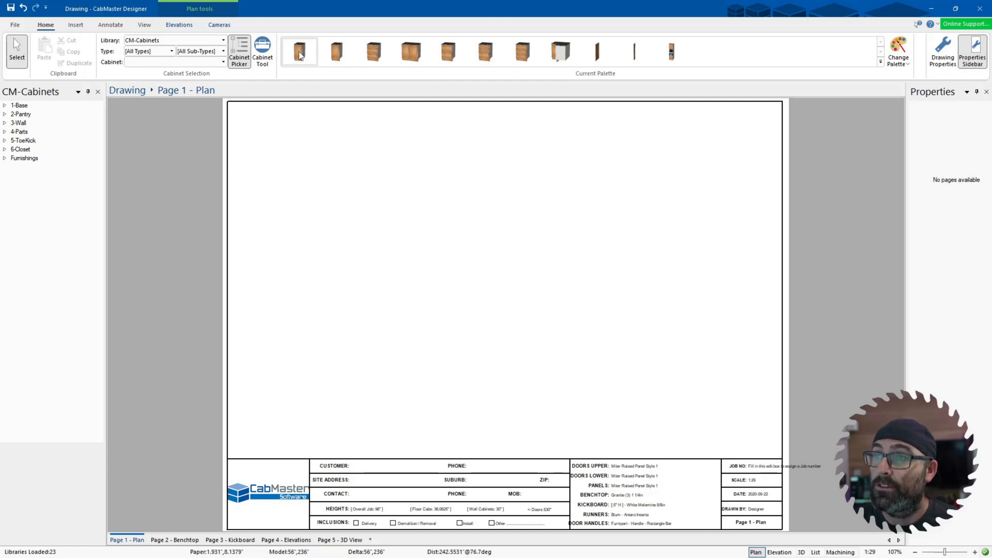
mouse_move(299, 52)
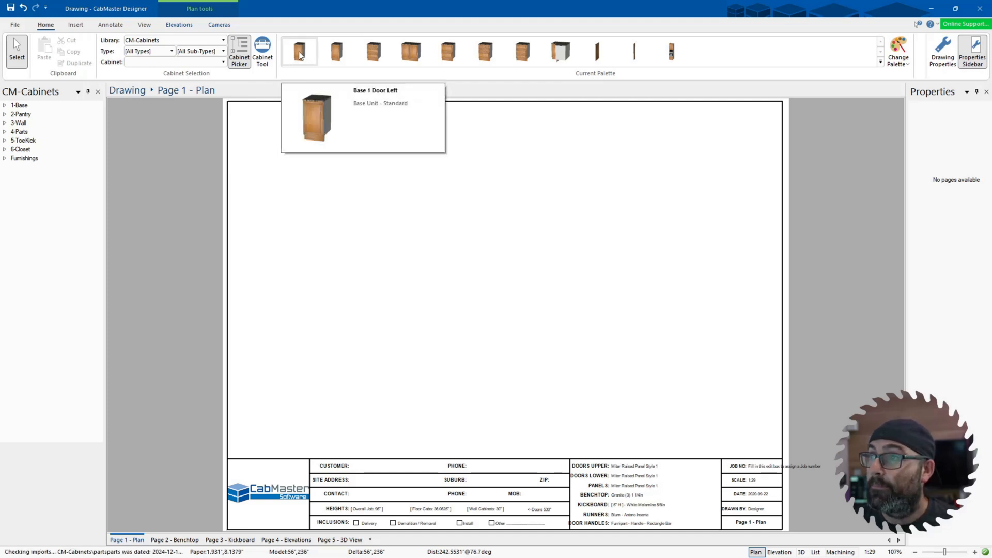
mouse_move(125, 211)
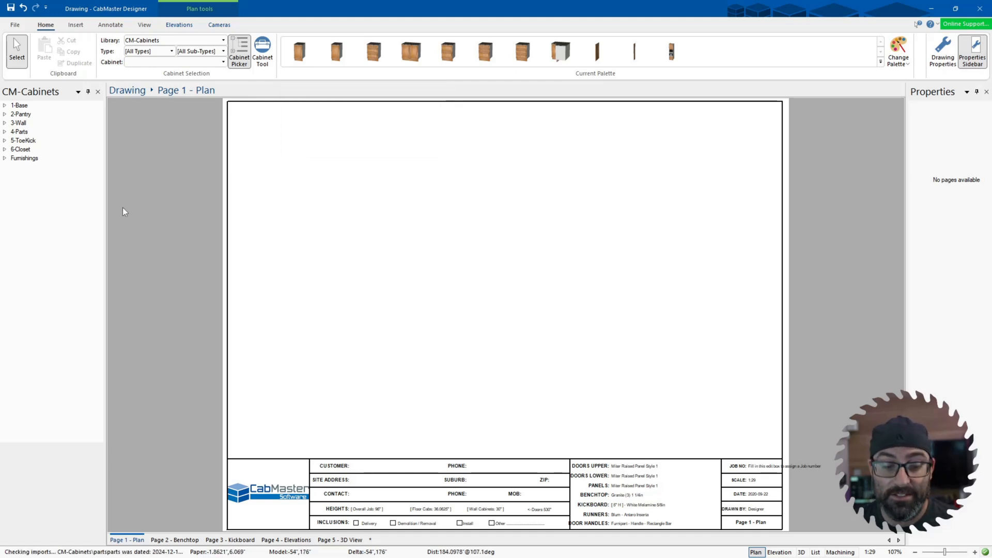
mouse_move(266, 201)
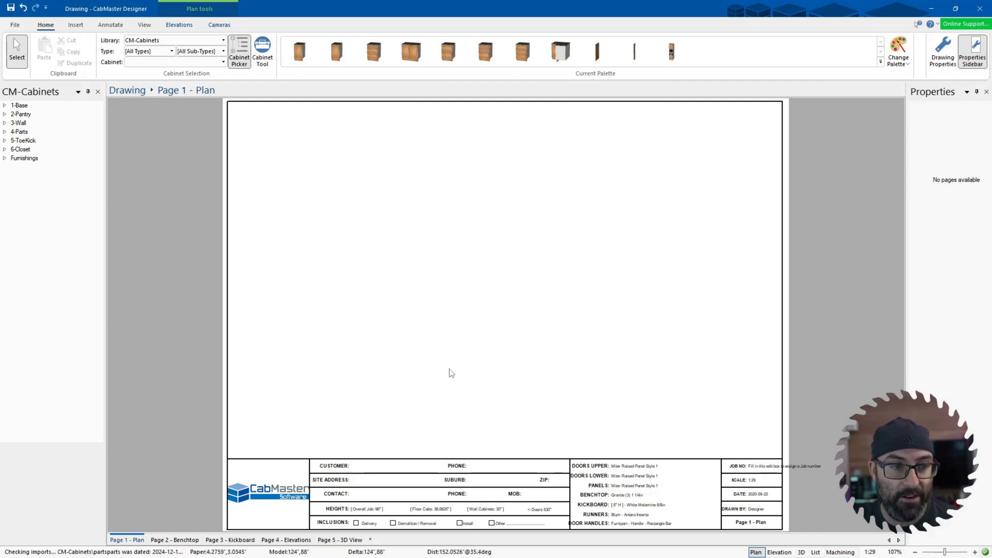
mouse_move(286, 201)
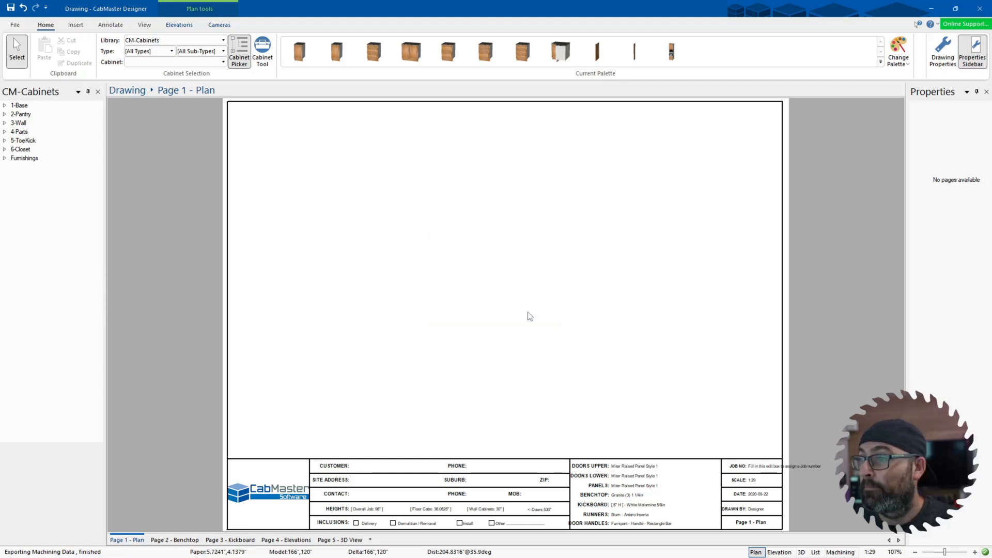
left_click(972, 52)
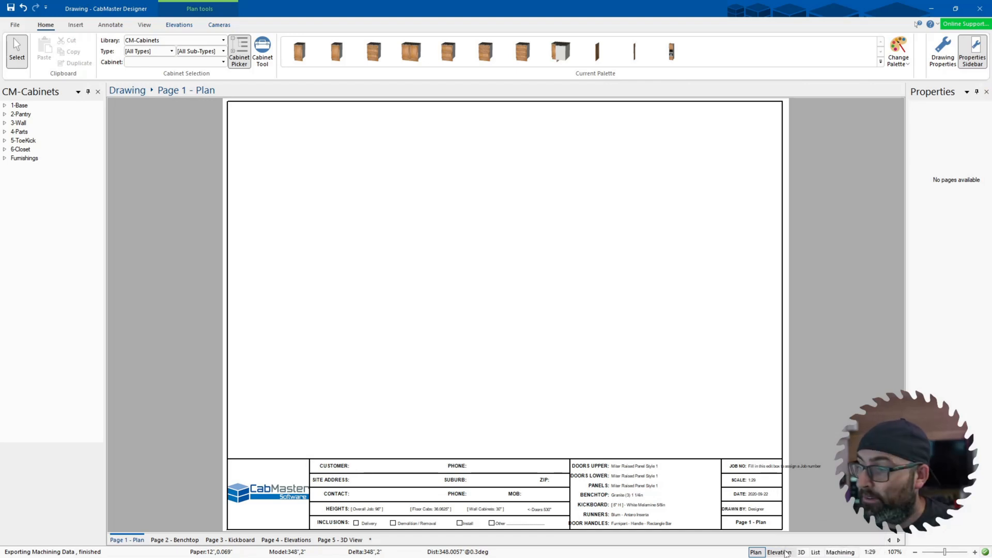
mouse_move(779, 552)
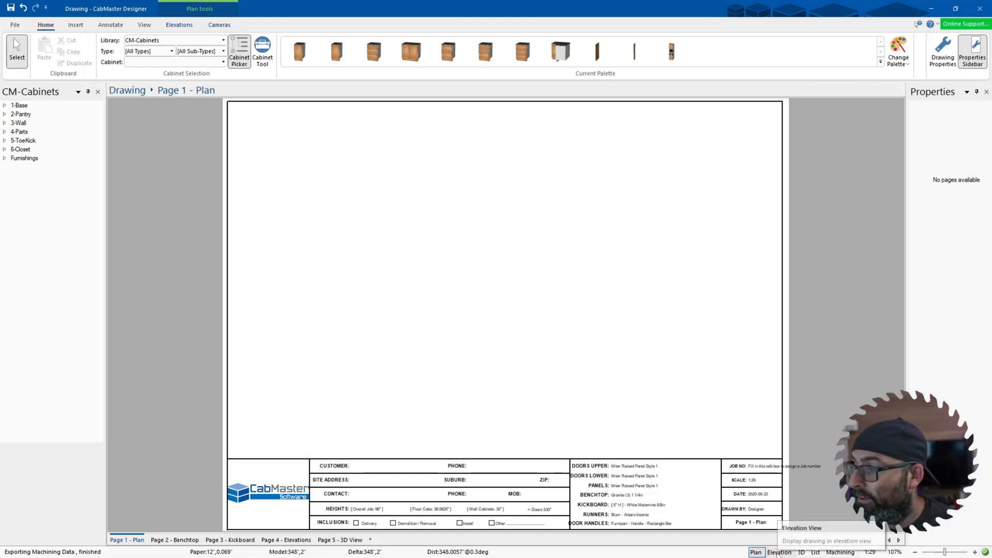
mouse_move(815, 552)
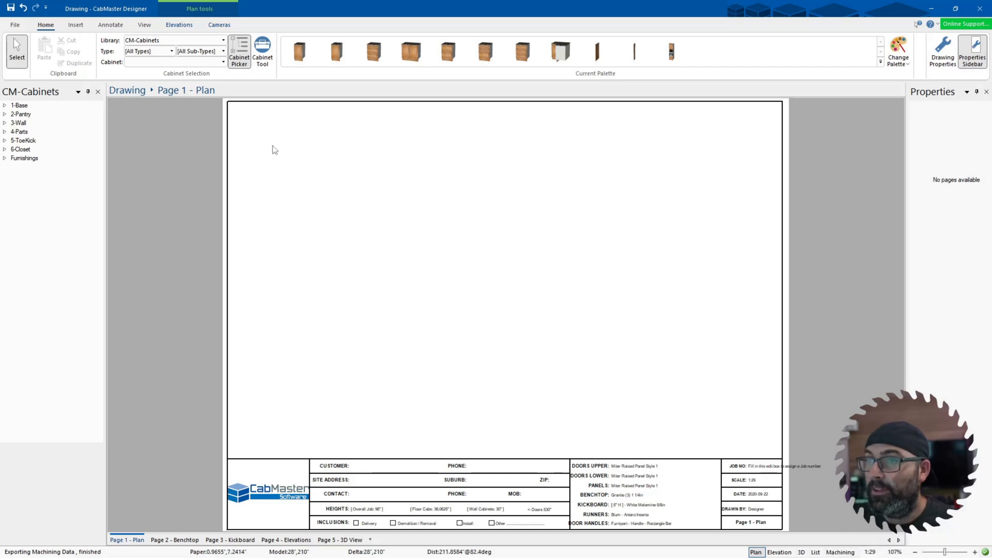
mouse_move(371, 275)
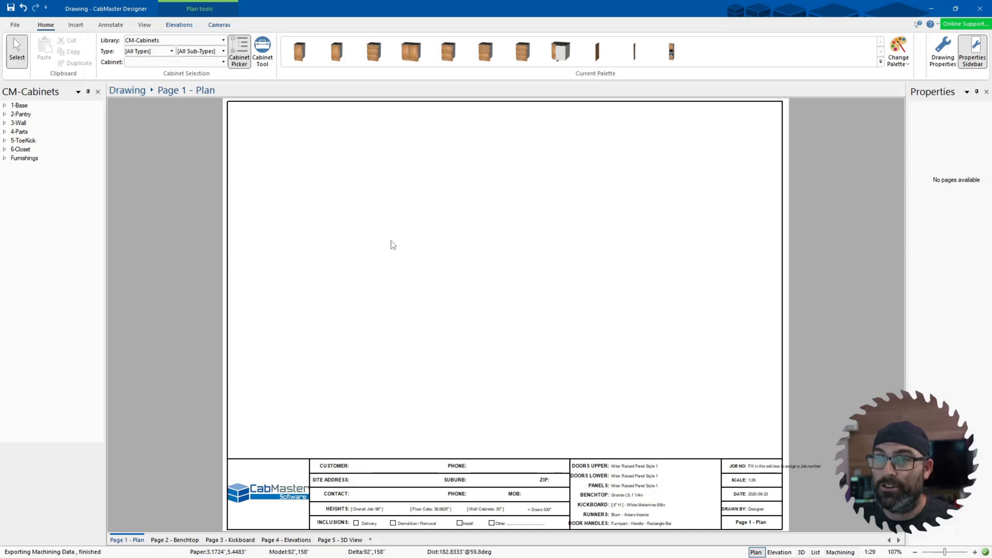
mouse_move(71, 33)
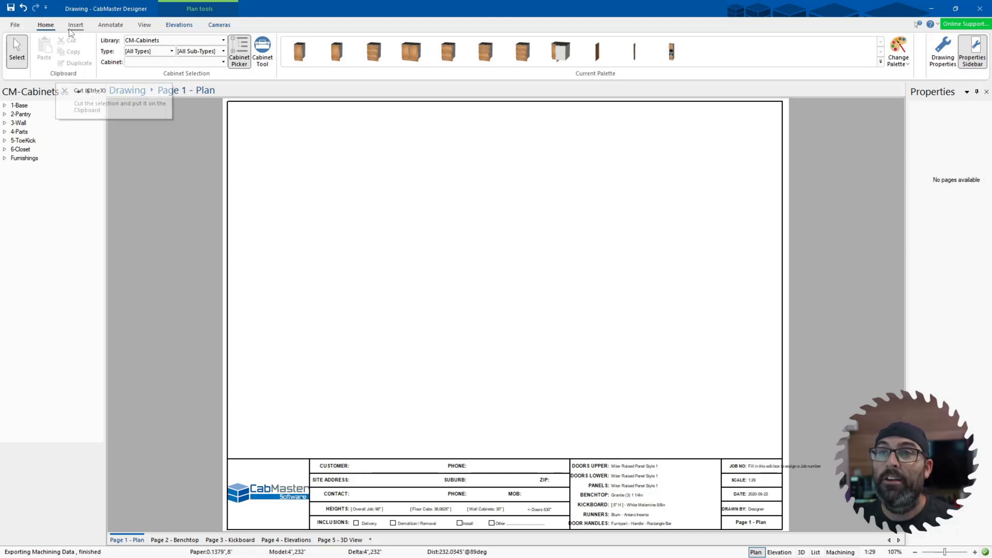
Step: Draw a chain of room walls with angled corners on the plan using the Wall tool
left_click(76, 25)
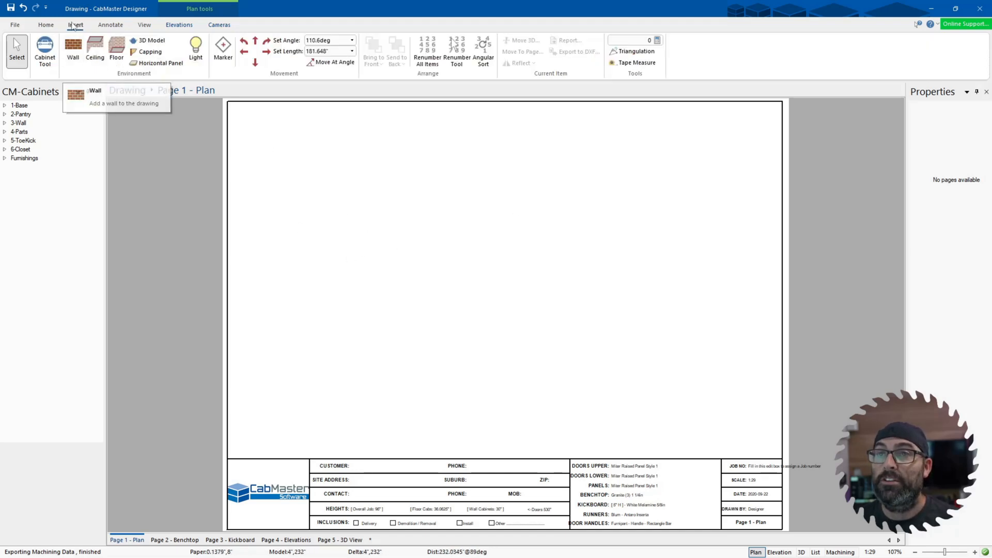
left_click(72, 52)
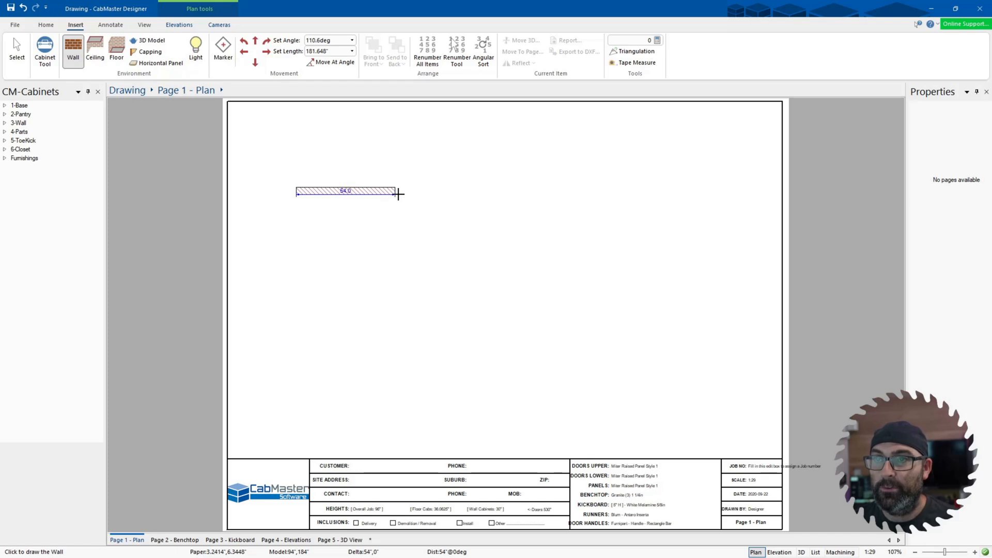
mouse_move(441, 175)
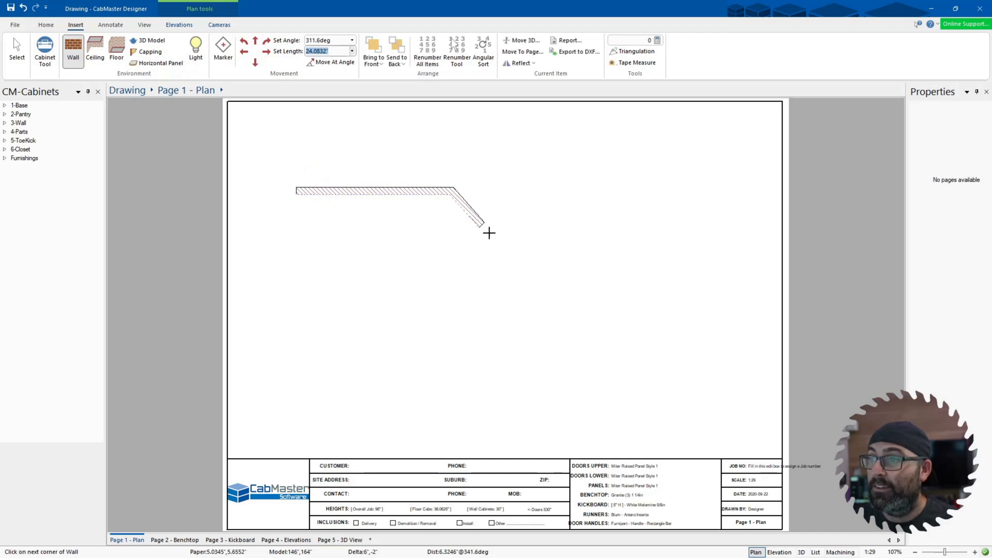
left_click(476, 328)
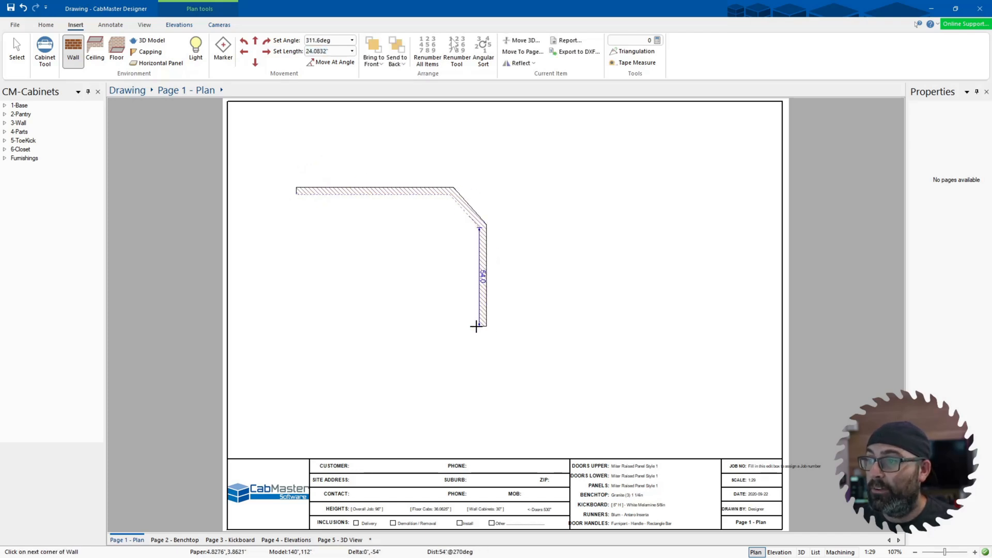
left_click(384, 366)
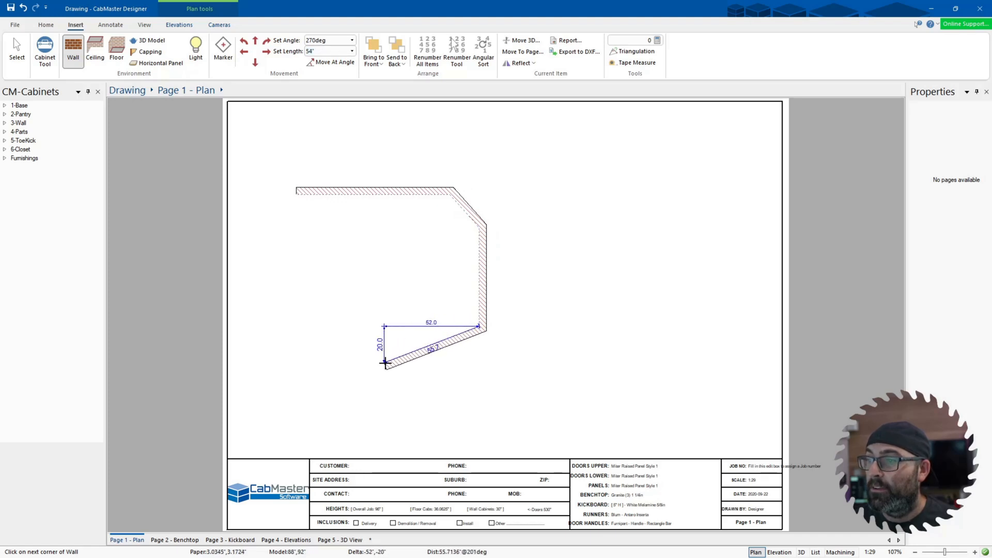
mouse_move(468, 303)
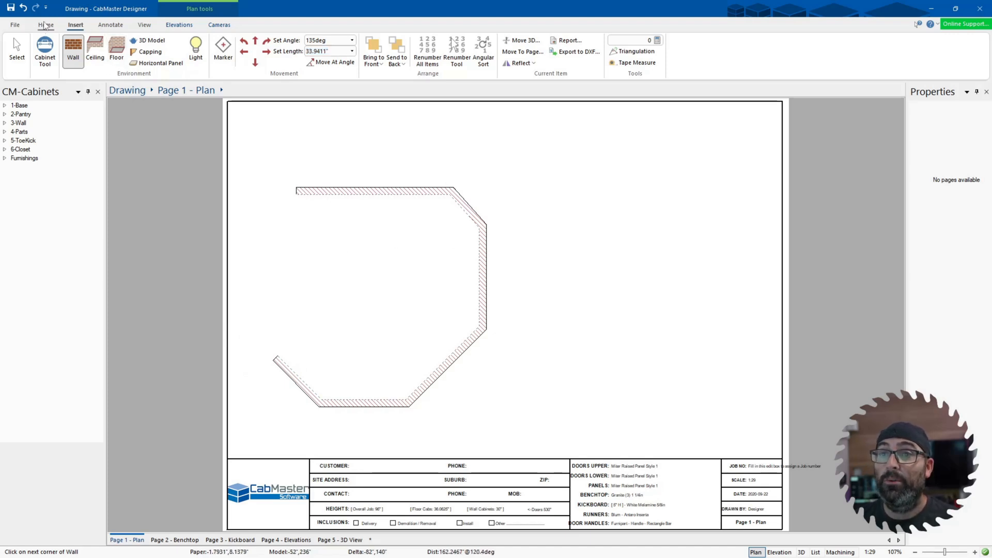
Step: Select the Tall 1x1 Door Left cabinet from 2-Pantry > Standard in the CM-Cabinets library
left_click(44, 25)
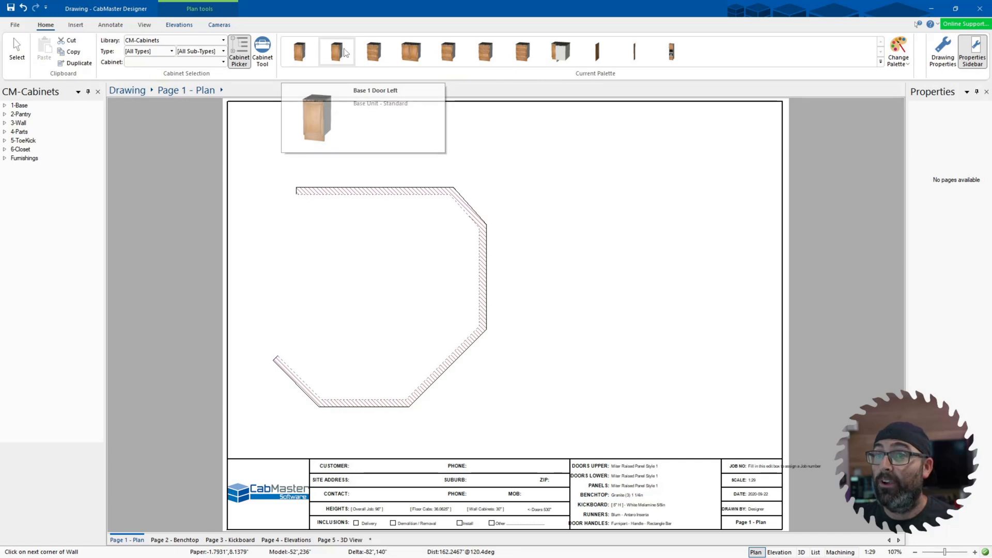
mouse_move(585, 54)
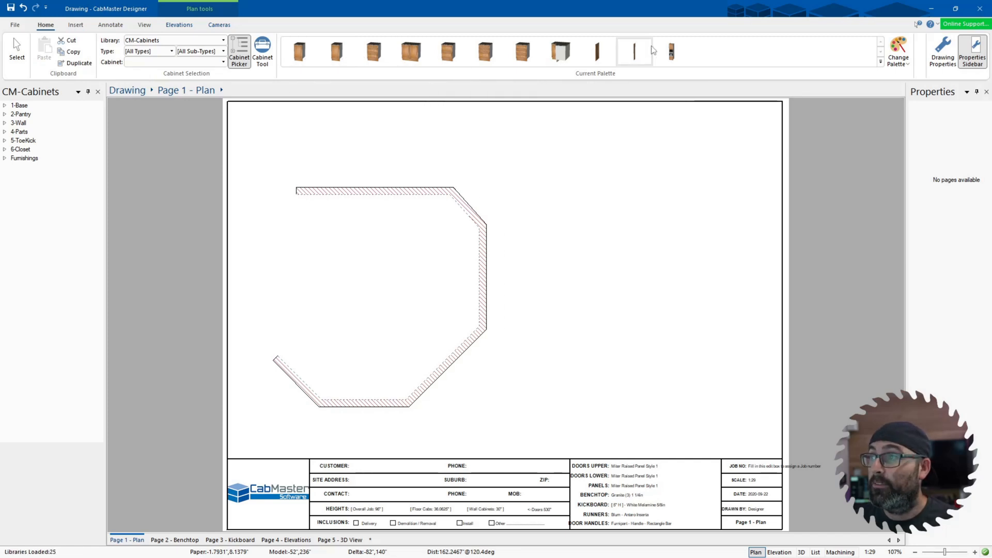
left_click(5, 105)
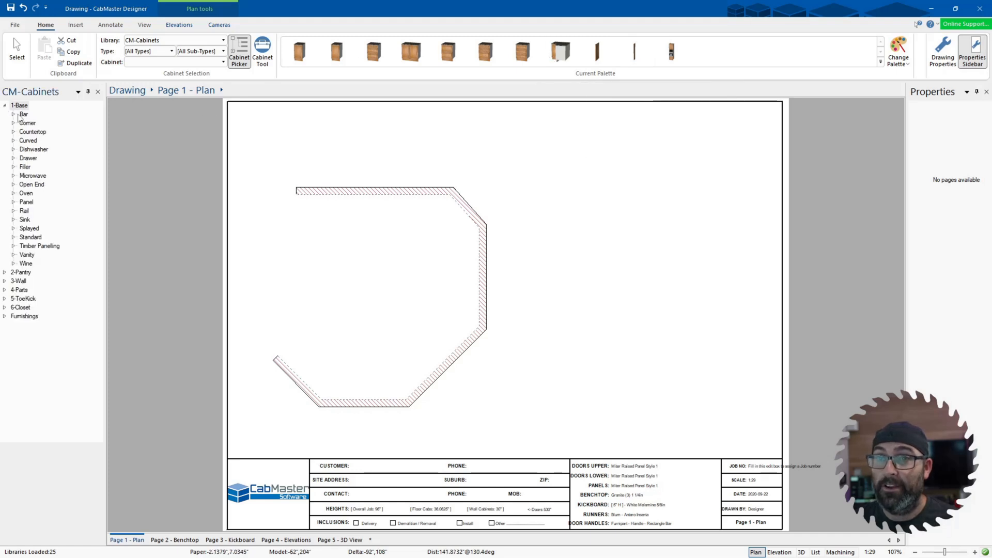
mouse_move(12, 284)
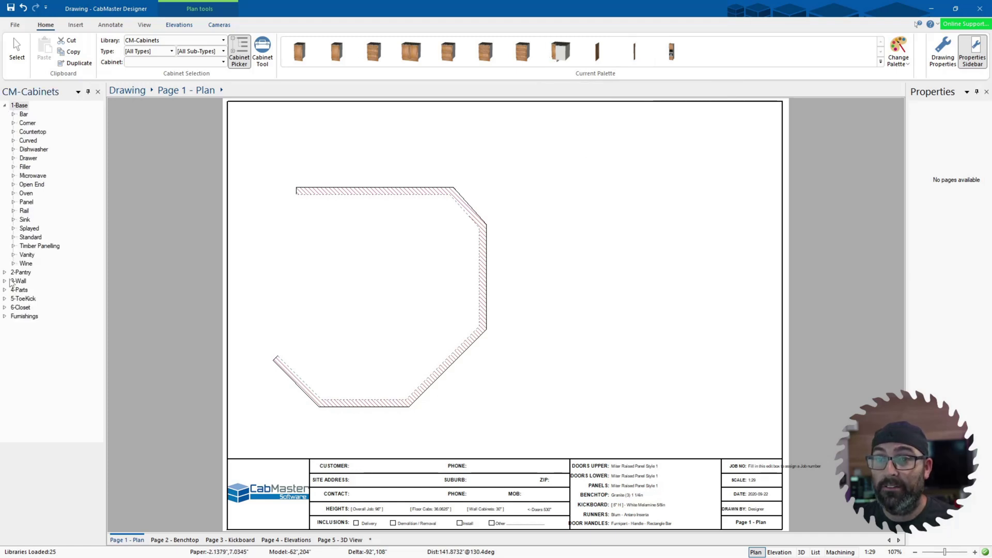
left_click(5, 280)
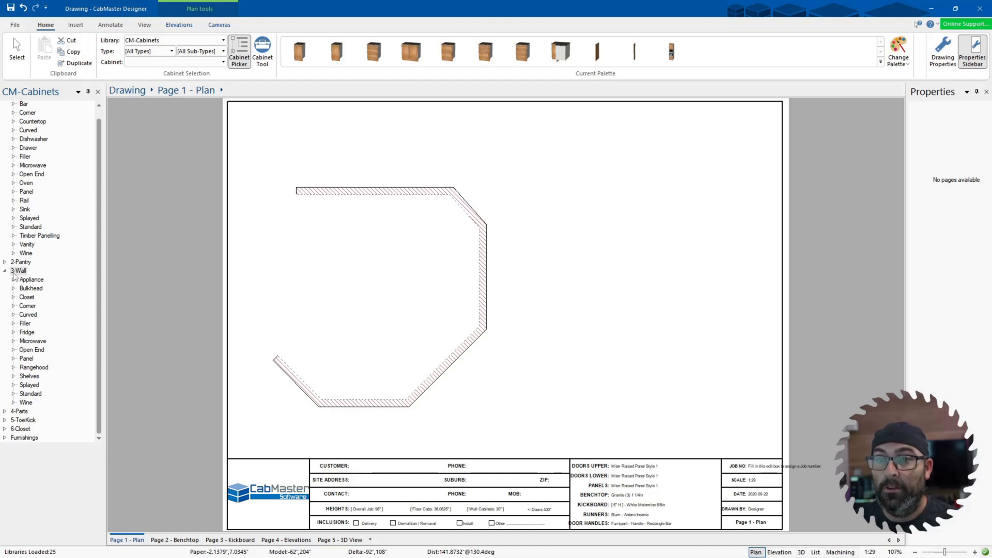
left_click(20, 262)
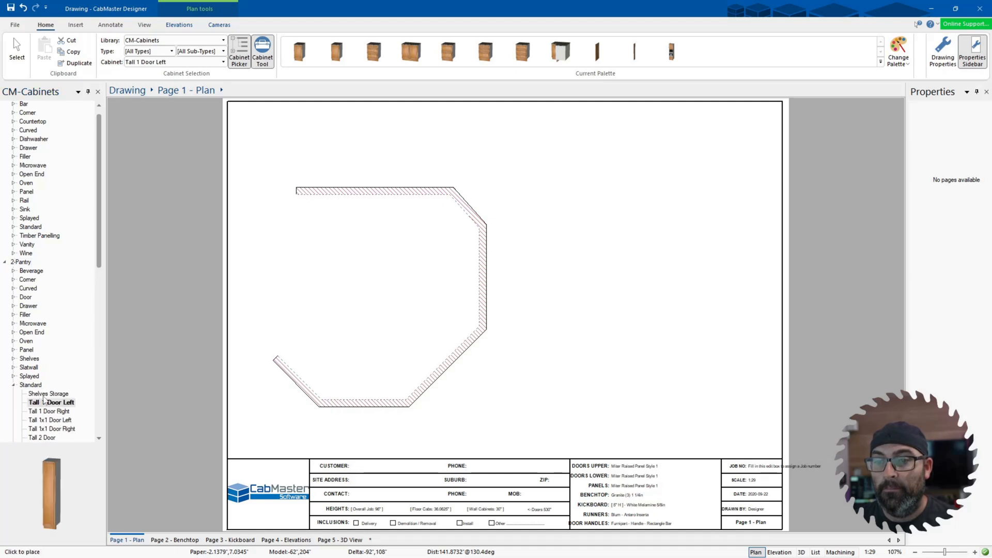
left_click(49, 420)
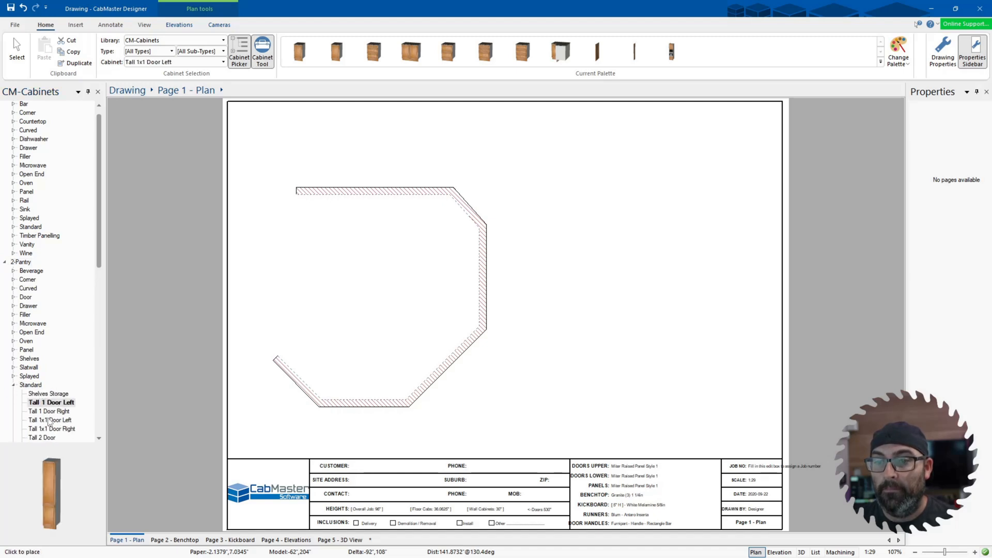
left_click(52, 419)
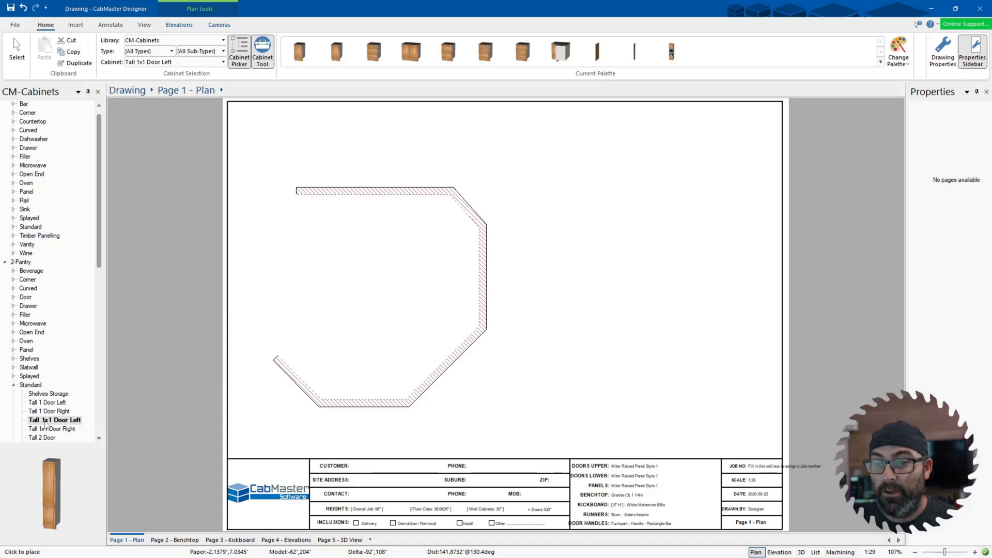
mouse_move(113, 523)
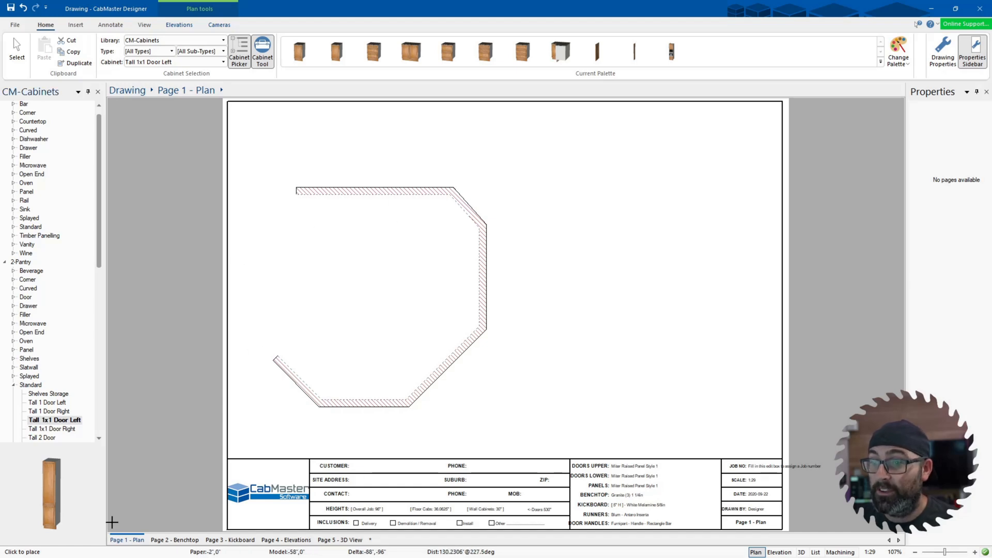
mouse_move(180, 352)
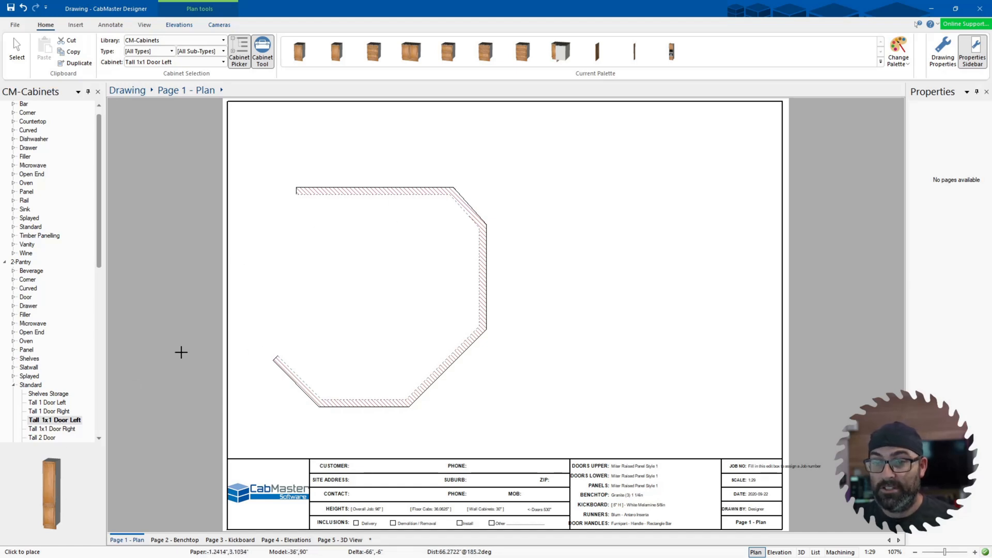
mouse_move(120, 448)
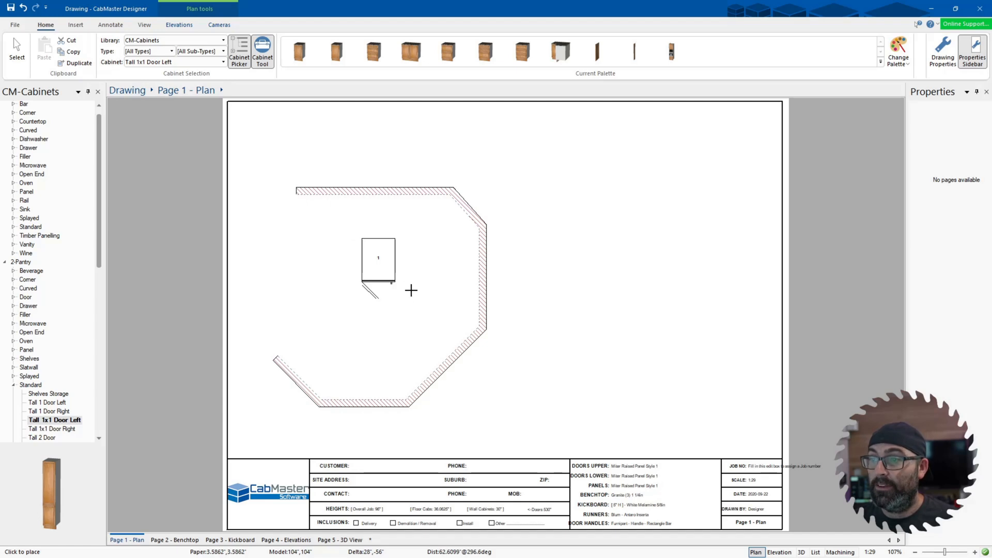
Step: Place three Tall 1x1 Door Left cabinets side by side against the top wall
left_click(378, 260)
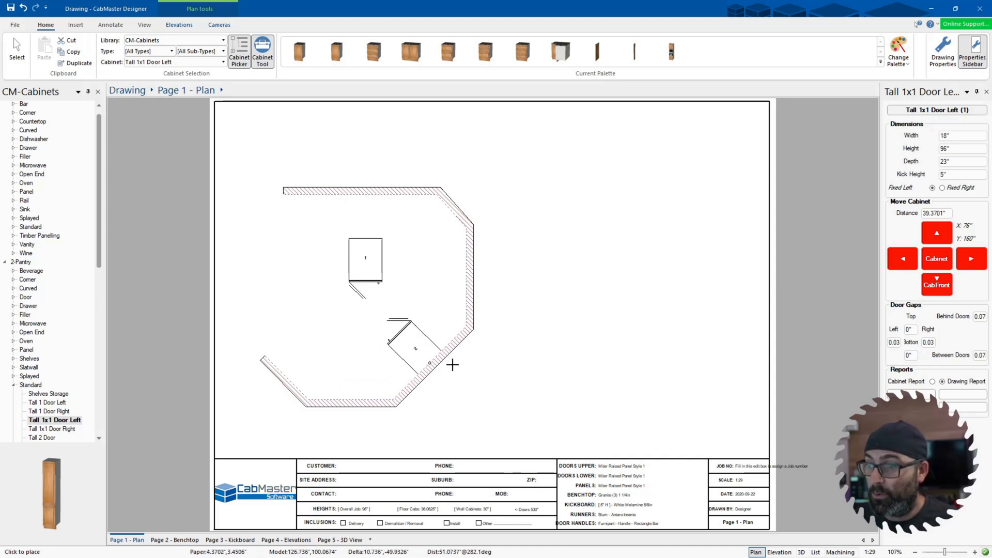
left_click(465, 218)
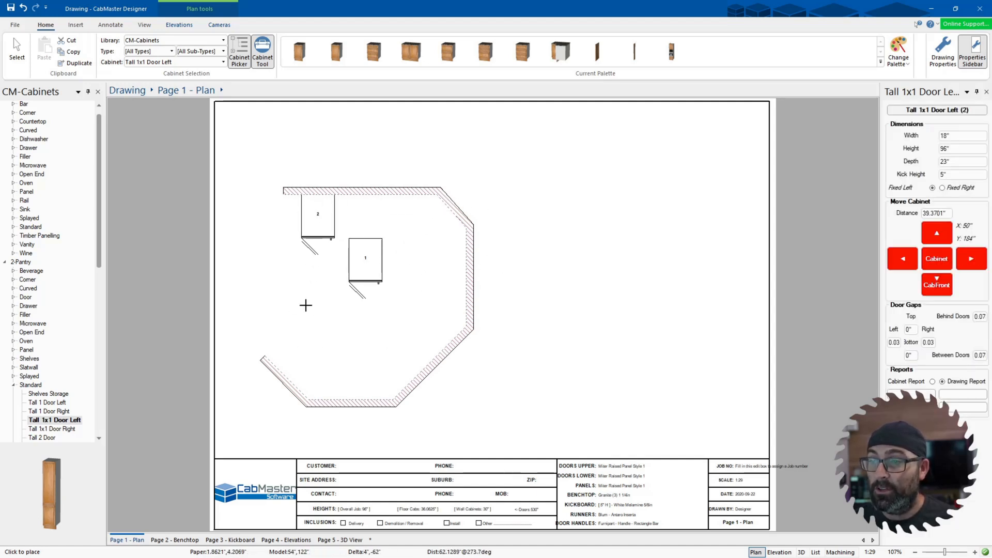
mouse_move(367, 280)
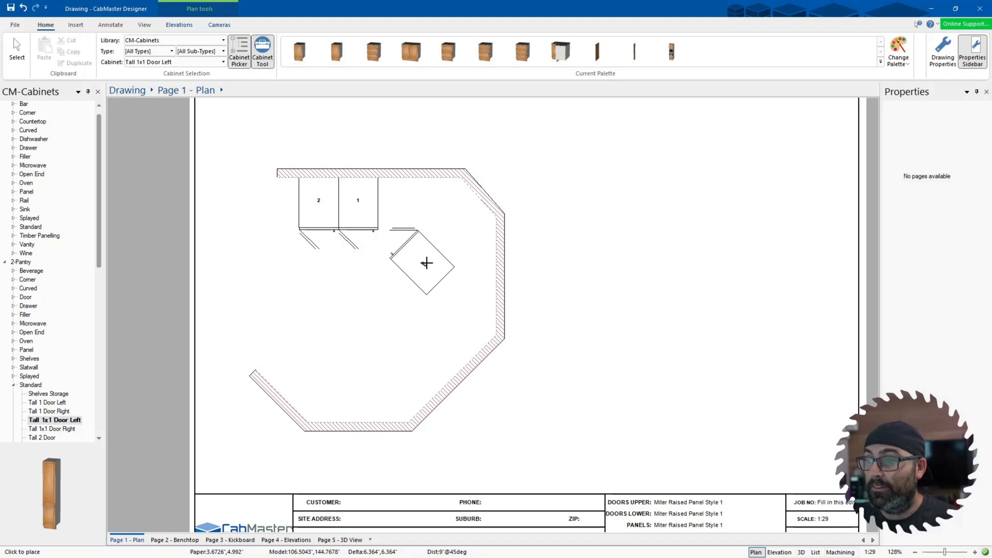
left_click(425, 263)
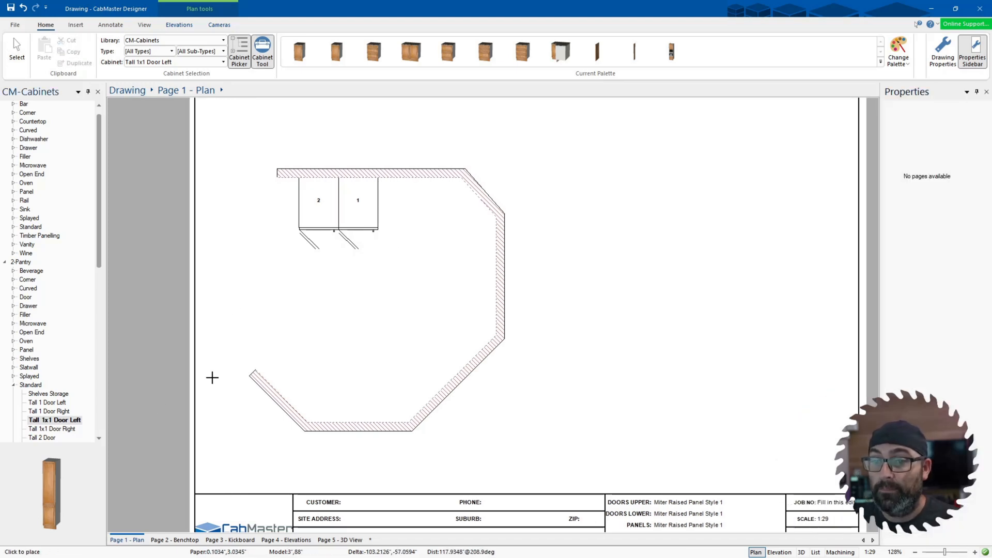
mouse_move(377, 290)
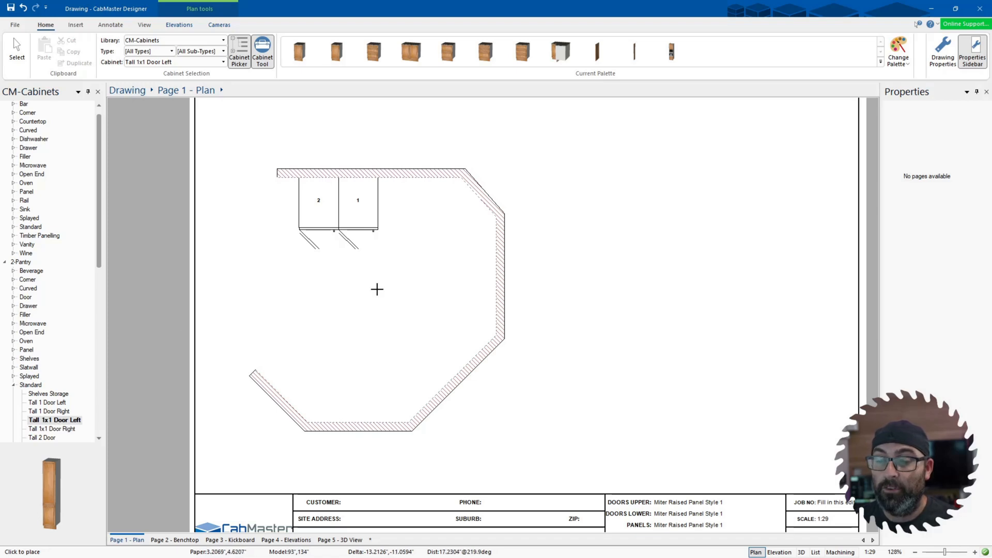
left_click(421, 186)
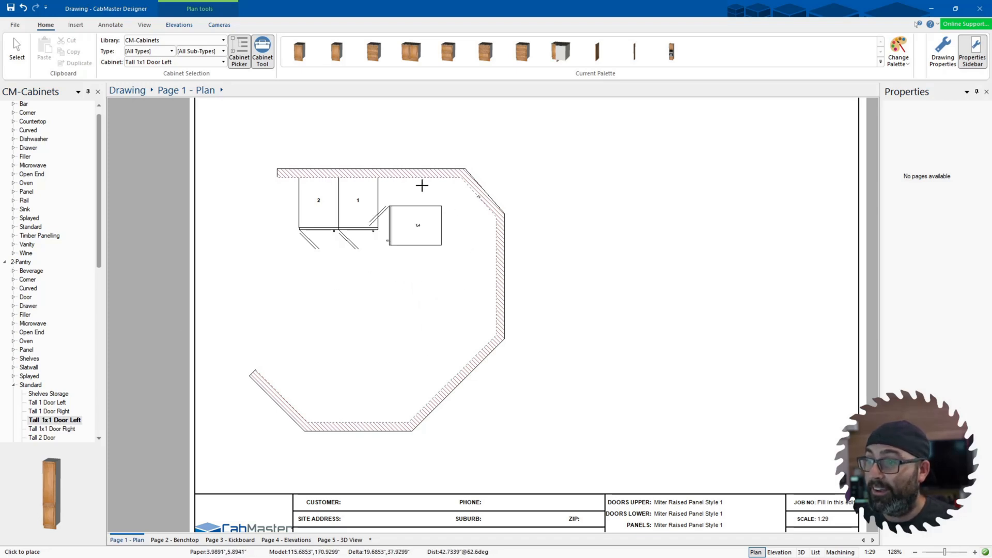
left_click(417, 224)
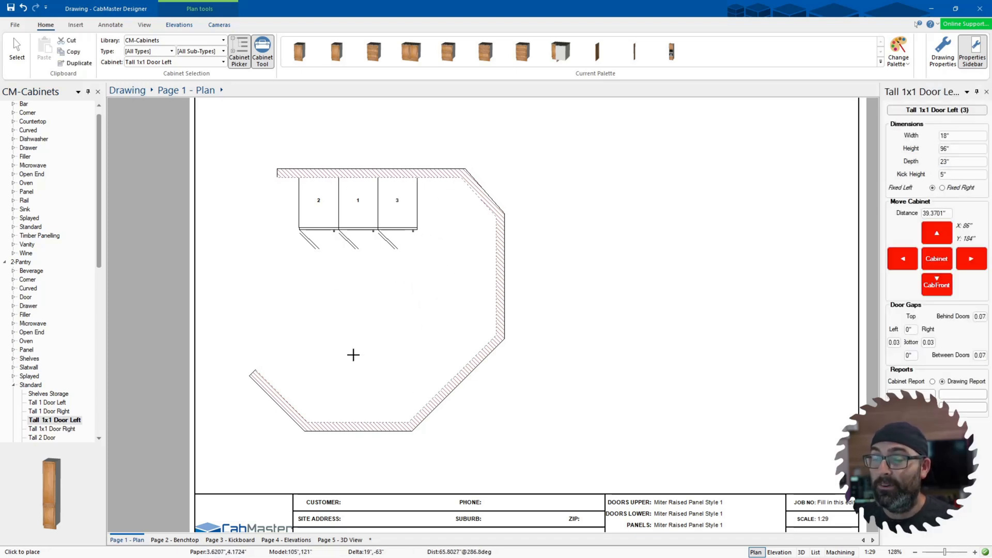
mouse_move(114, 342)
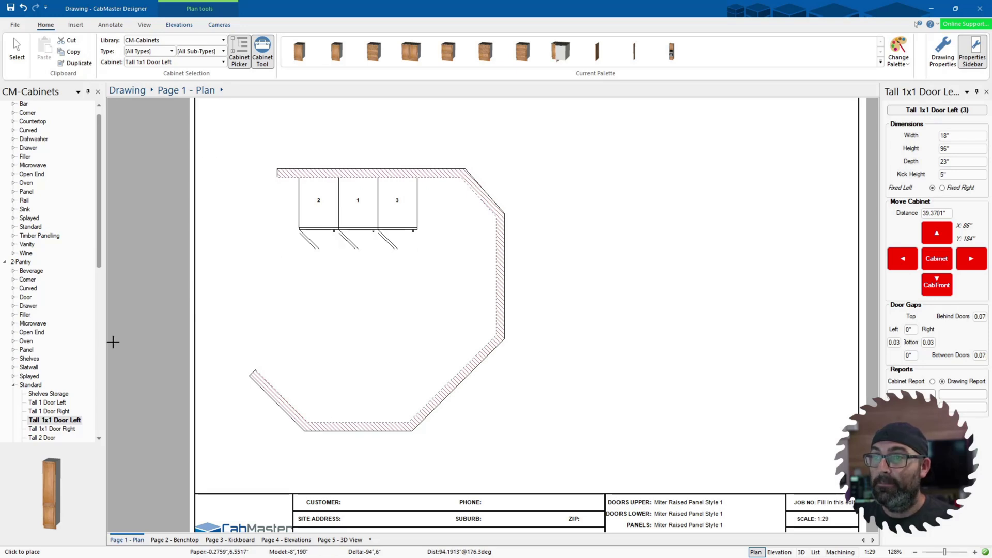
Step: Select the Wall 1 Door Right cabinet from 3-Wall > Standard in the library
scroll("down", 3)
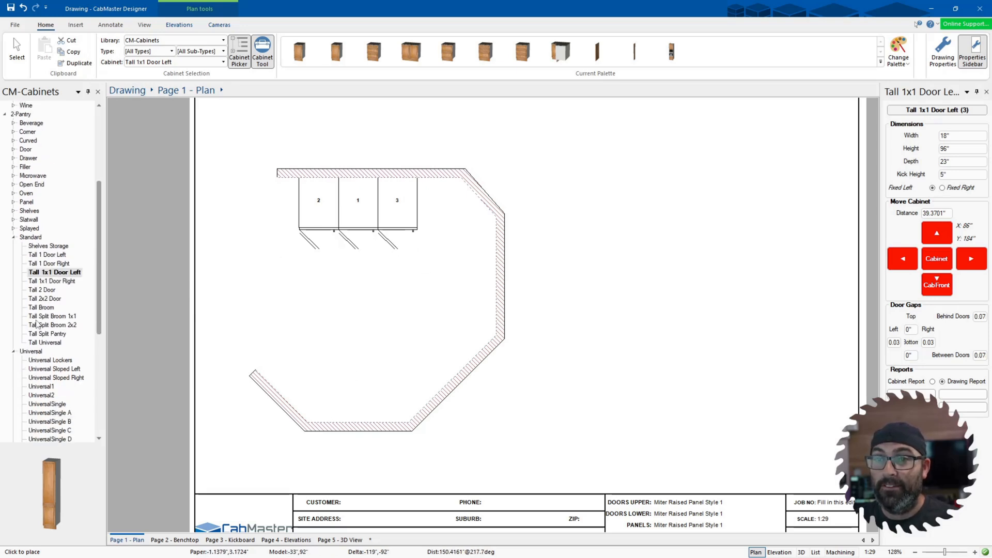
scroll("down", 3)
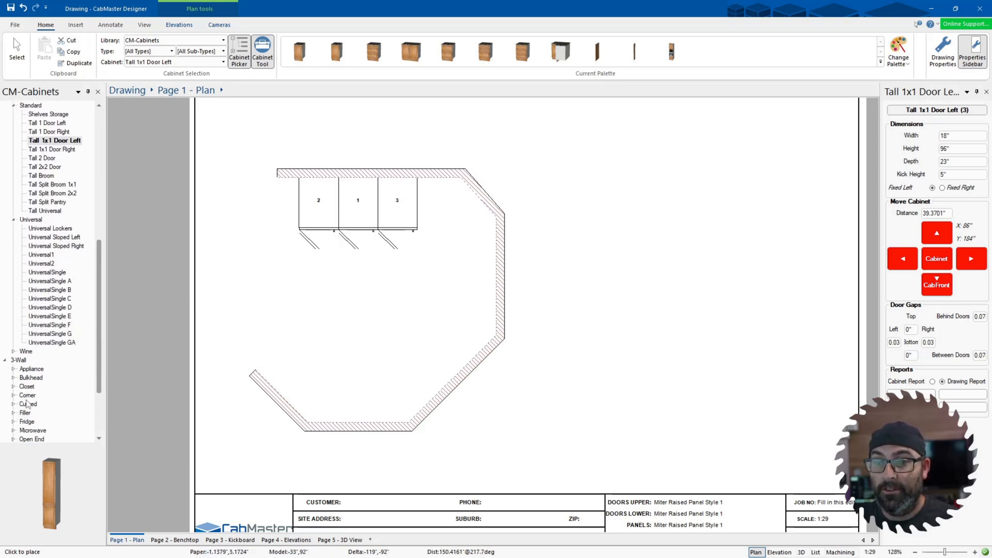
scroll("down", 3)
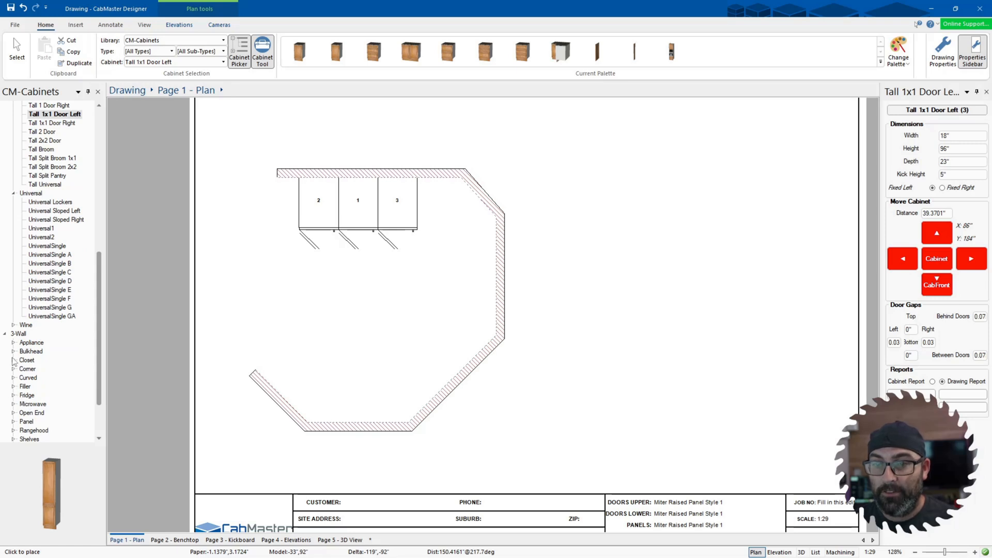
scroll("down", 3)
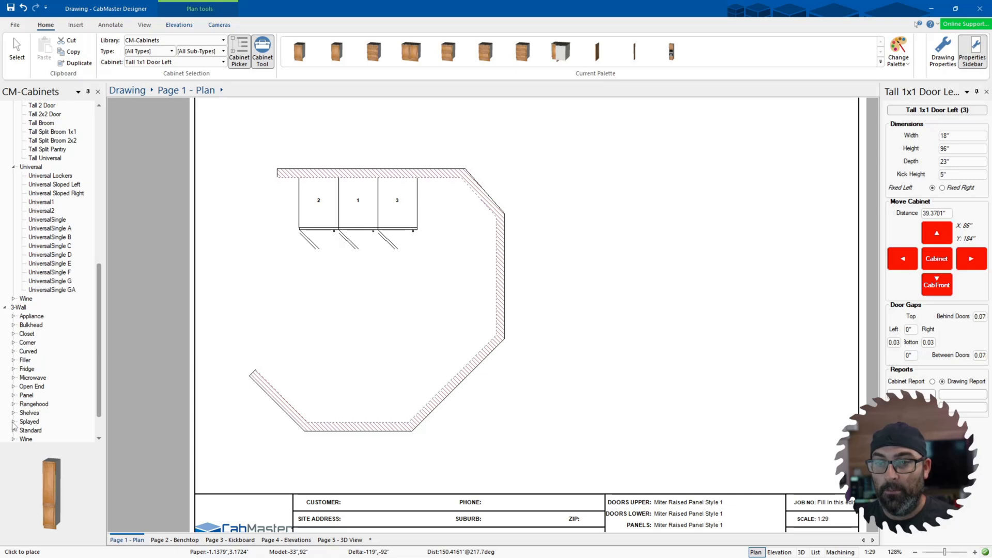
scroll("down", 3)
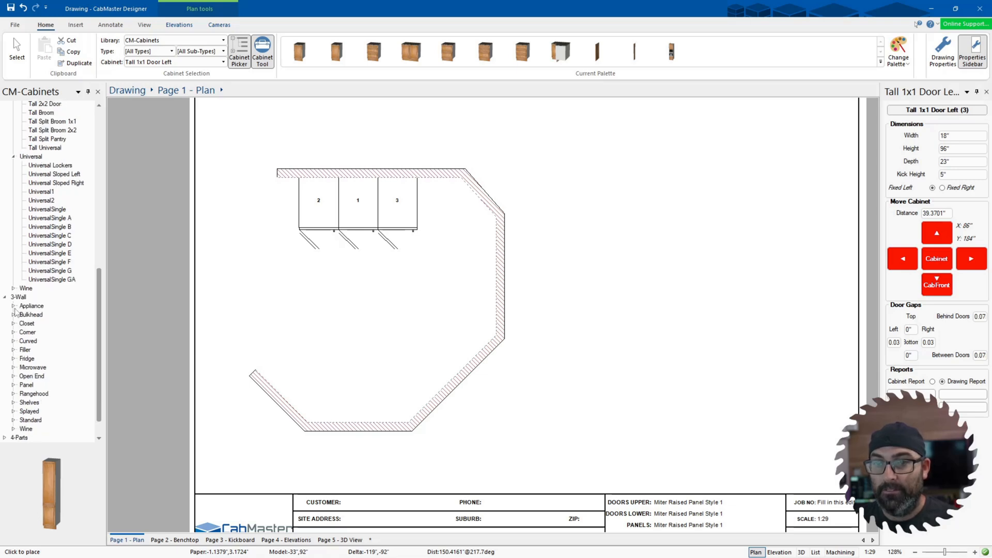
left_click(13, 419)
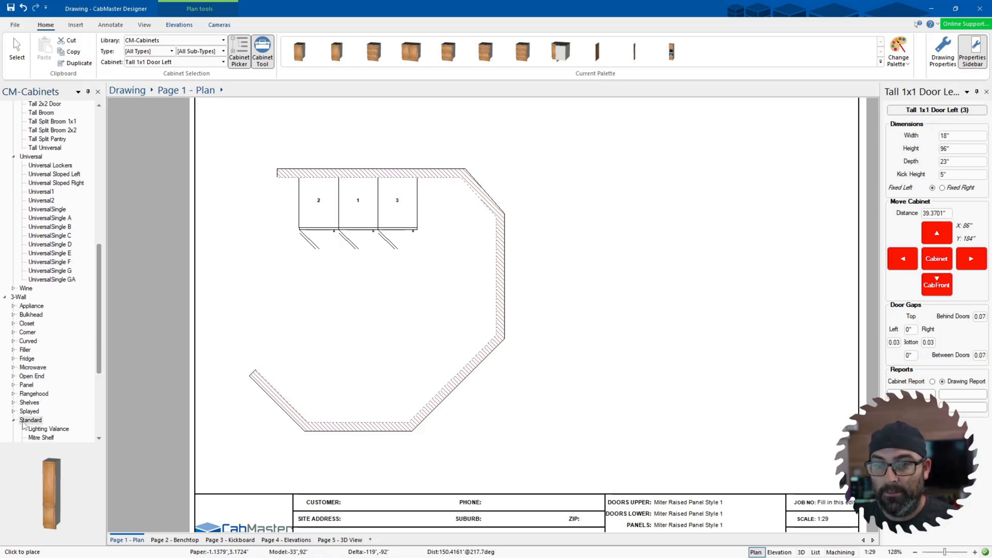
left_click(54, 392)
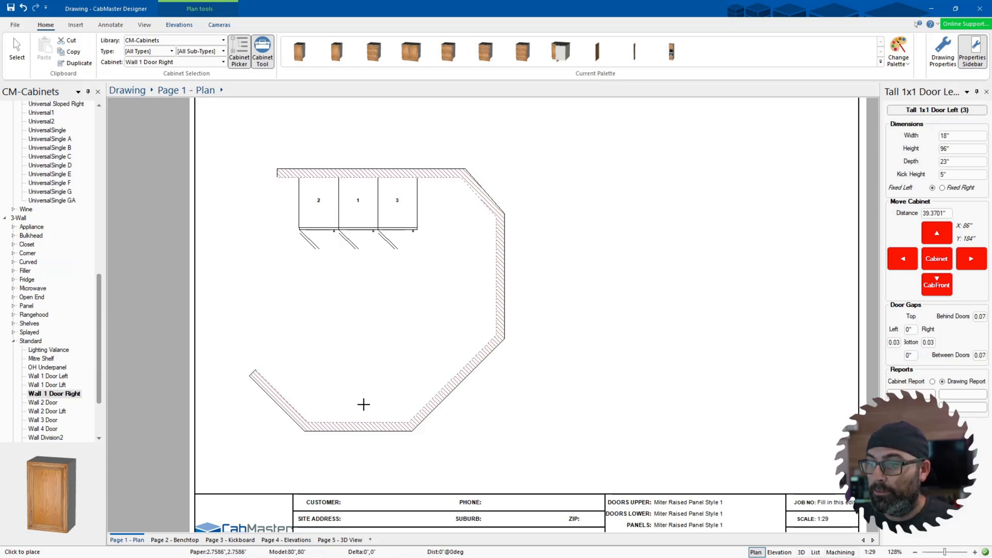
Step: Place two Wall 1 Door Right cabinets against the bottom wall and stop placing
left_click(347, 429)
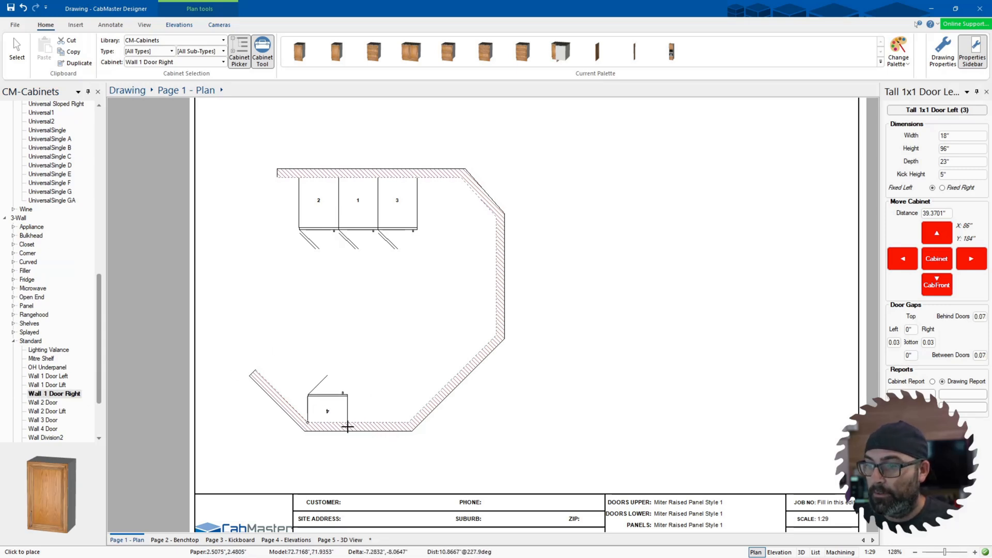
left_click(365, 403)
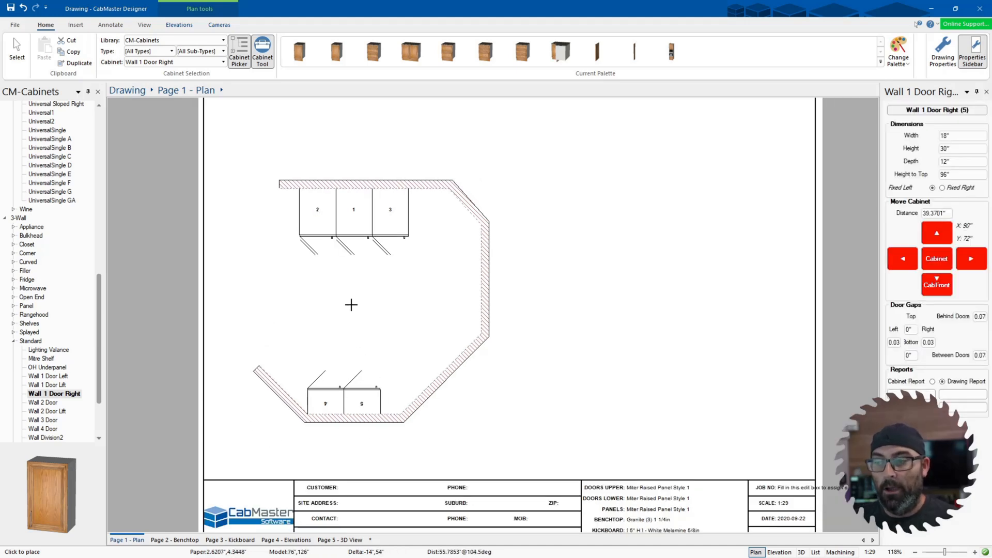
mouse_move(352, 326)
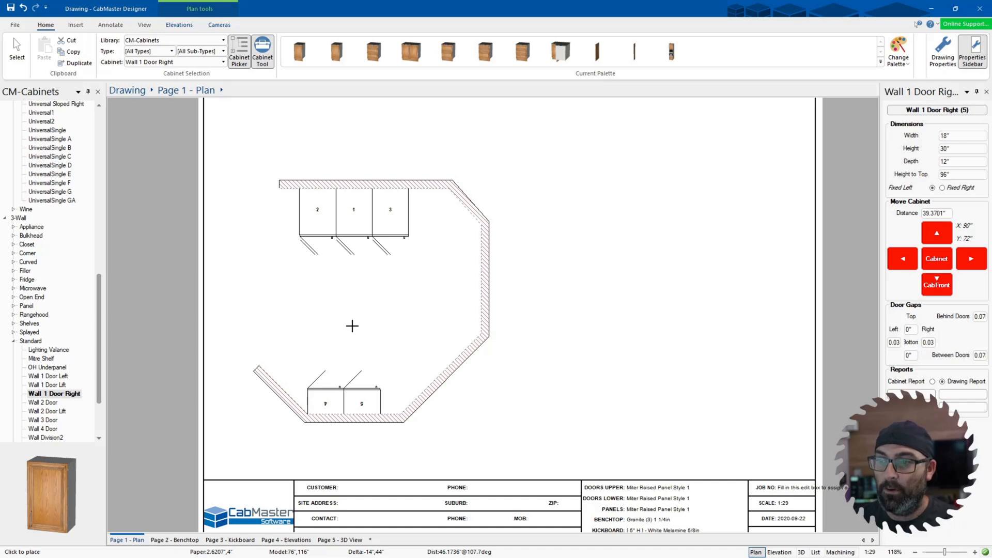
mouse_move(406, 368)
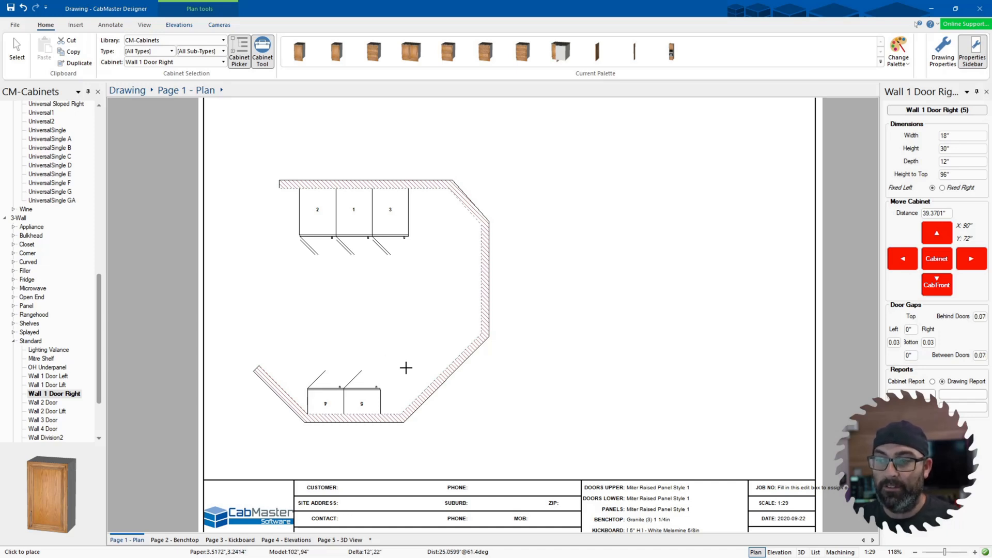
left_click(360, 398)
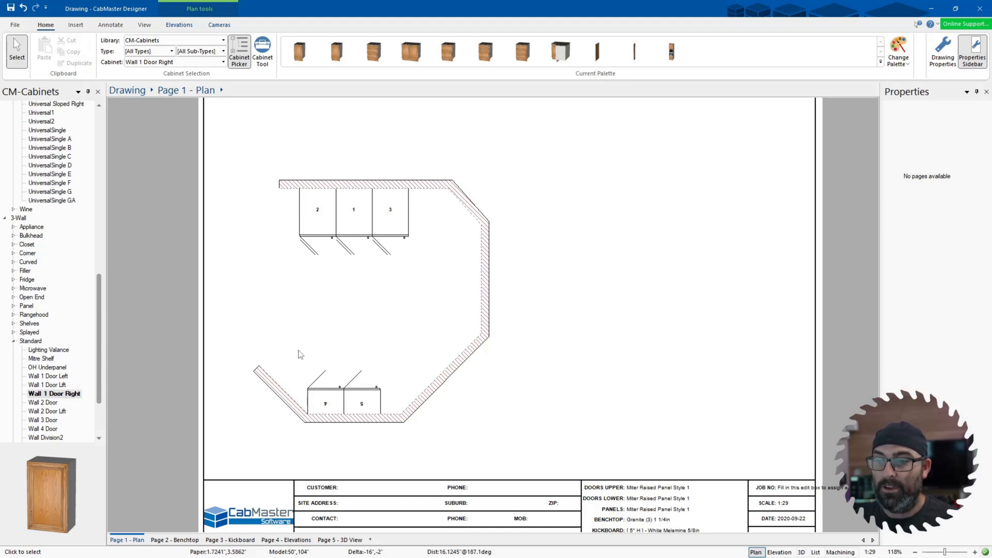
mouse_move(281, 354)
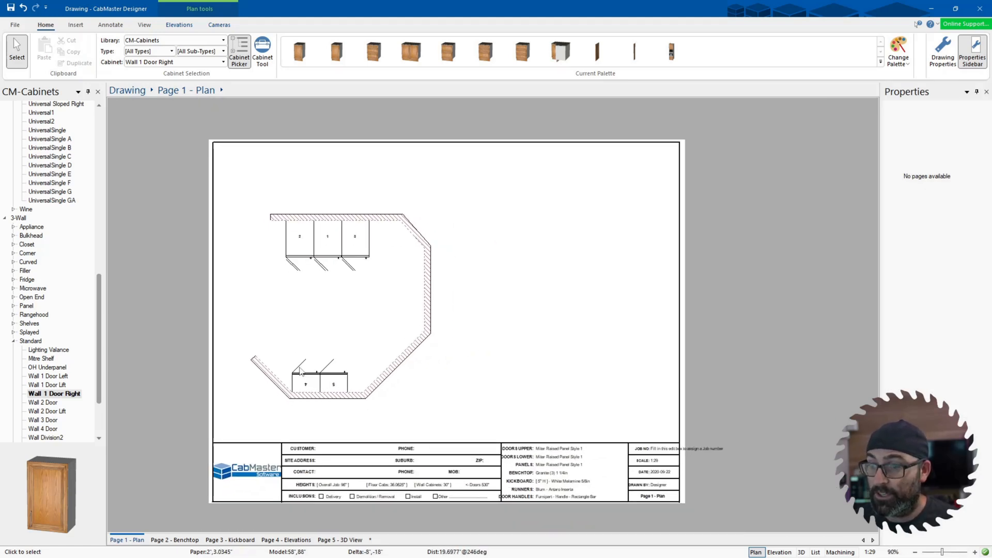
left_click(306, 384)
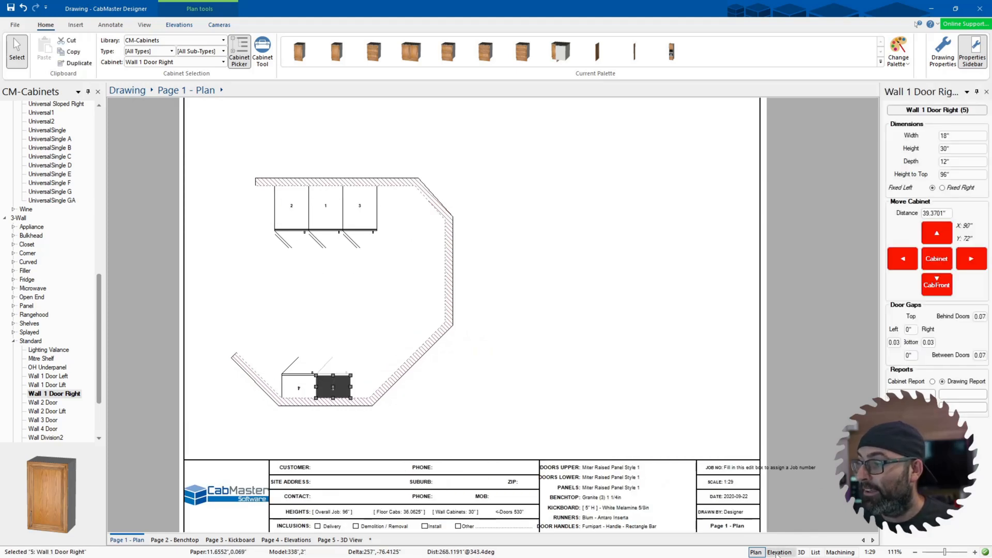
left_click(779, 552)
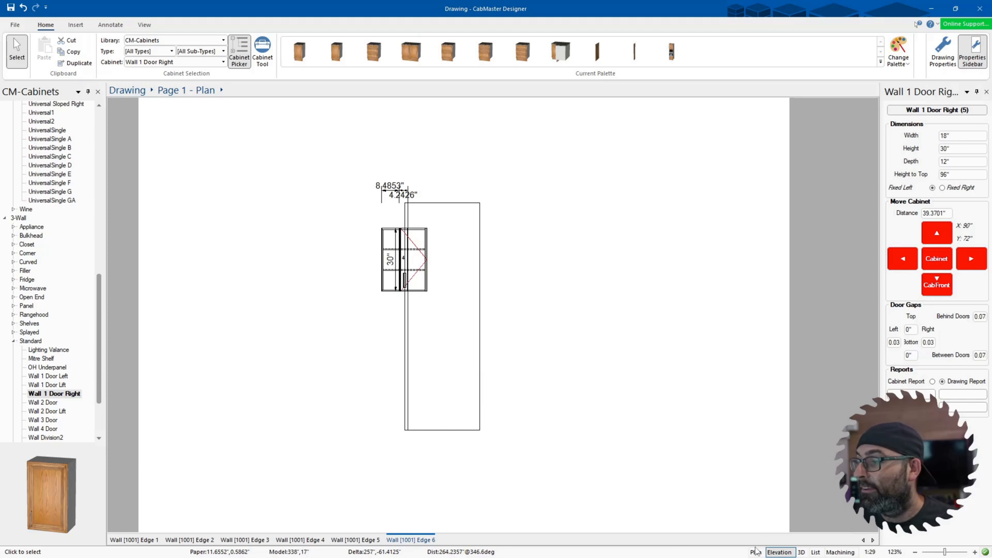
left_click(757, 551)
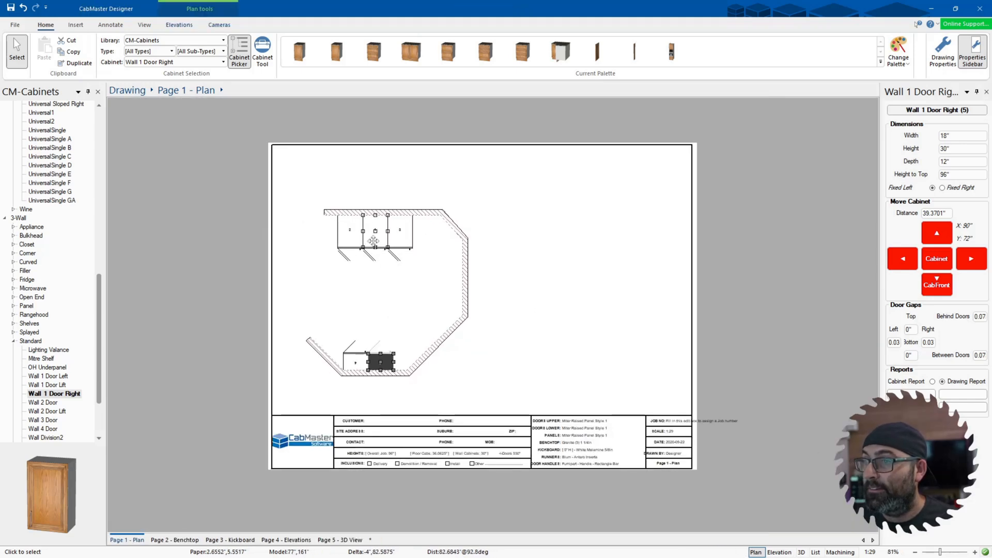
left_click(374, 233)
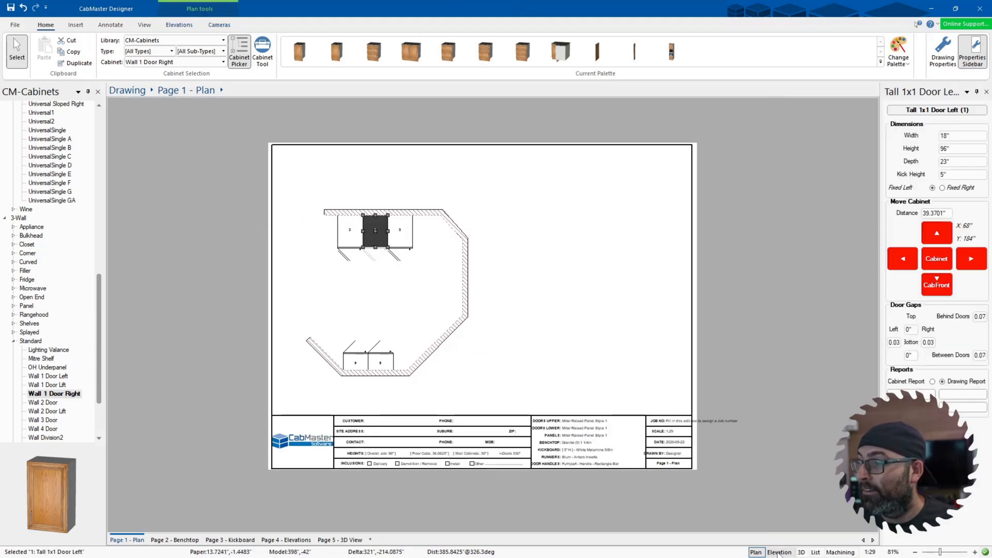
left_click(779, 551)
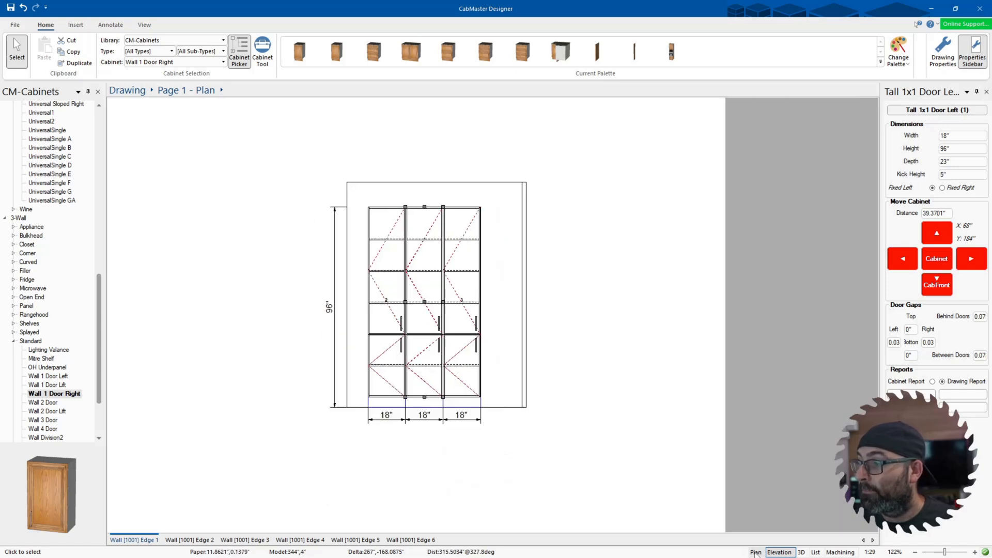
left_click(755, 552)
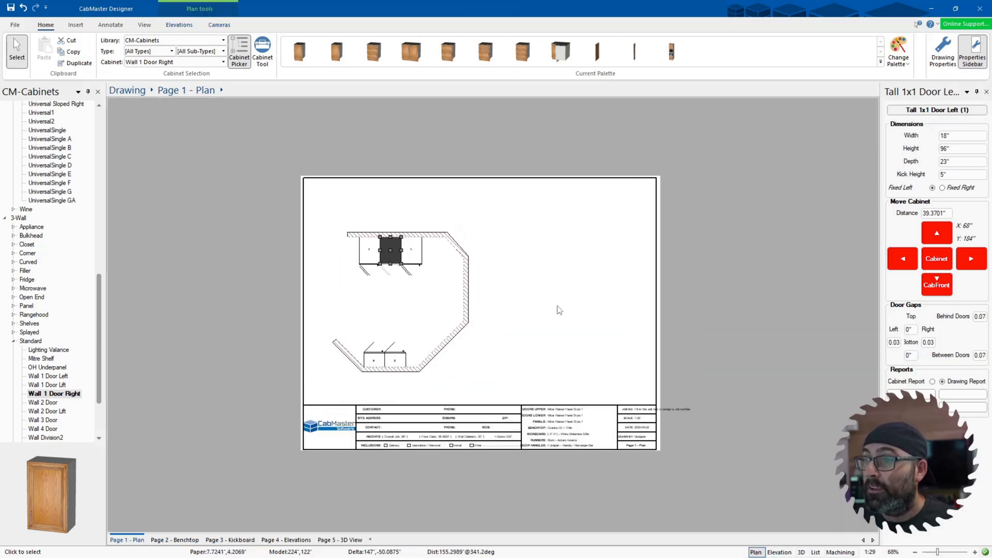
left_click(75, 25)
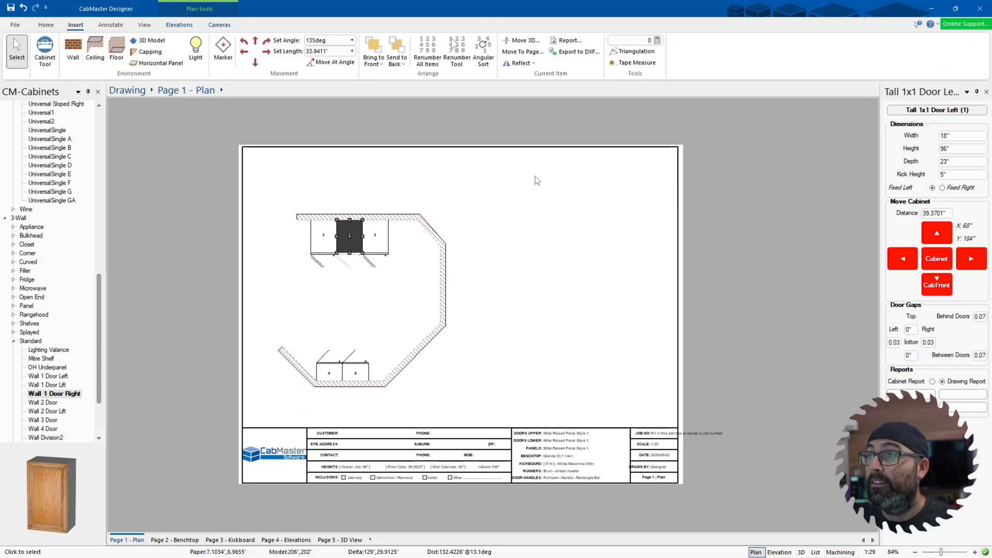
mouse_move(450, 175)
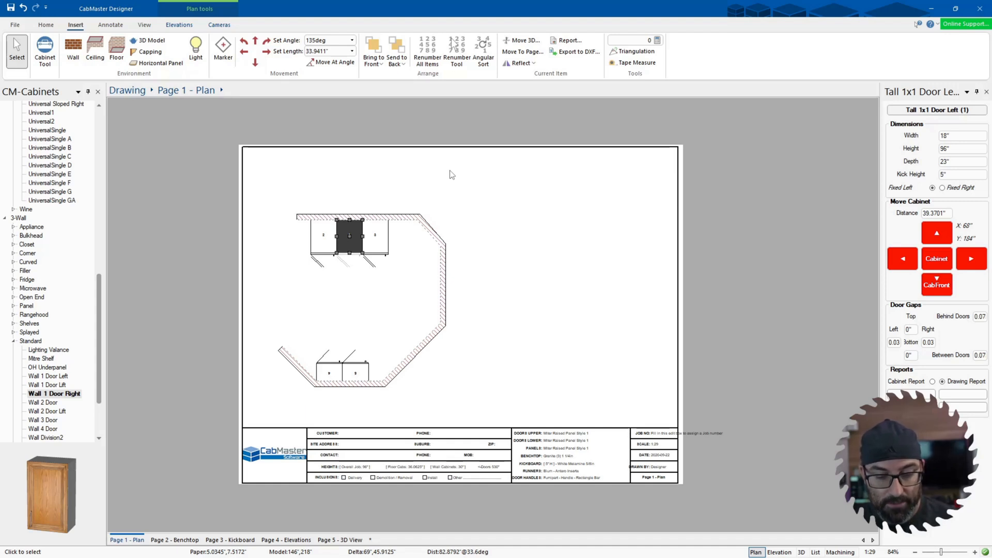
mouse_move(473, 92)
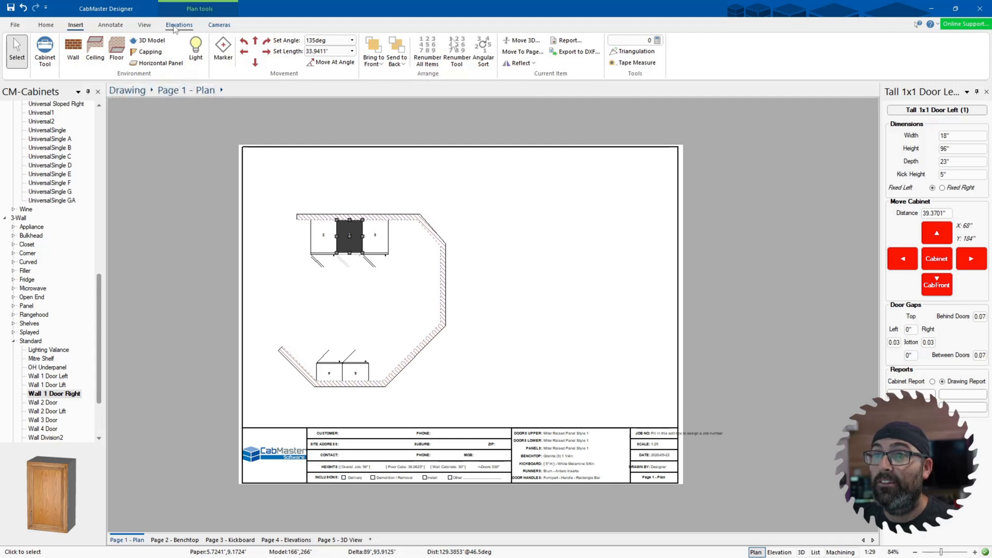
Step: Place an elevation of the top wall's three cabinets on the plan page
left_click(179, 25)
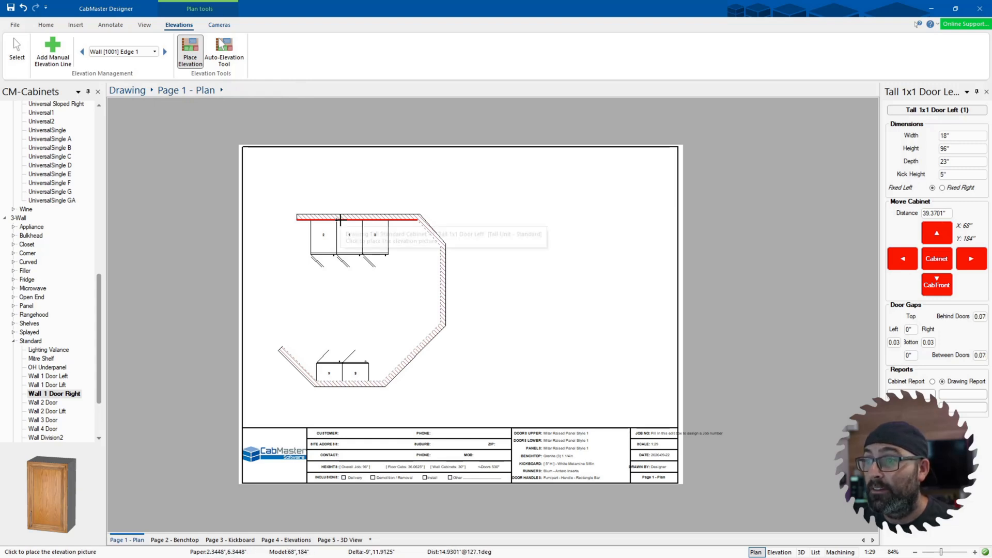
left_click(390, 167)
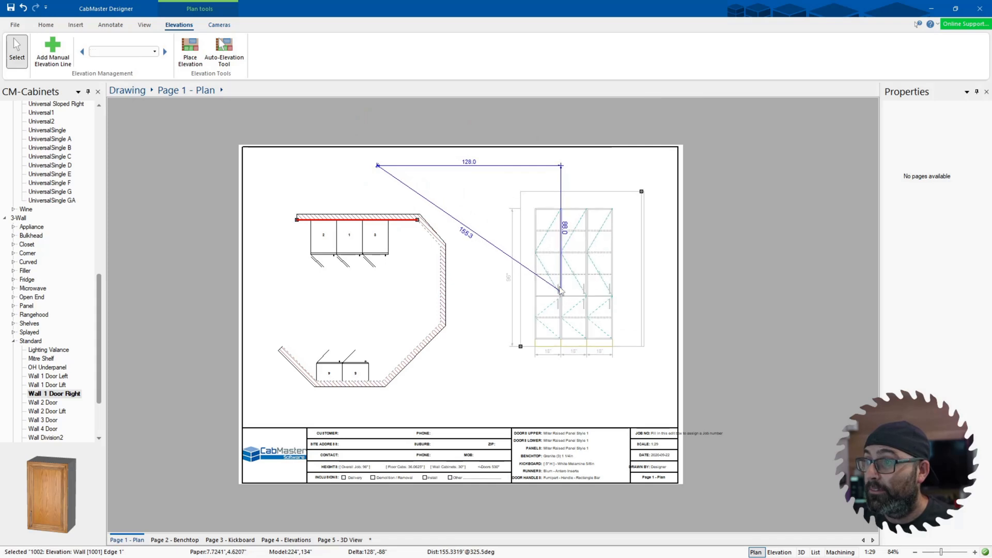
left_click(190, 50)
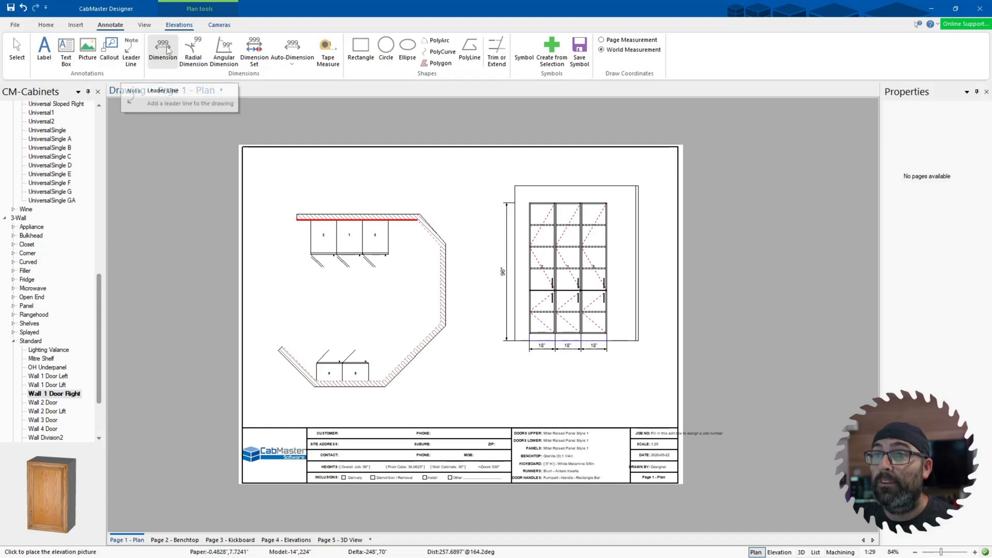
Step: Add a dimension above the top wall and a leader note 'Testing notes' at the elevation's corner
left_click(163, 50)
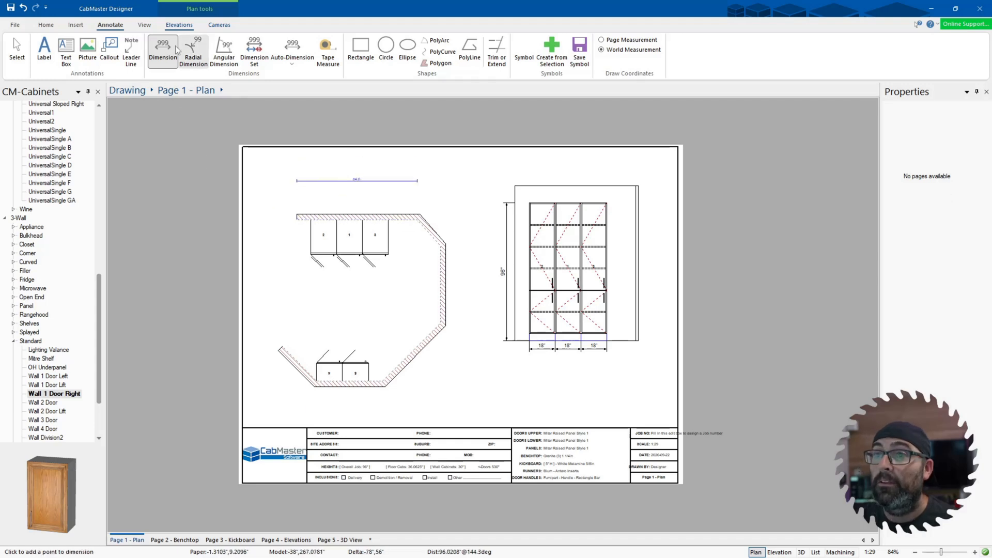
left_click(131, 51)
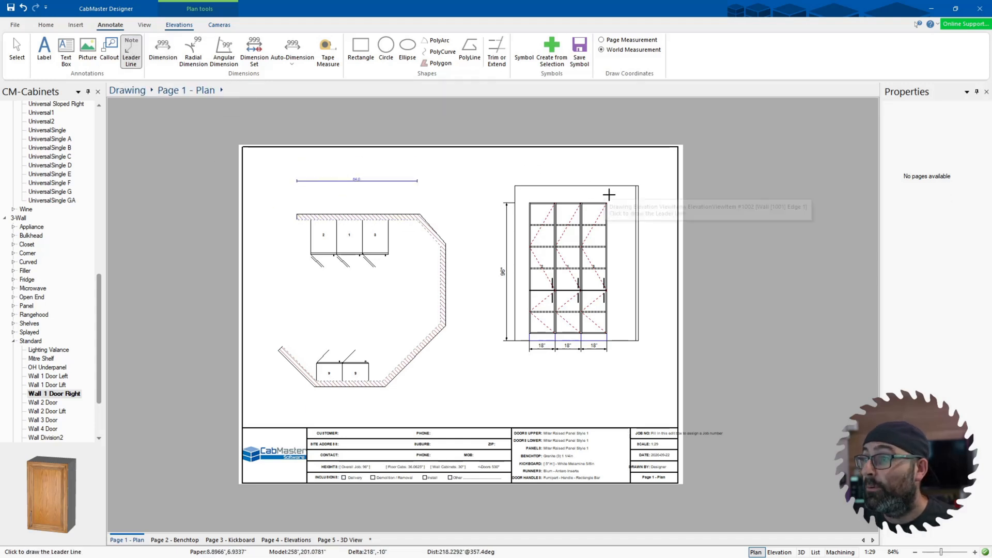
left_click(609, 194)
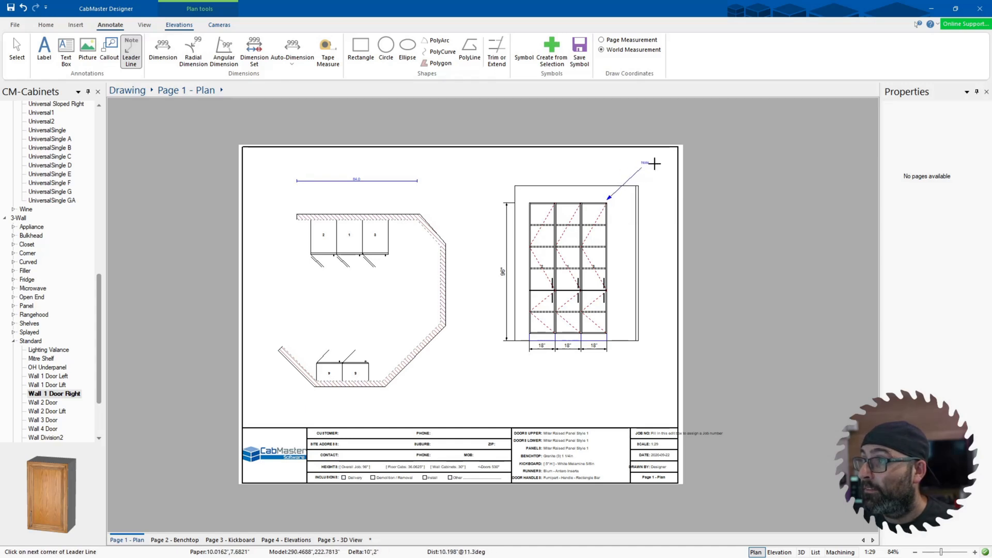
left_click(653, 163)
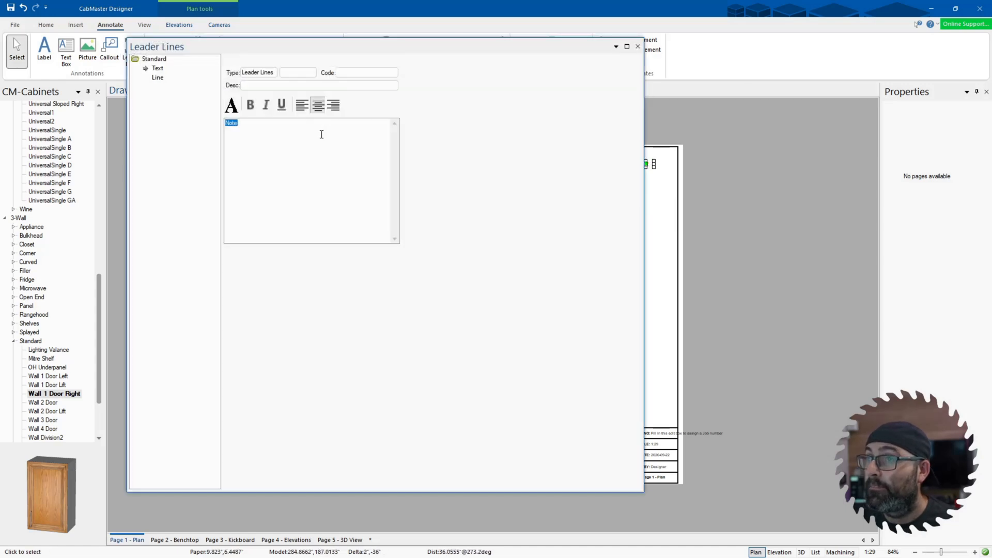
type("Text")
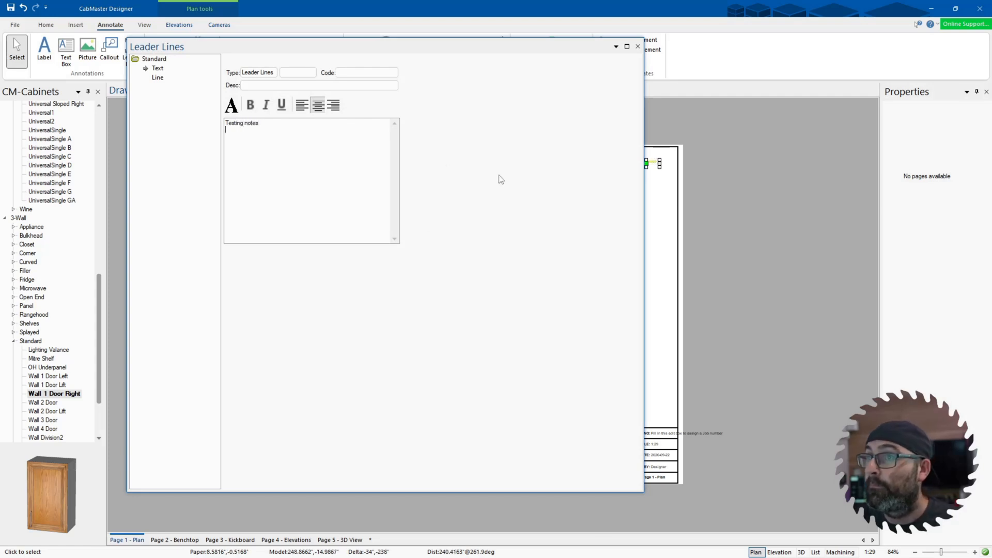
left_click(637, 45)
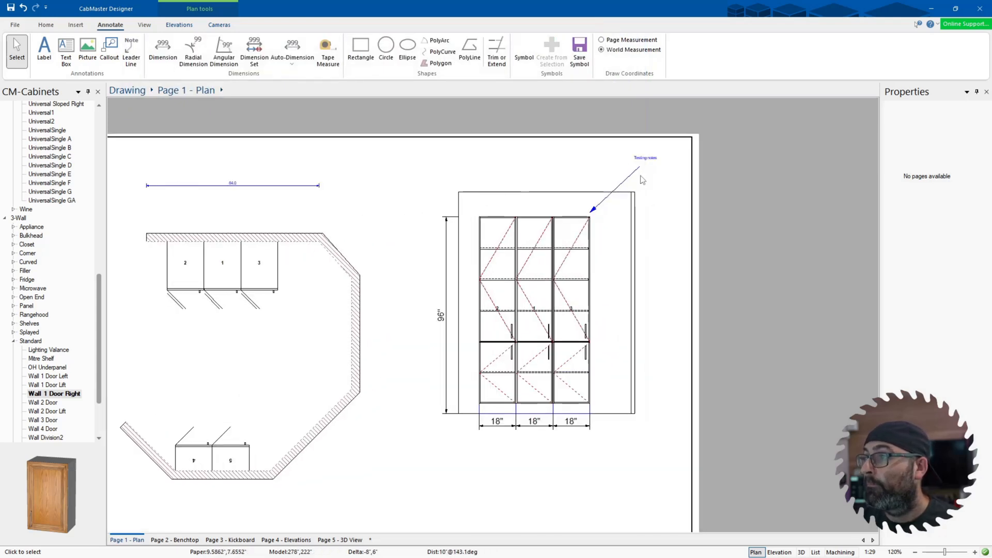
Step: Review the leader note's line style settings and close them
double_click(644, 158)
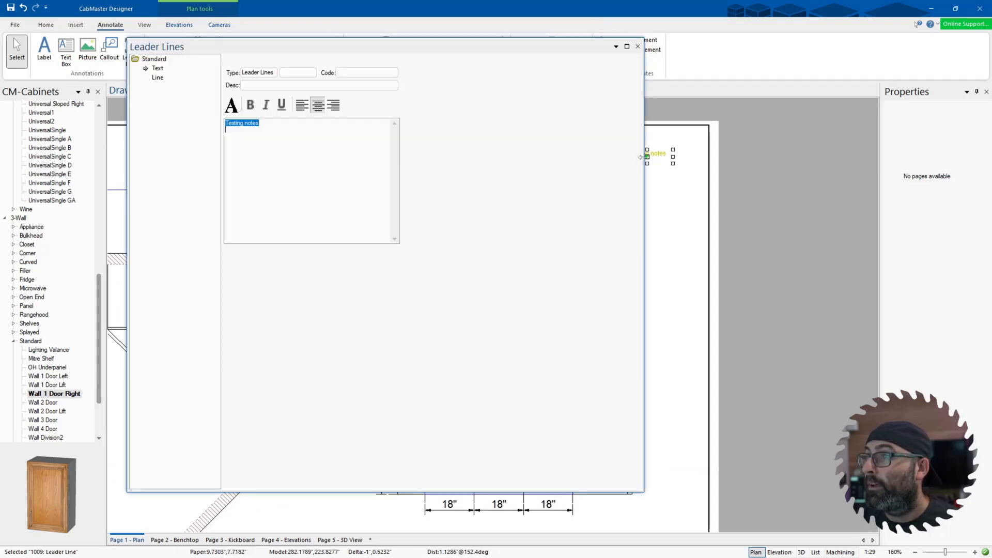
left_click(157, 78)
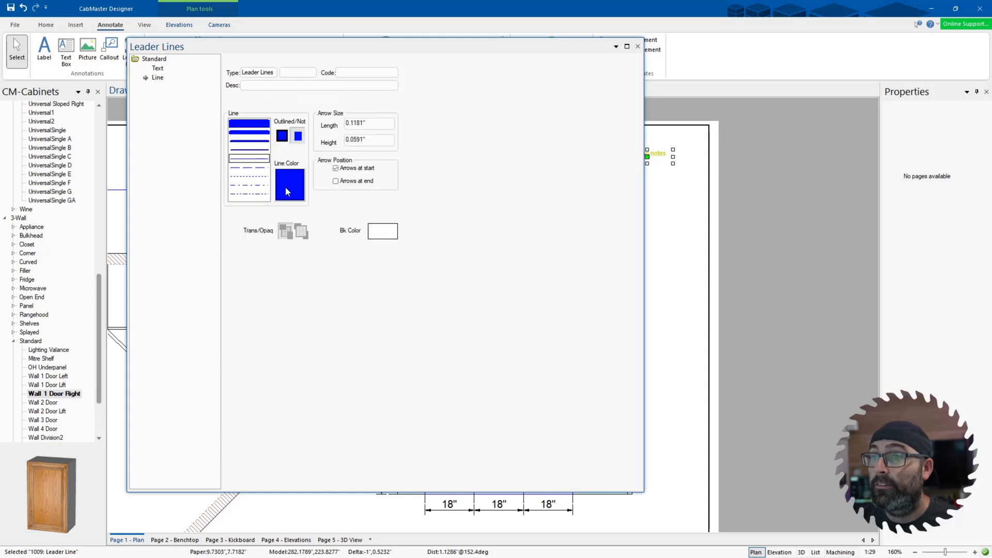
left_click(289, 185)
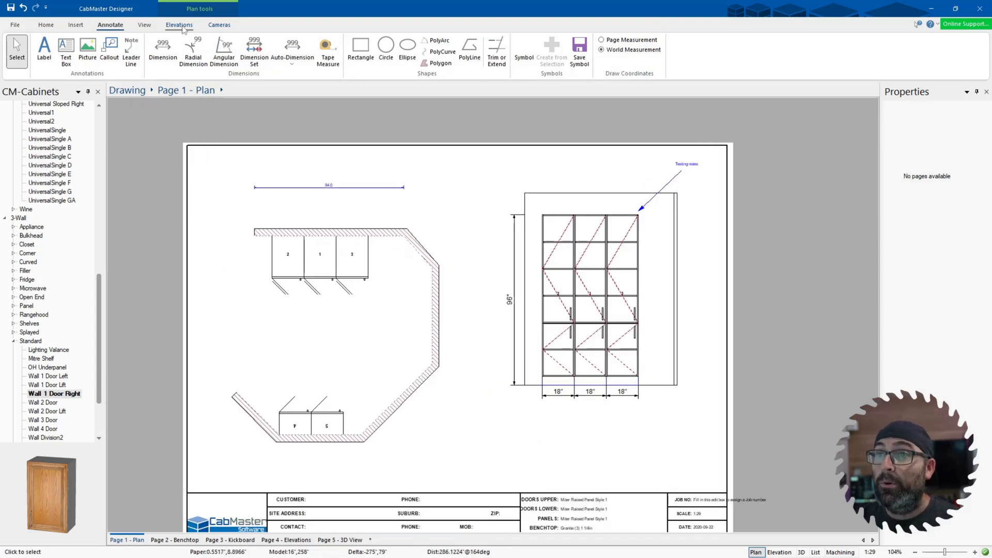
Step: Show the room in textured 3D and add Camera 1 for the current angle
left_click(219, 25)
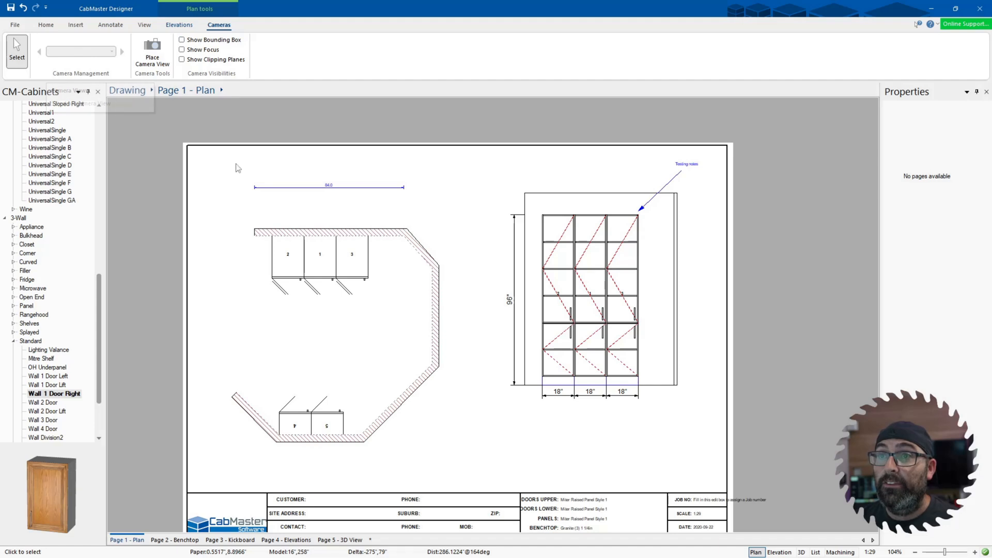
scroll("down", 3)
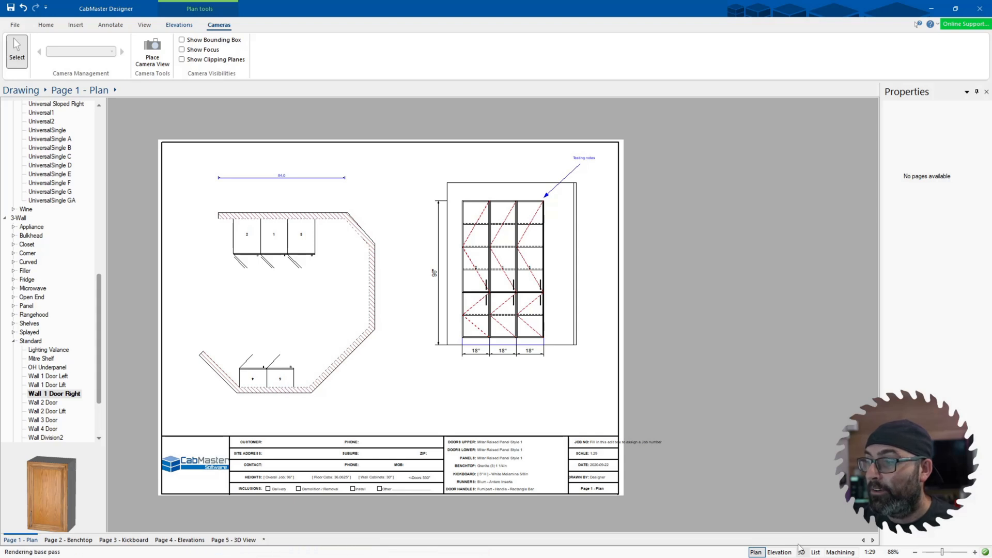
left_click(801, 552)
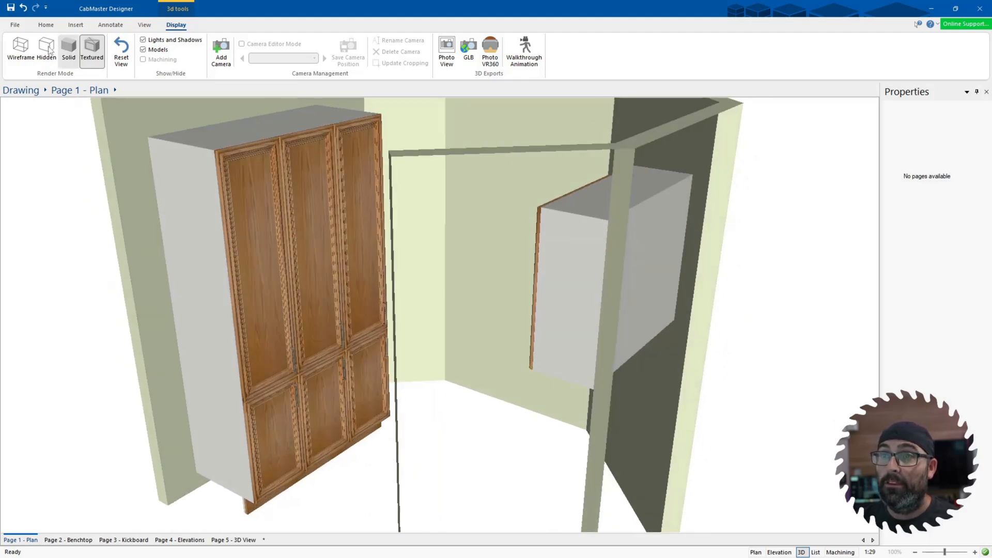
mouse_move(221, 51)
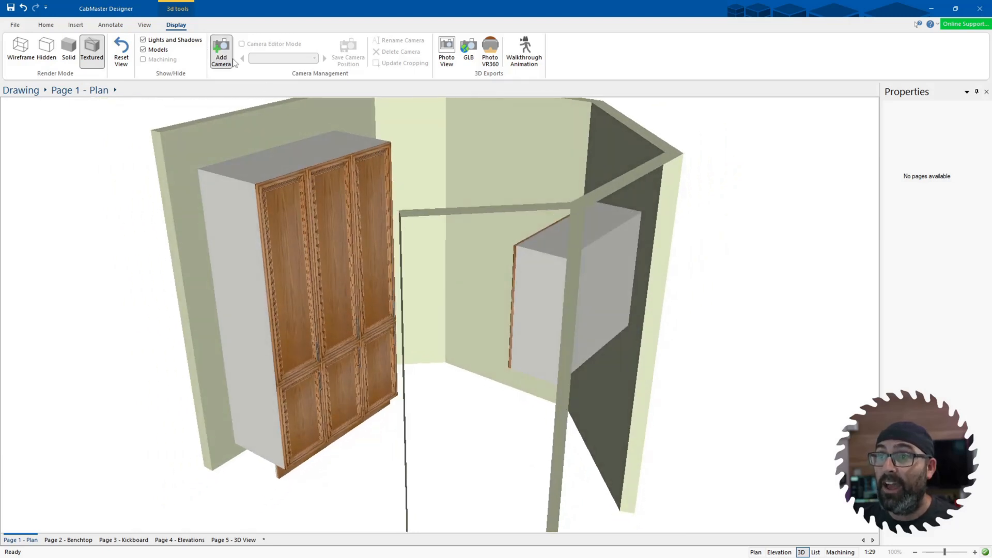
left_click(221, 51)
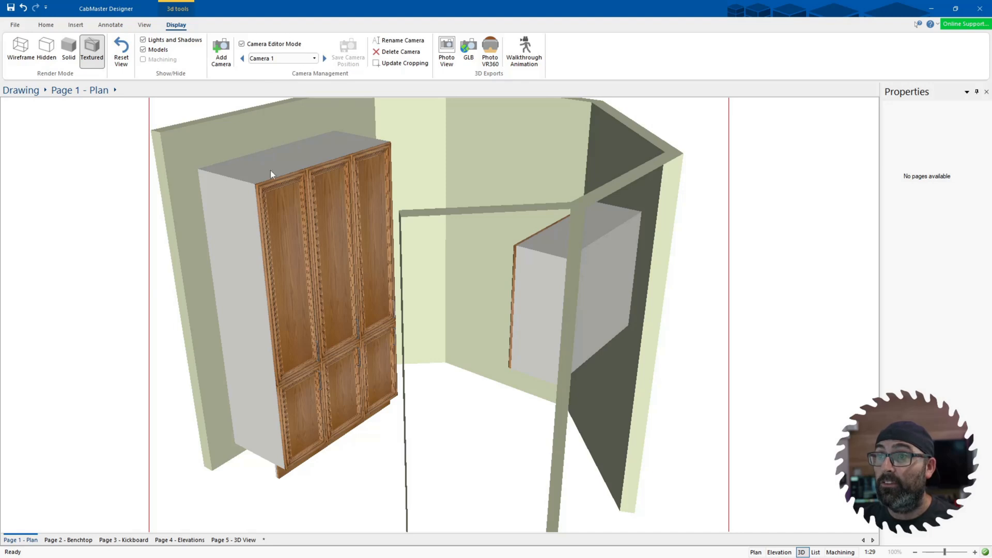
mouse_move(379, 214)
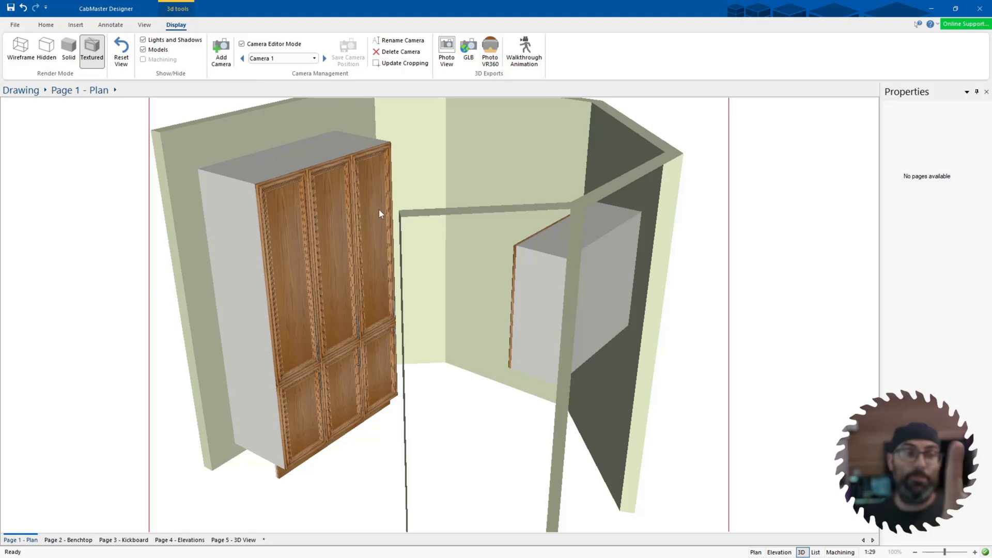
mouse_move(374, 145)
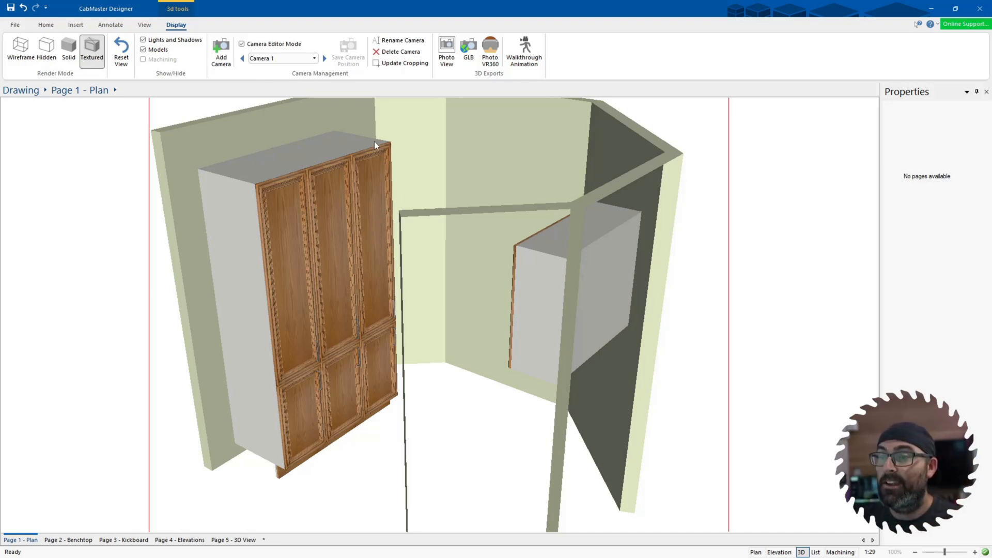
mouse_move(249, 79)
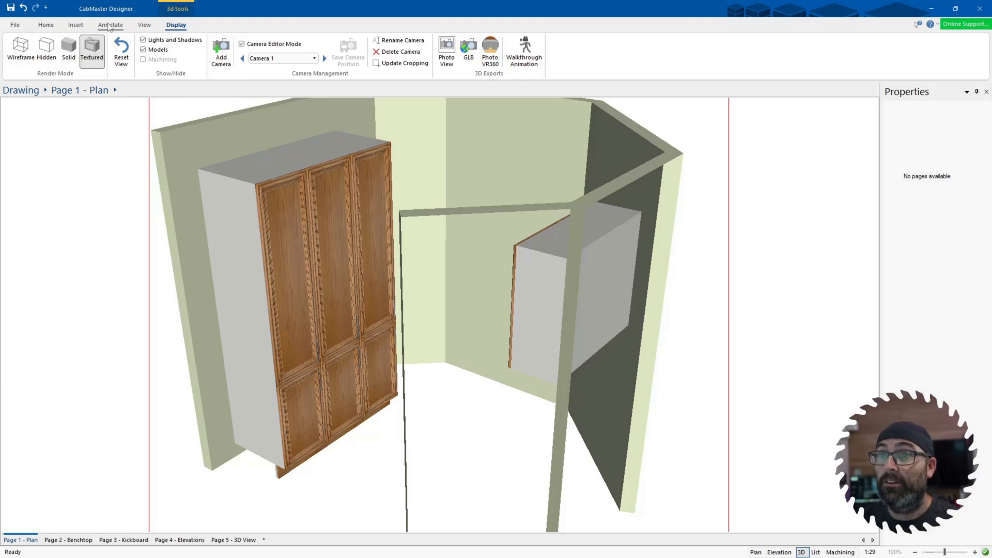
left_click(75, 24)
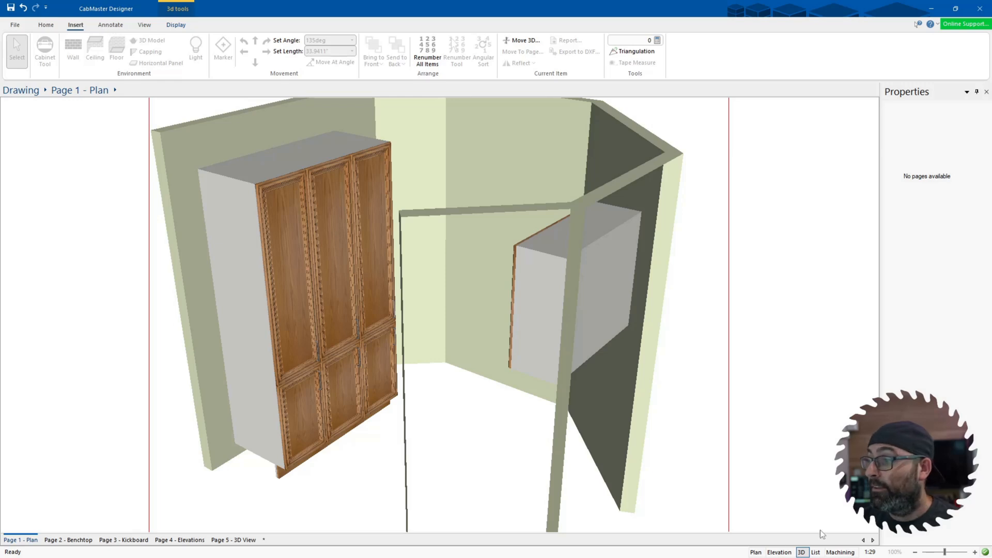
Step: Return to the Plan page and start placing Camera 1's picture on the sheet
left_click(756, 552)
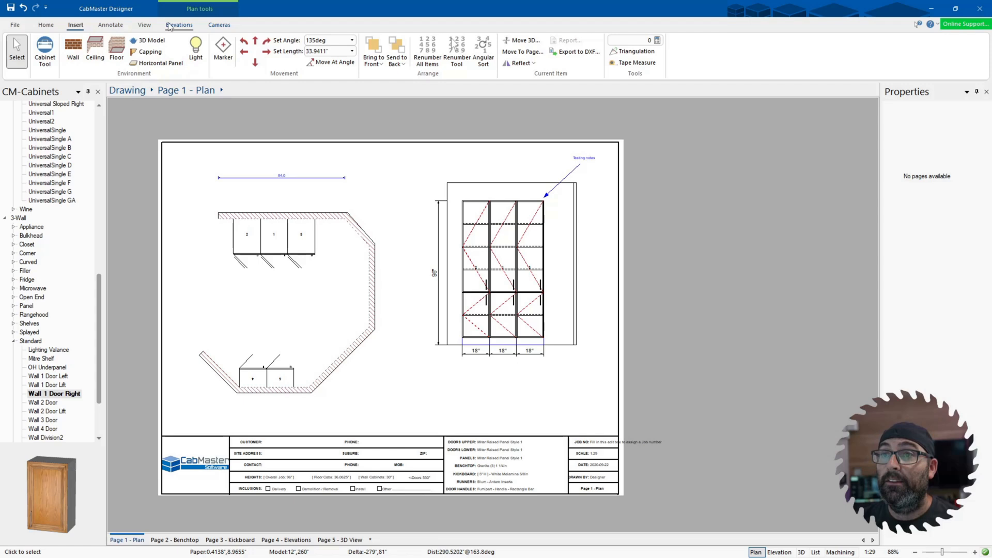
left_click(219, 25)
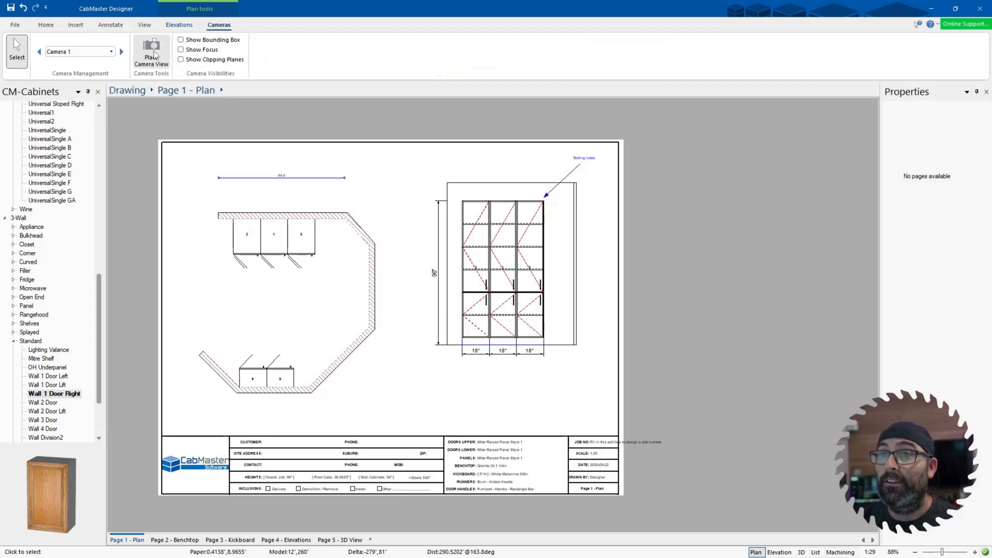
left_click(151, 54)
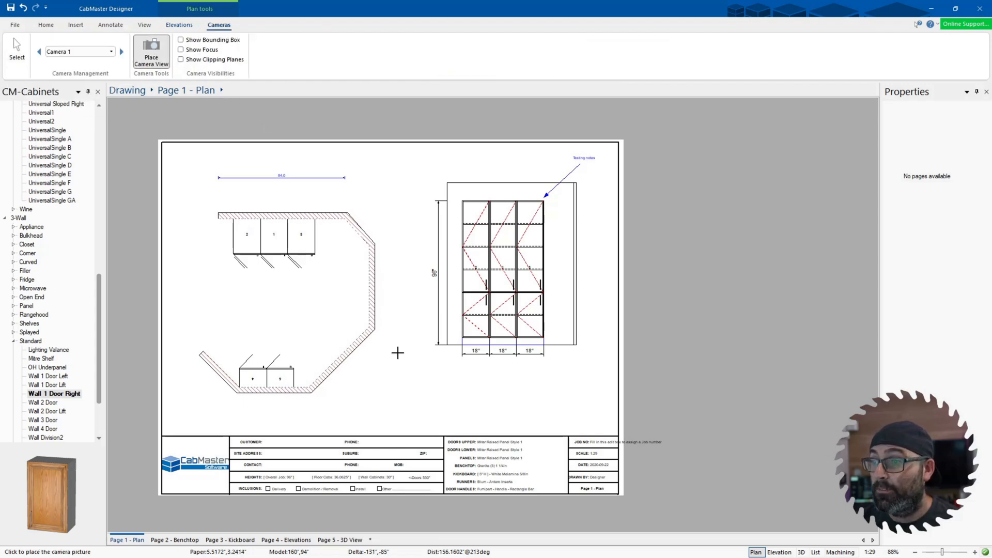
mouse_move(428, 380)
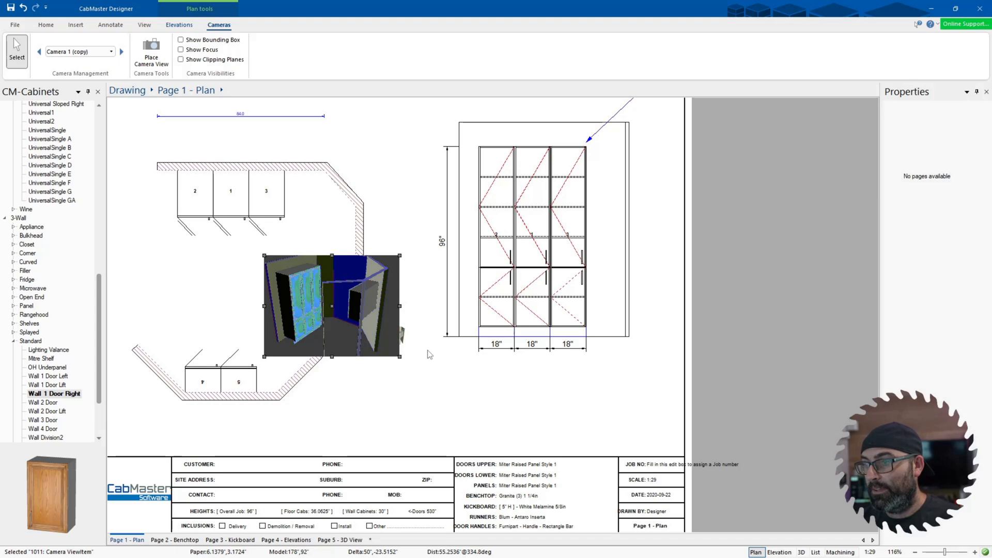
mouse_move(417, 353)
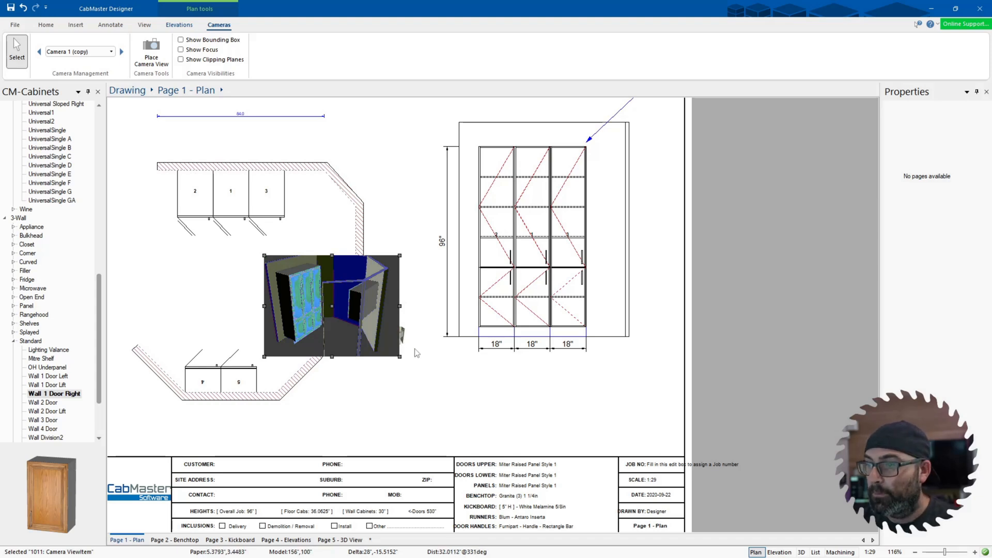
mouse_move(431, 413)
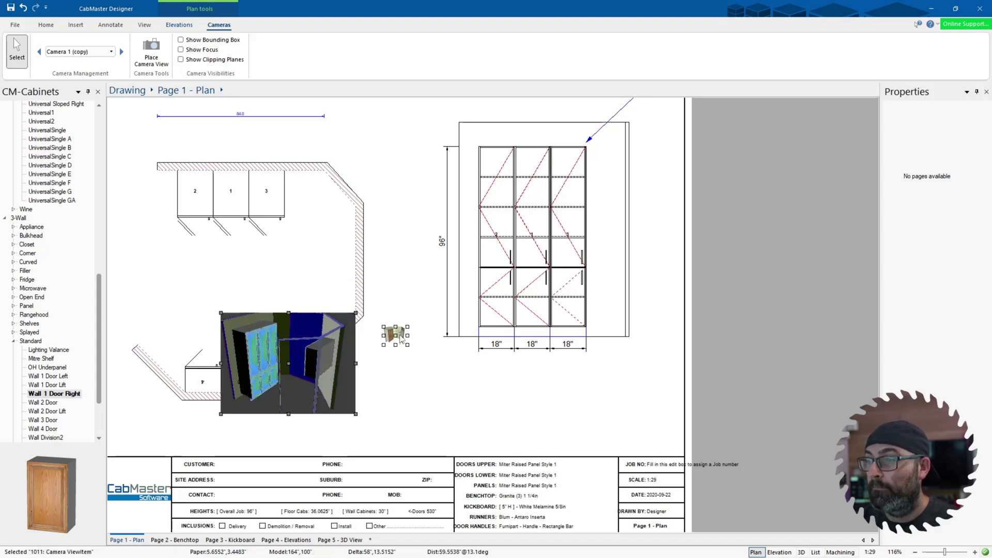
mouse_move(410, 358)
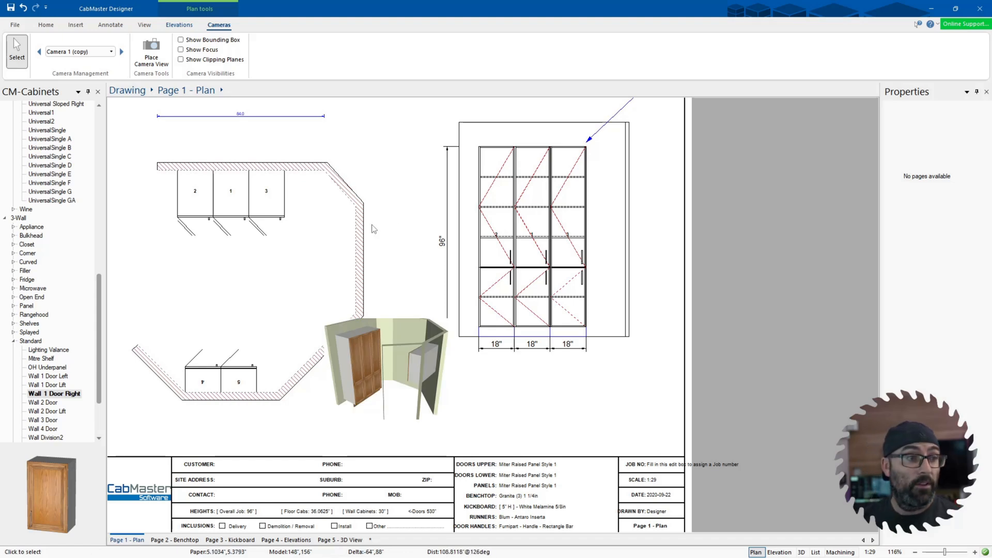
Step: Drag wall cabinet 3 to the right so it stands apart from cabinets 1 and 2
left_click(390, 369)
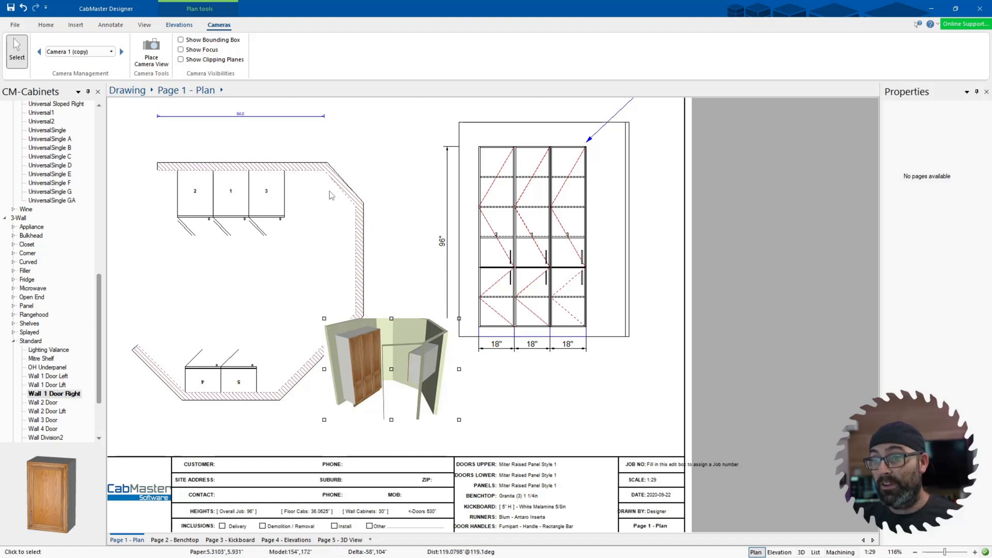
left_click(230, 191)
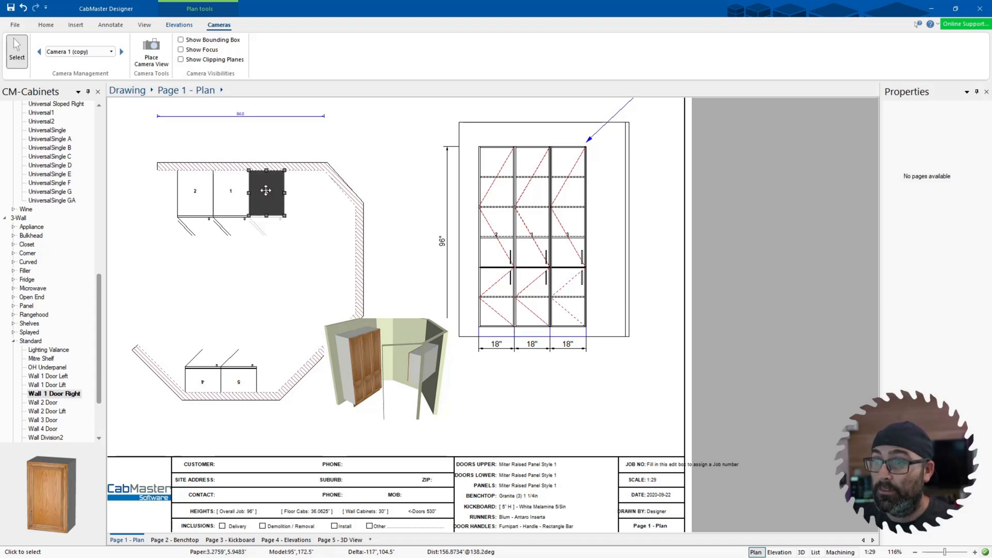
left_click_drag(266, 192, 281, 193)
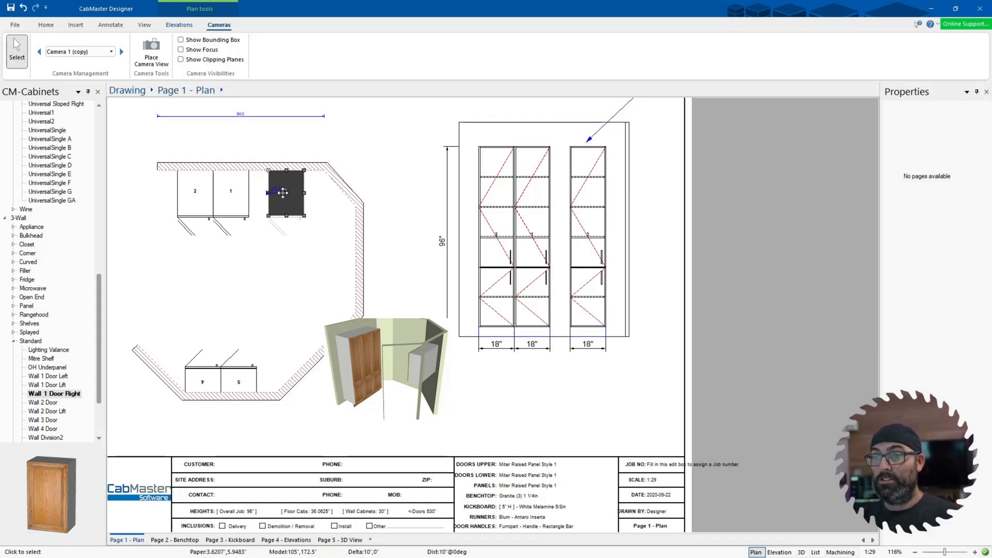
left_click(285, 193)
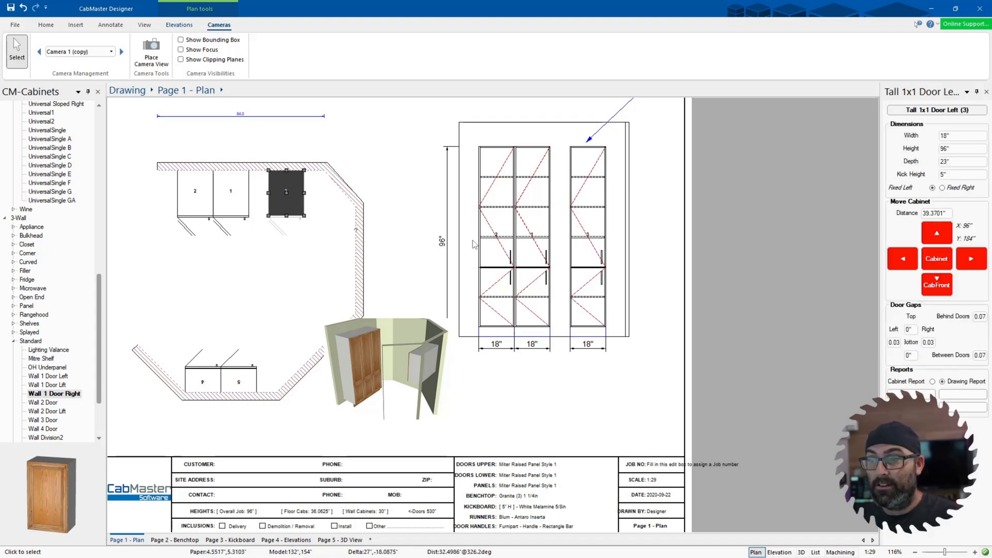
mouse_move(374, 340)
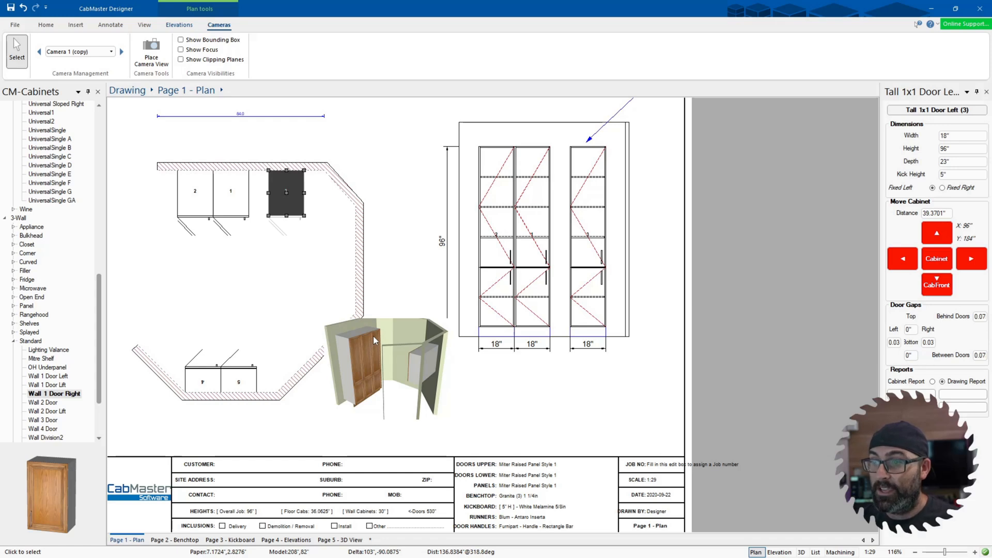
Step: Refresh the camera picture so the 3D view shows the separated cabinet
left_click(361, 358)
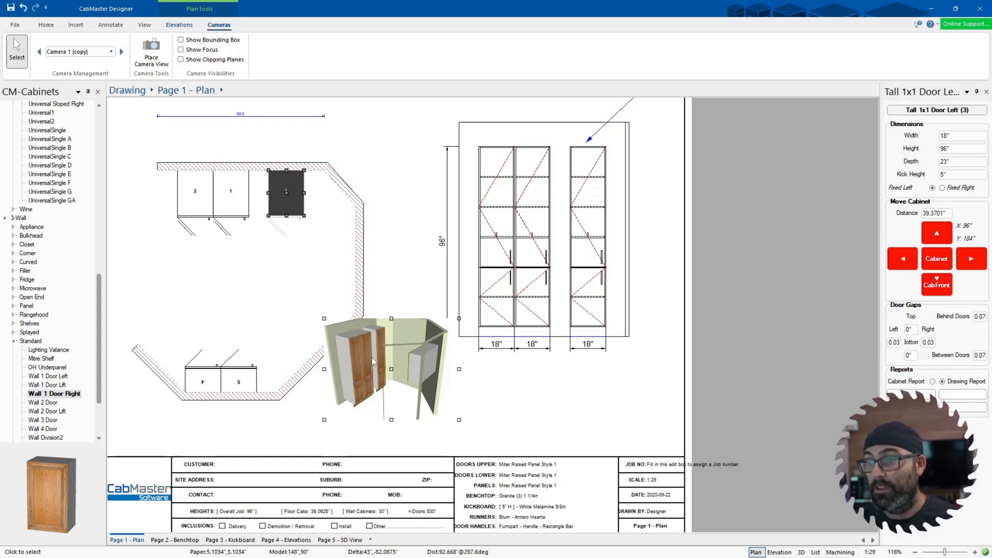
left_click(587, 408)
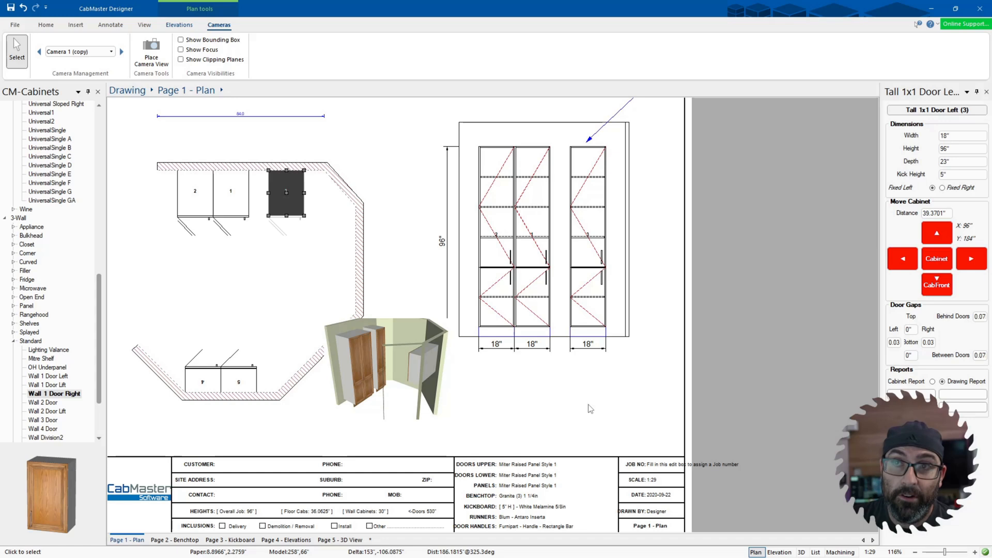
mouse_move(628, 402)
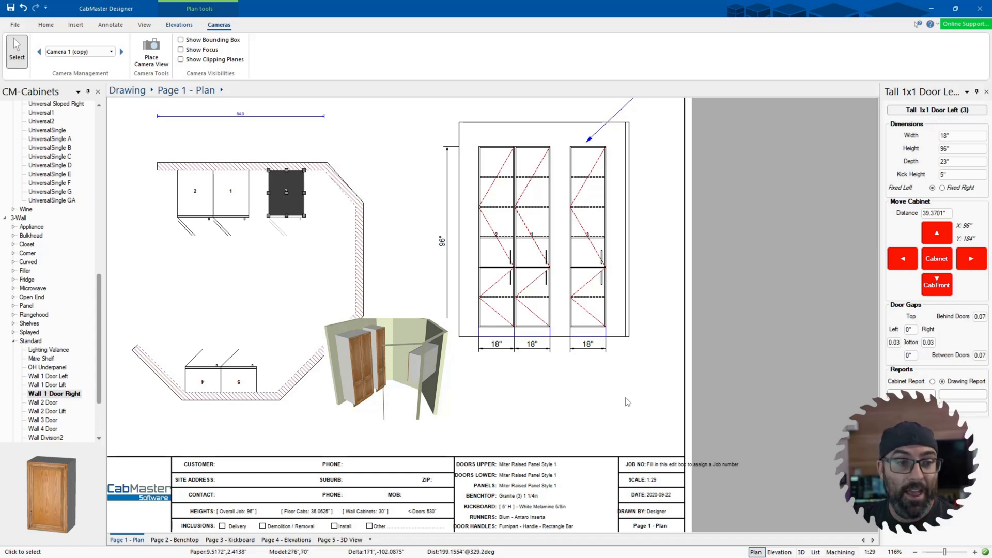
scroll("down", 3)
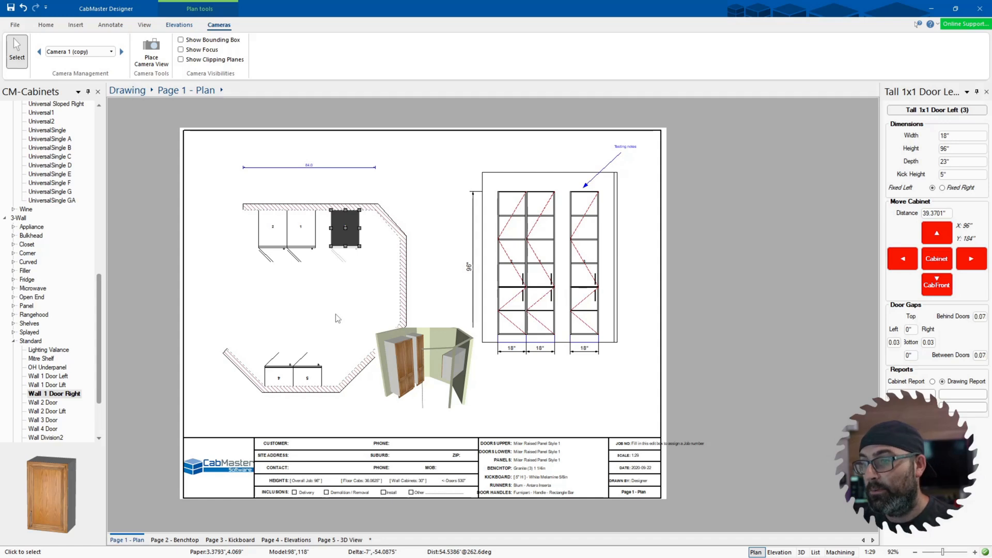
mouse_move(358, 354)
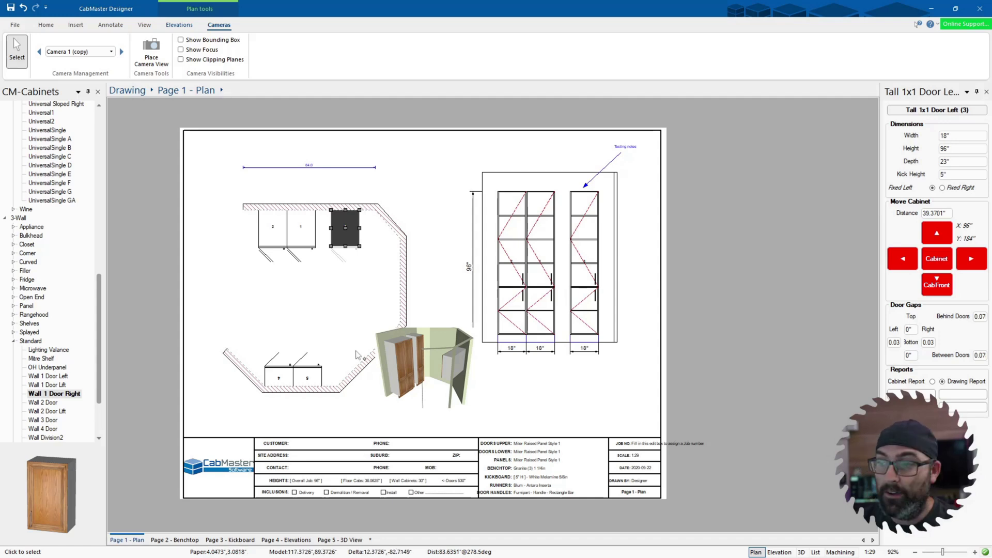
left_click(449, 336)
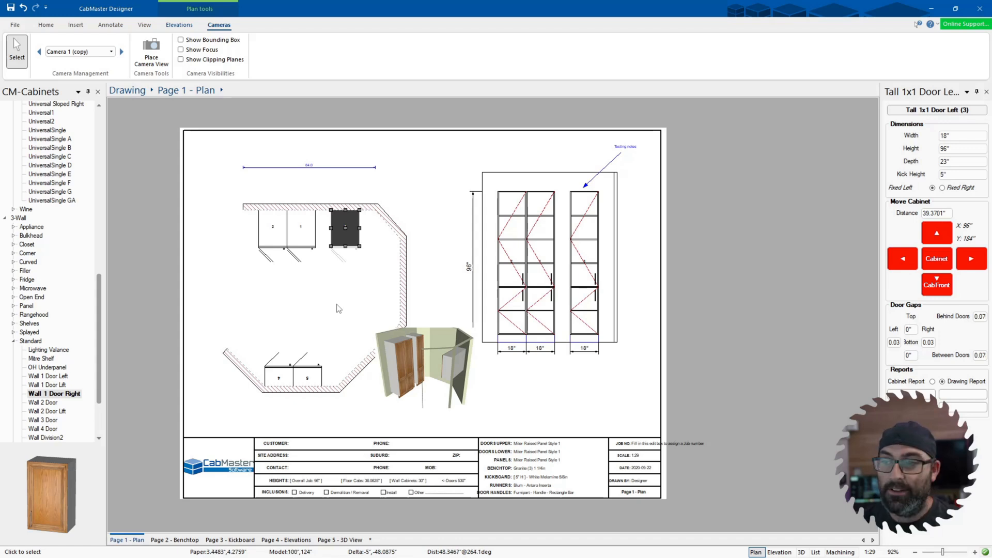
mouse_move(327, 306)
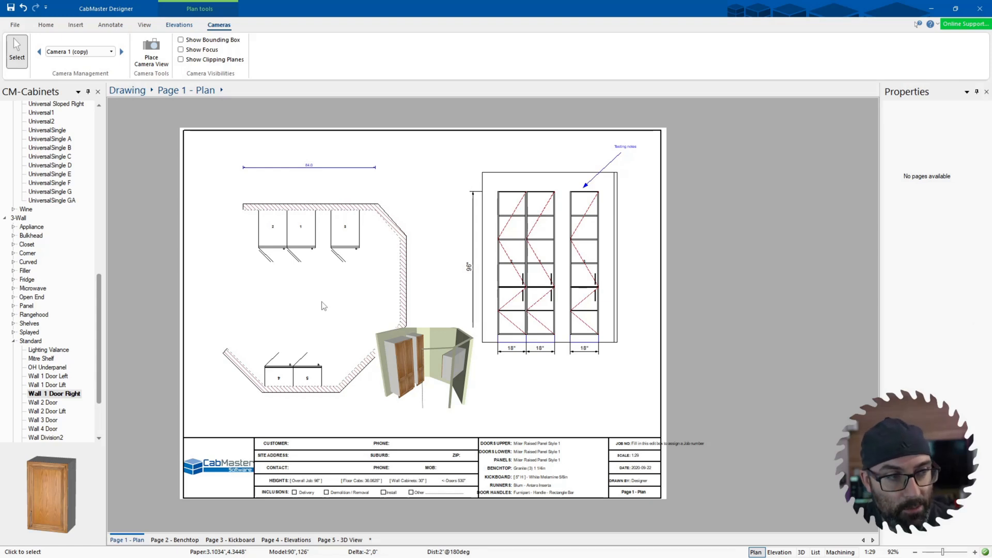
mouse_move(347, 332)
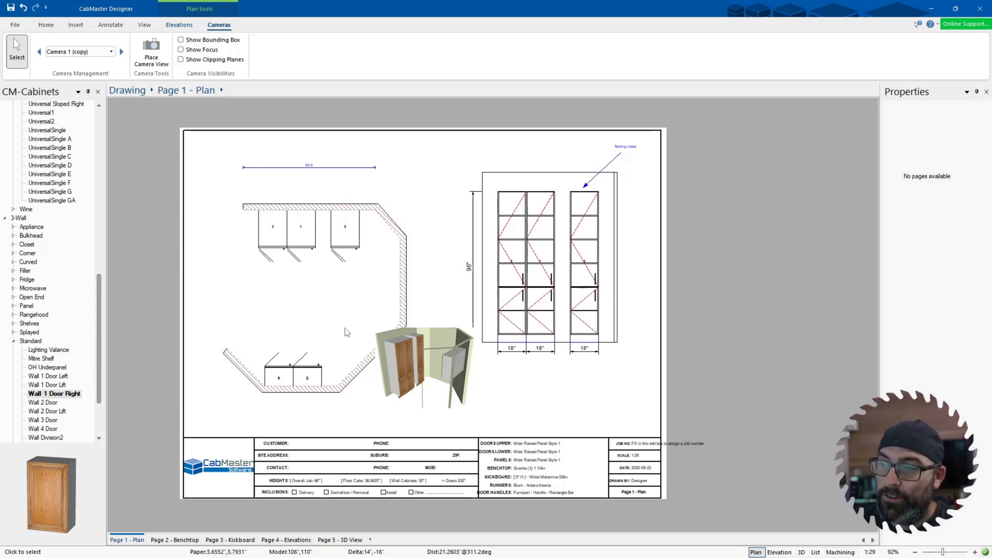
left_click(424, 364)
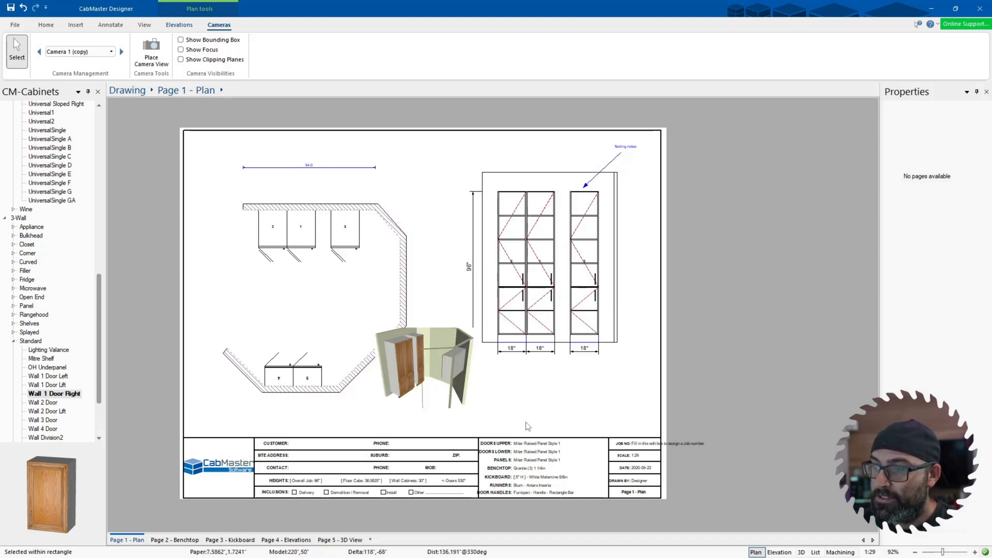
mouse_move(489, 428)
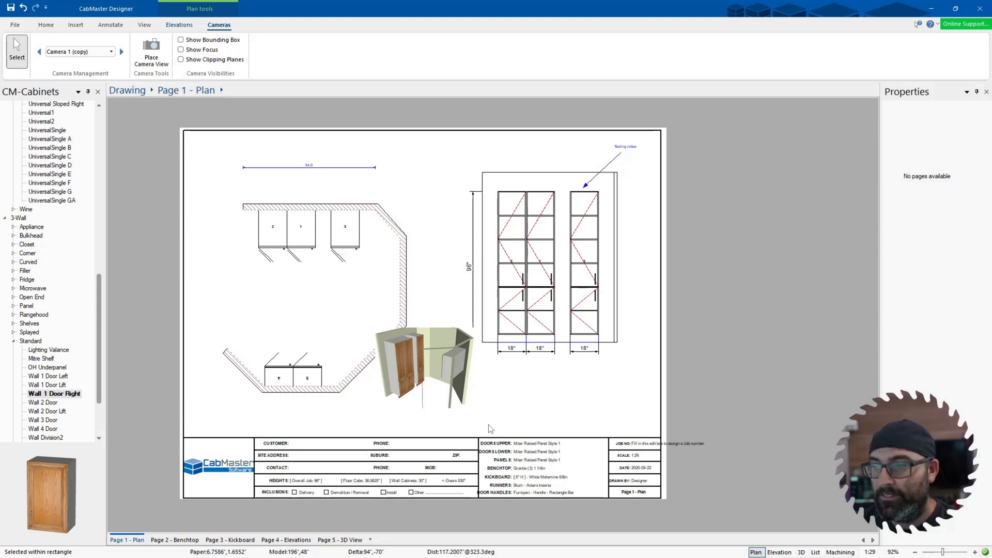
mouse_move(527, 419)
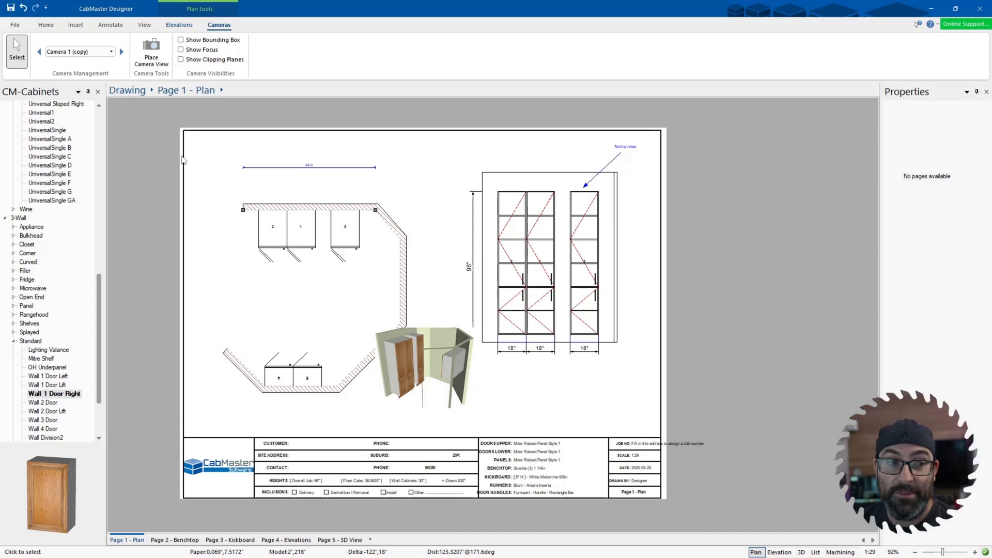
mouse_move(179, 131)
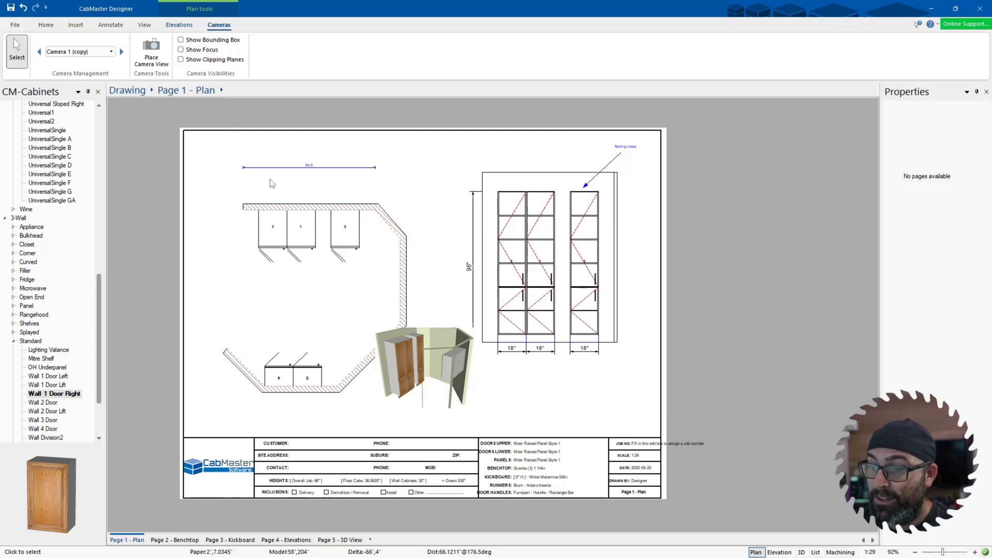
mouse_move(176, 229)
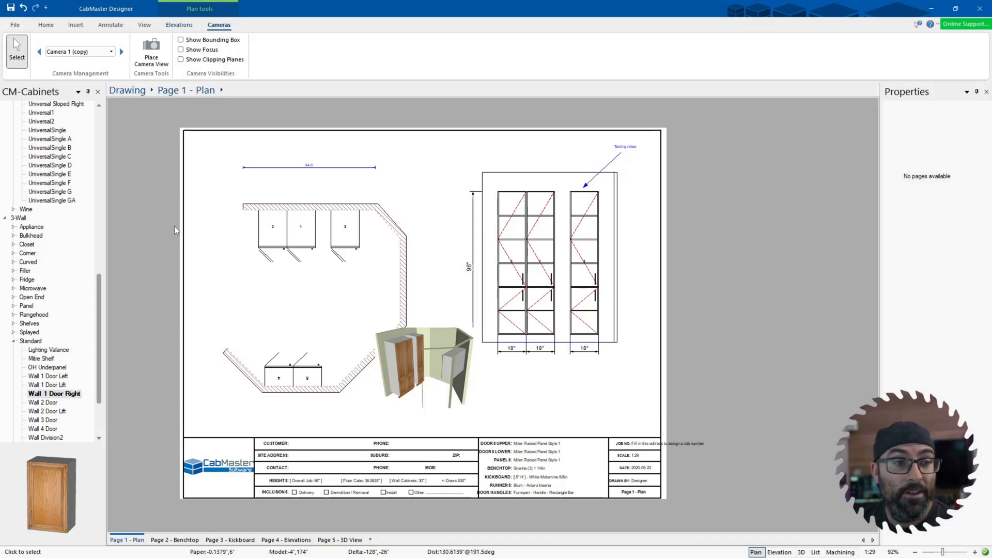
mouse_move(176, 212)
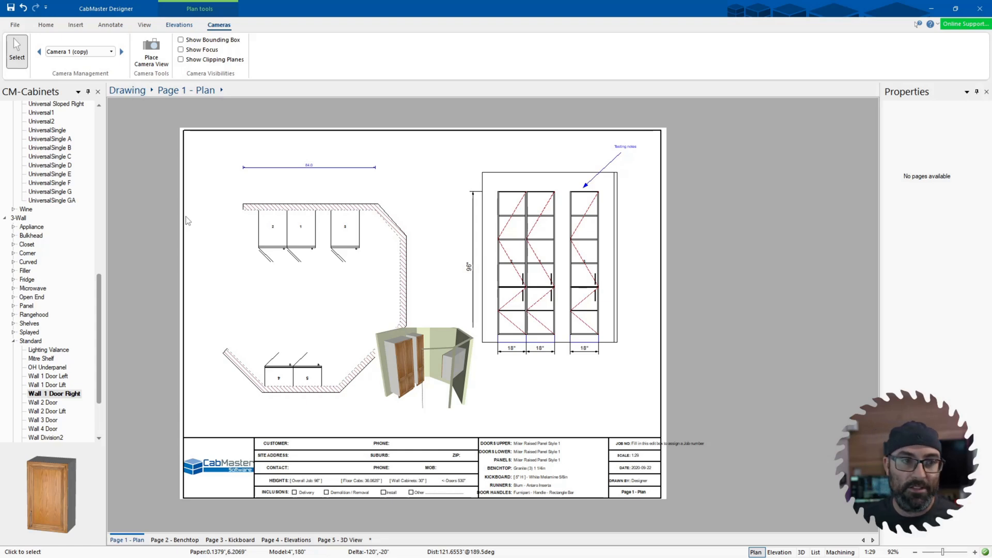
mouse_move(125, 257)
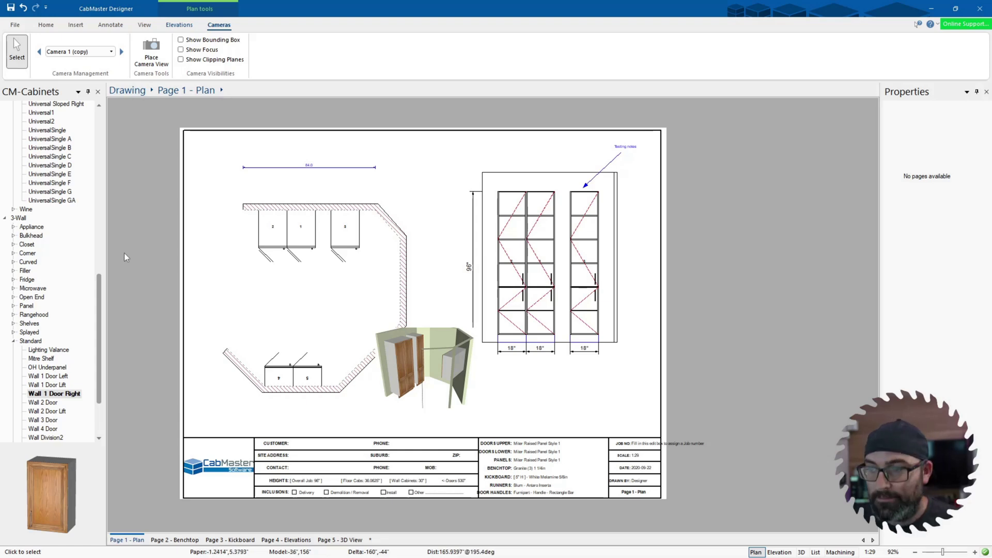